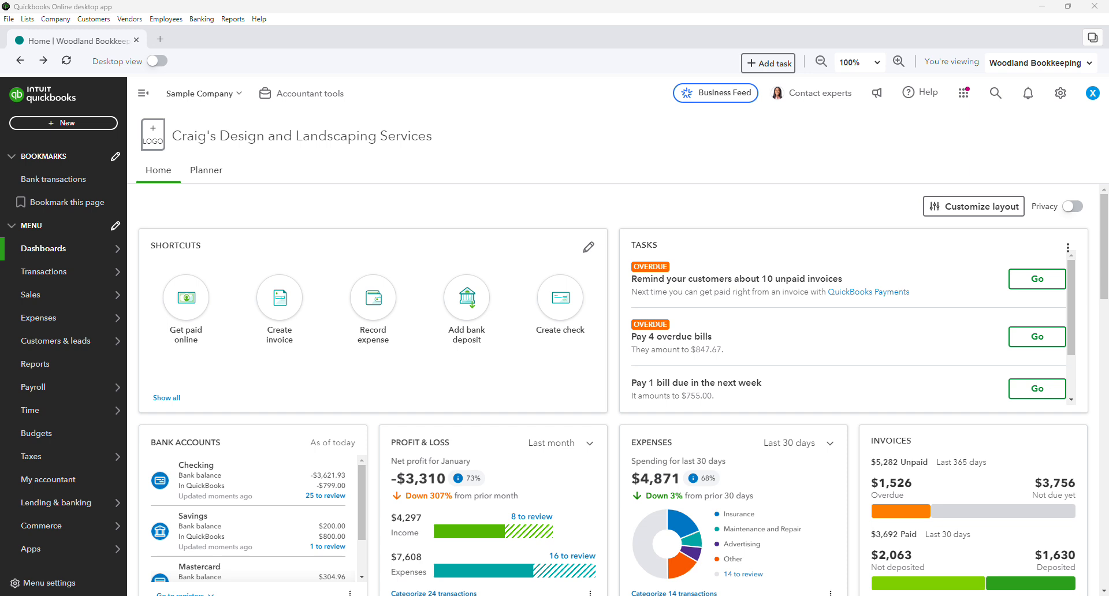
pyautogui.moveTo(202, 99)
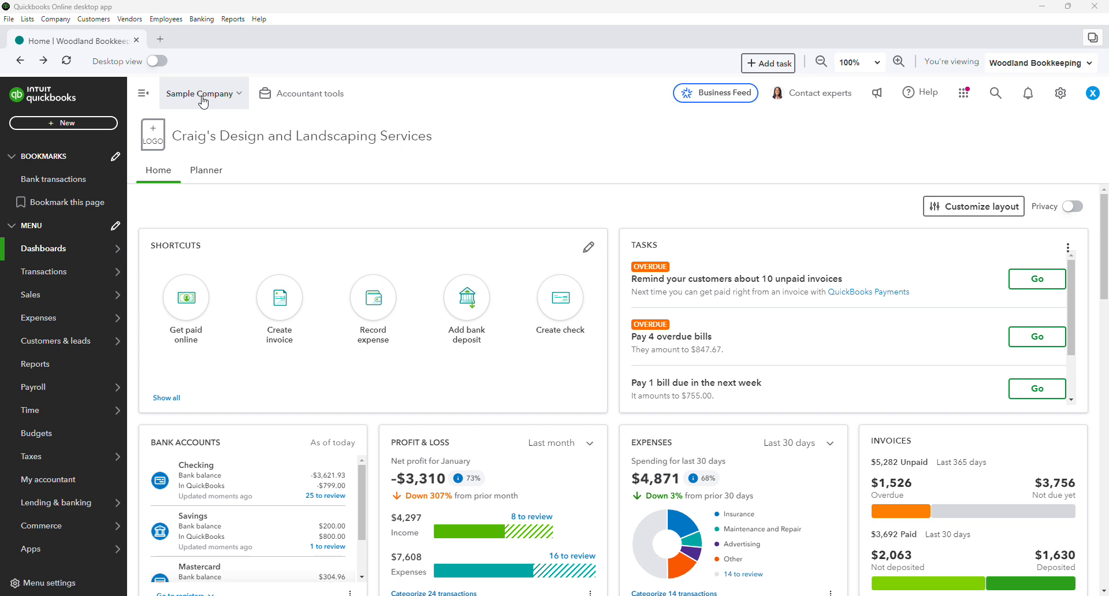
pyautogui.moveTo(171, 145)
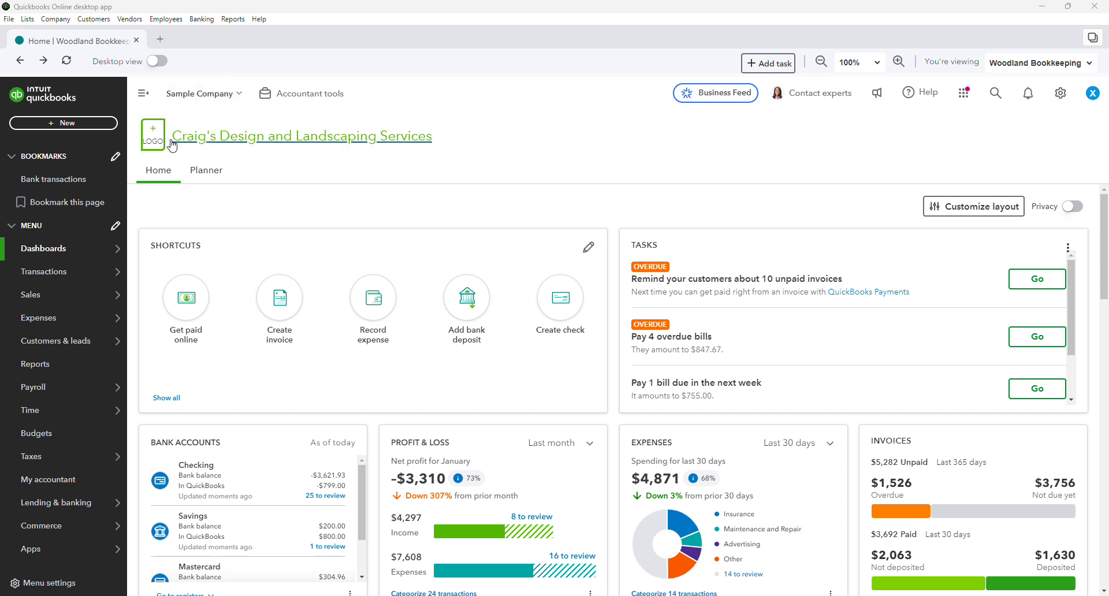
pyautogui.moveTo(527, 157)
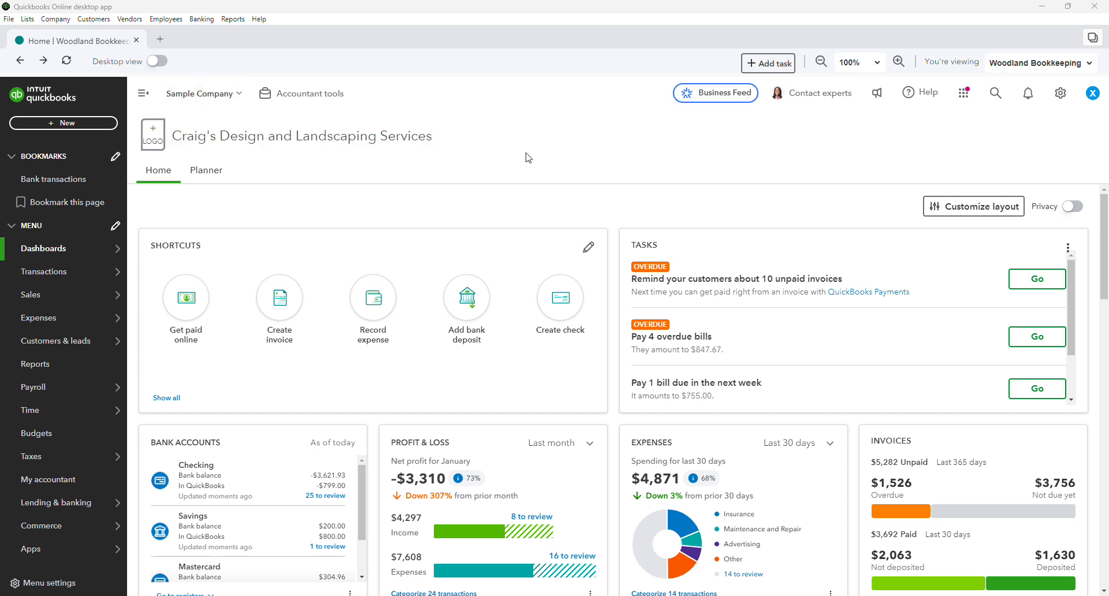
pyautogui.moveTo(517, 162)
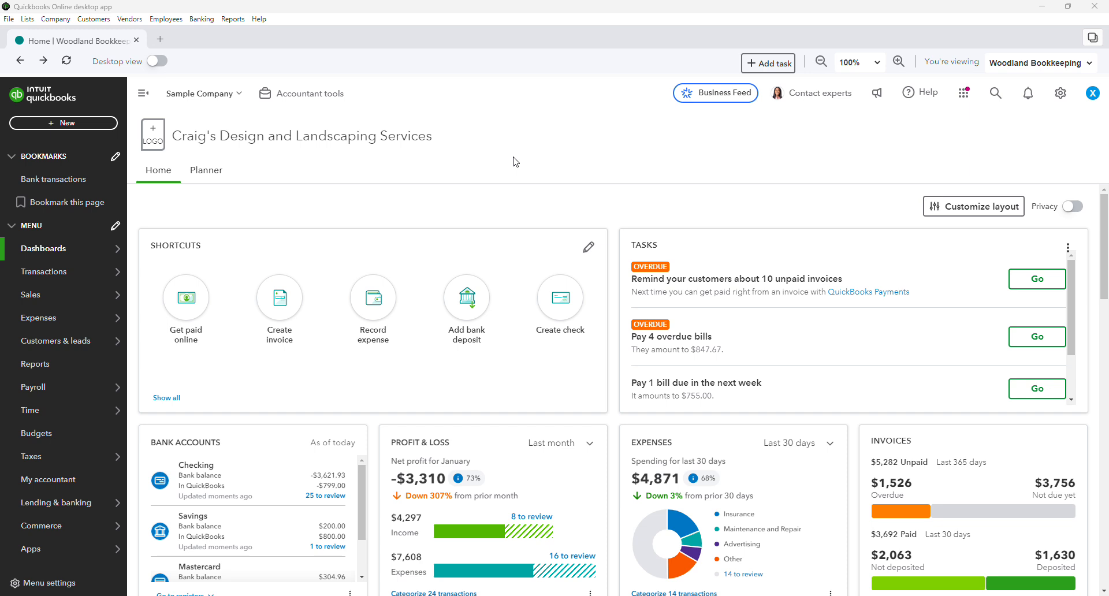
pyautogui.moveTo(484, 146)
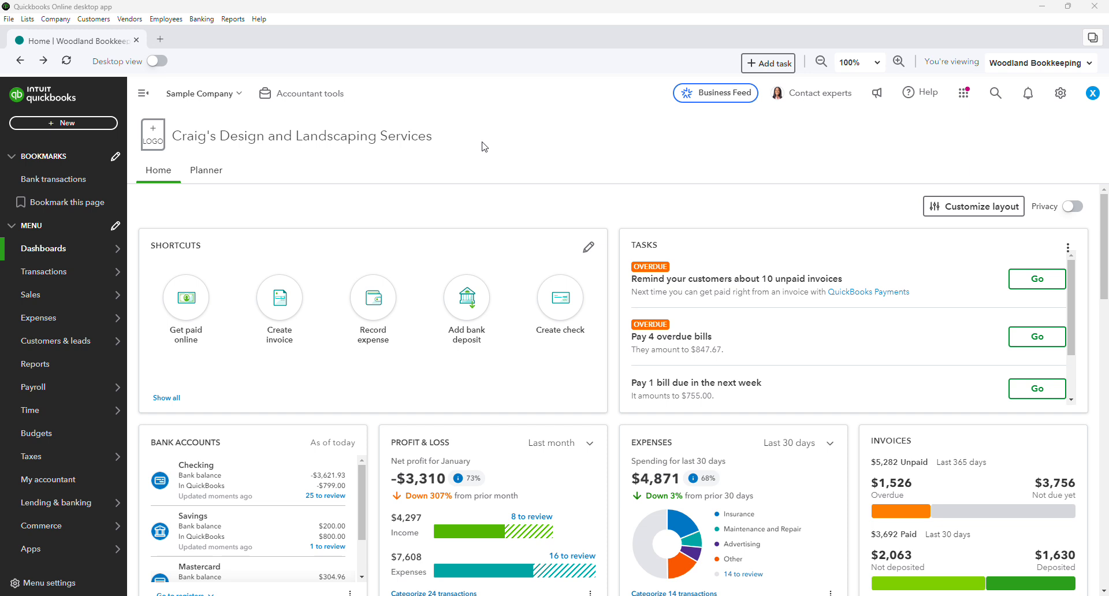
pyautogui.moveTo(456, 146)
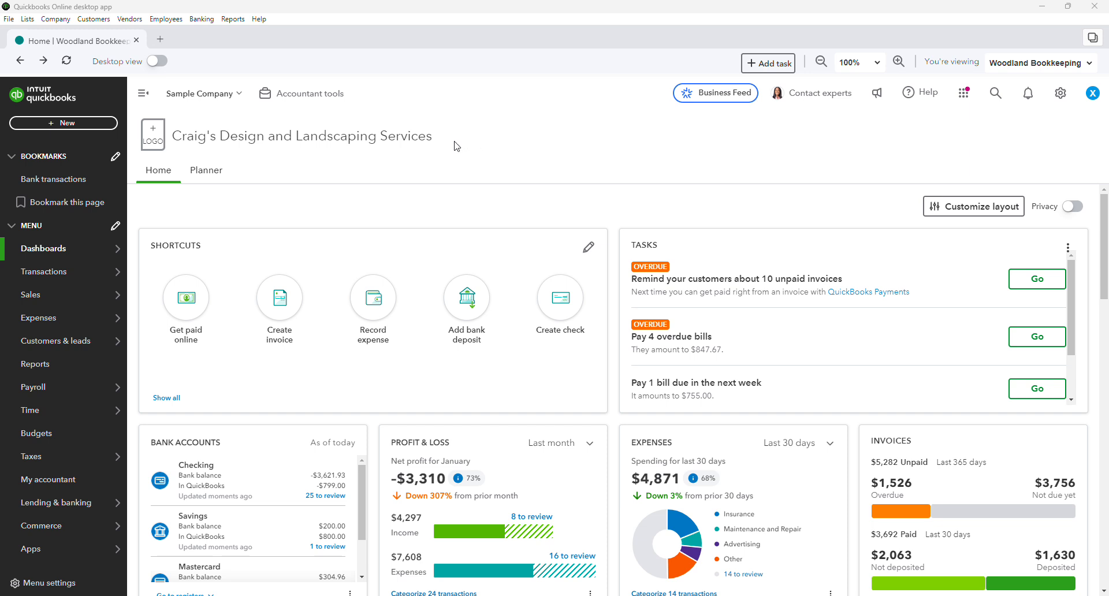
pyautogui.moveTo(325, 136)
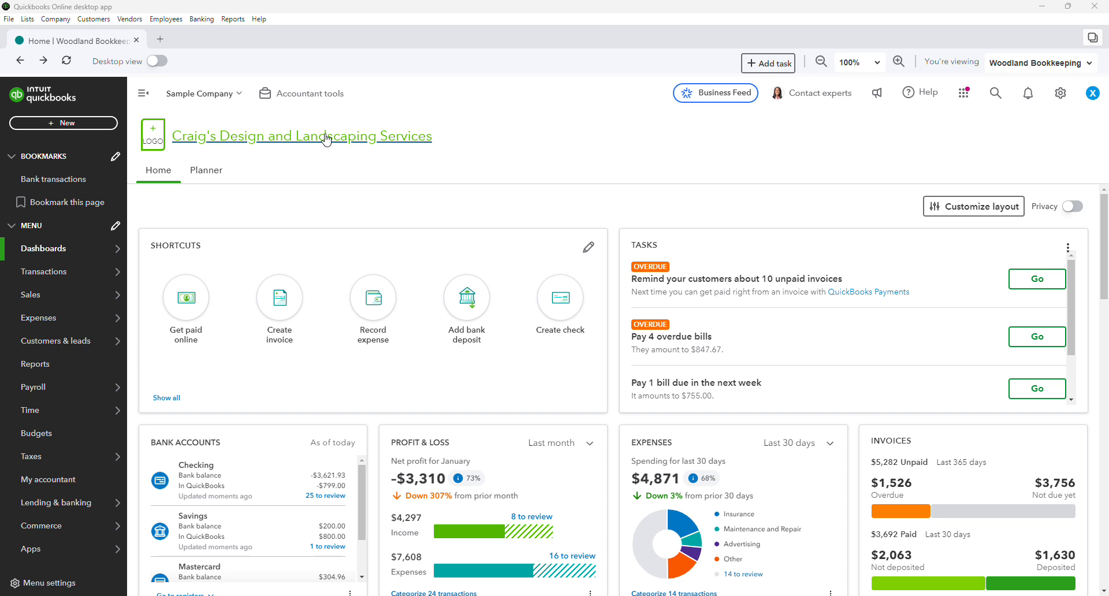
pyautogui.moveTo(570, 141)
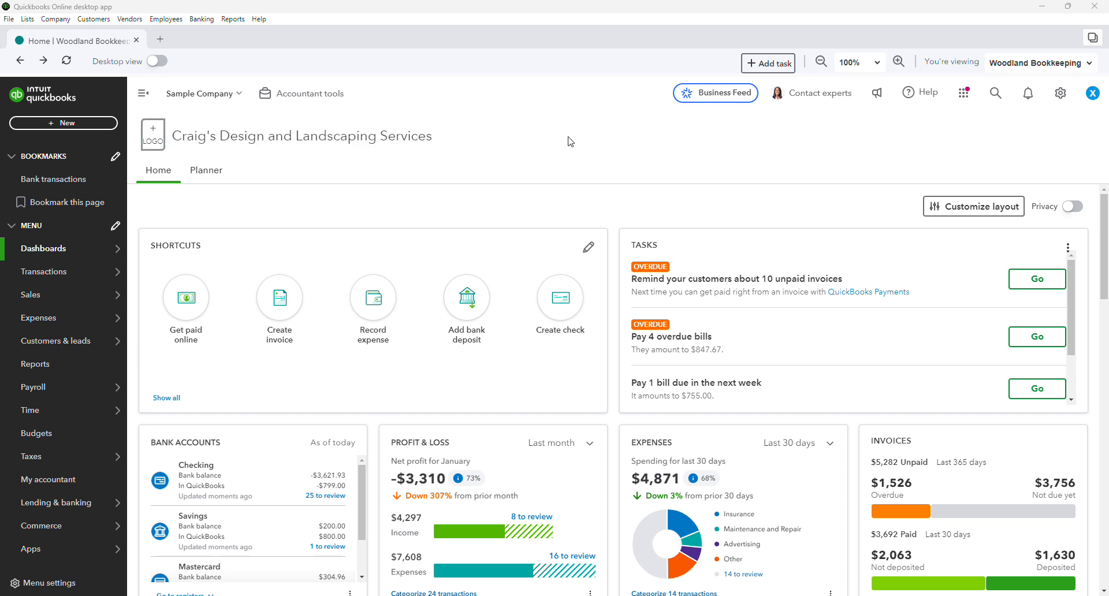
pyautogui.moveTo(557, 152)
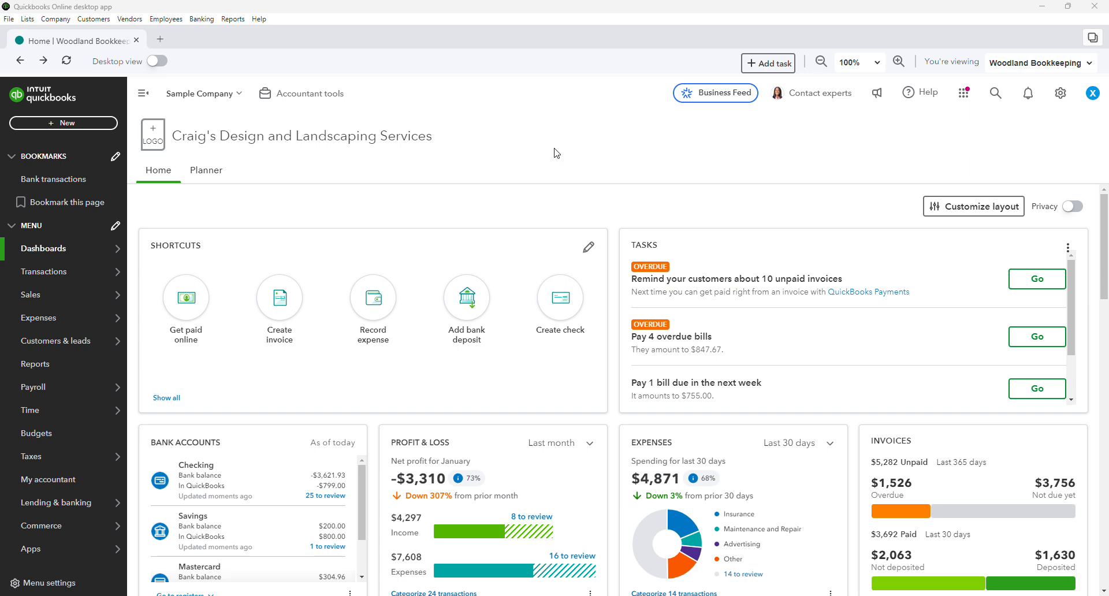
pyautogui.moveTo(564, 151)
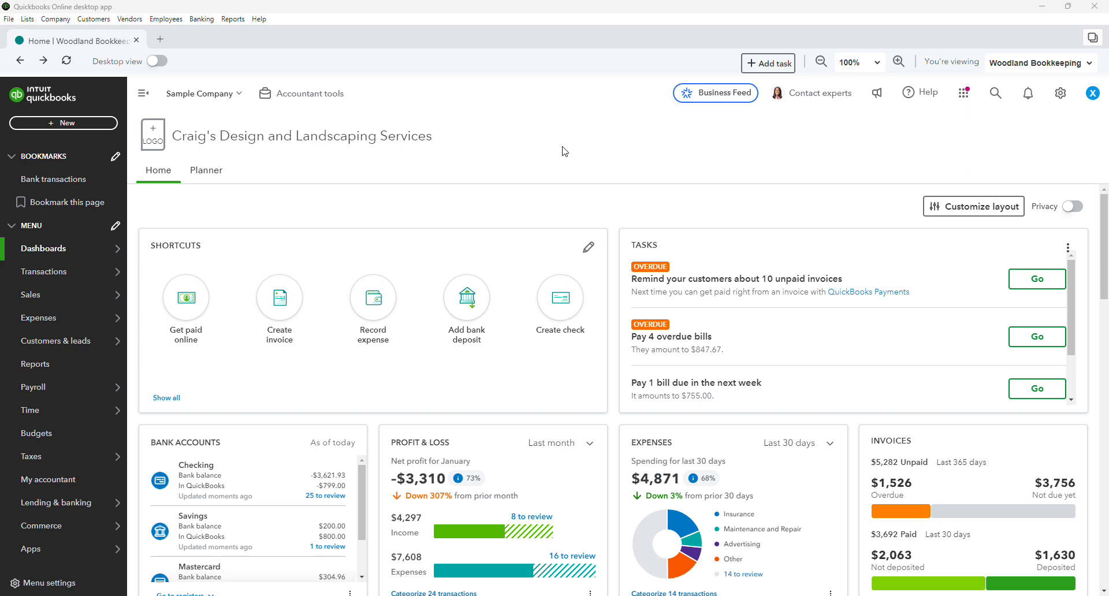
pyautogui.moveTo(554, 151)
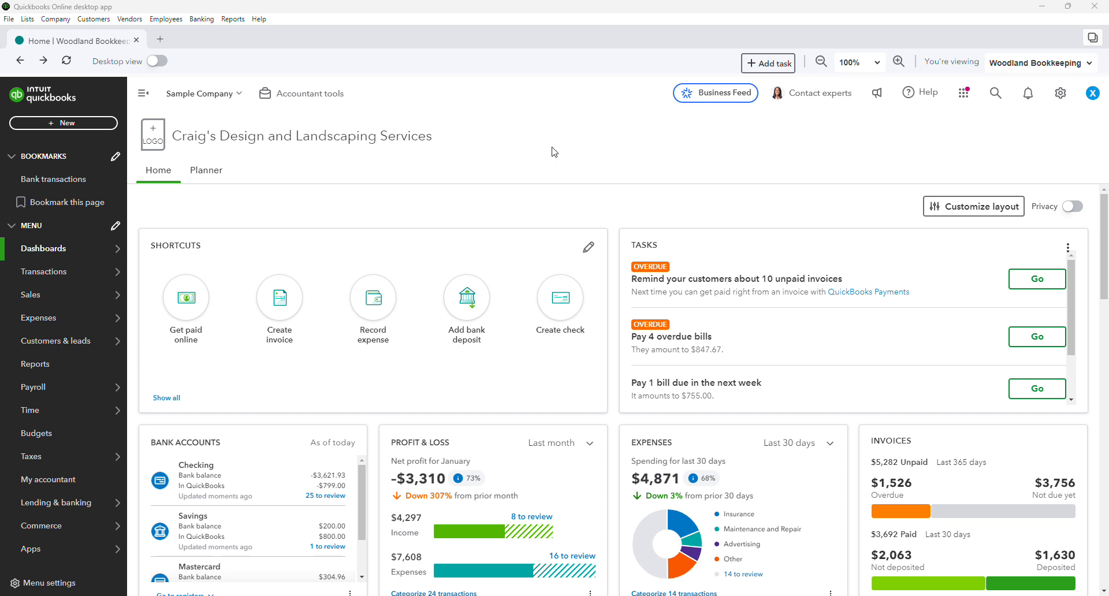
pyautogui.moveTo(583, 166)
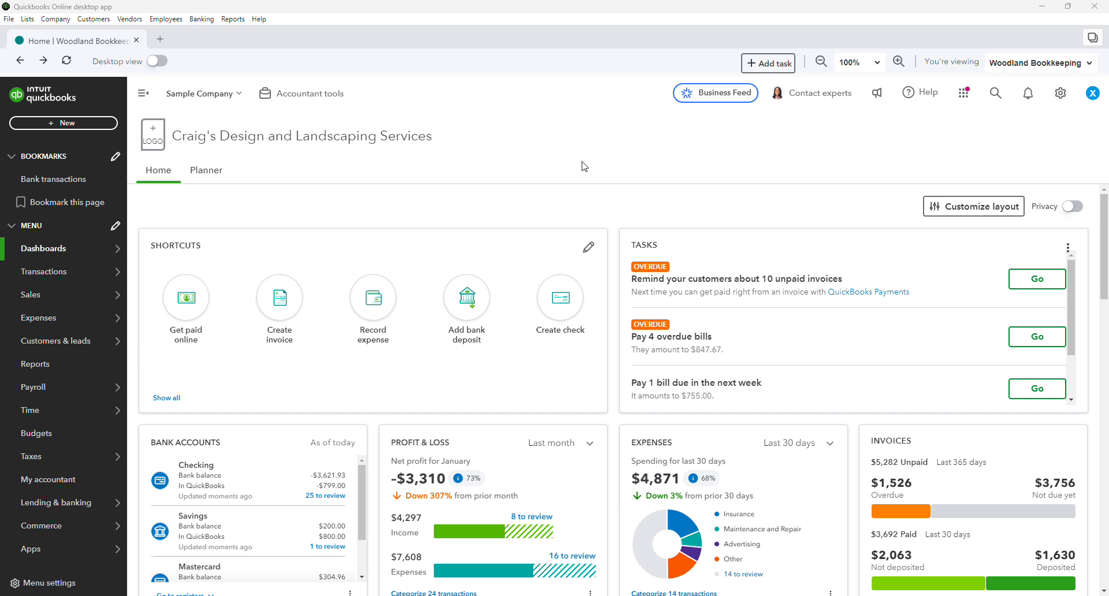
pyautogui.moveTo(375, 193)
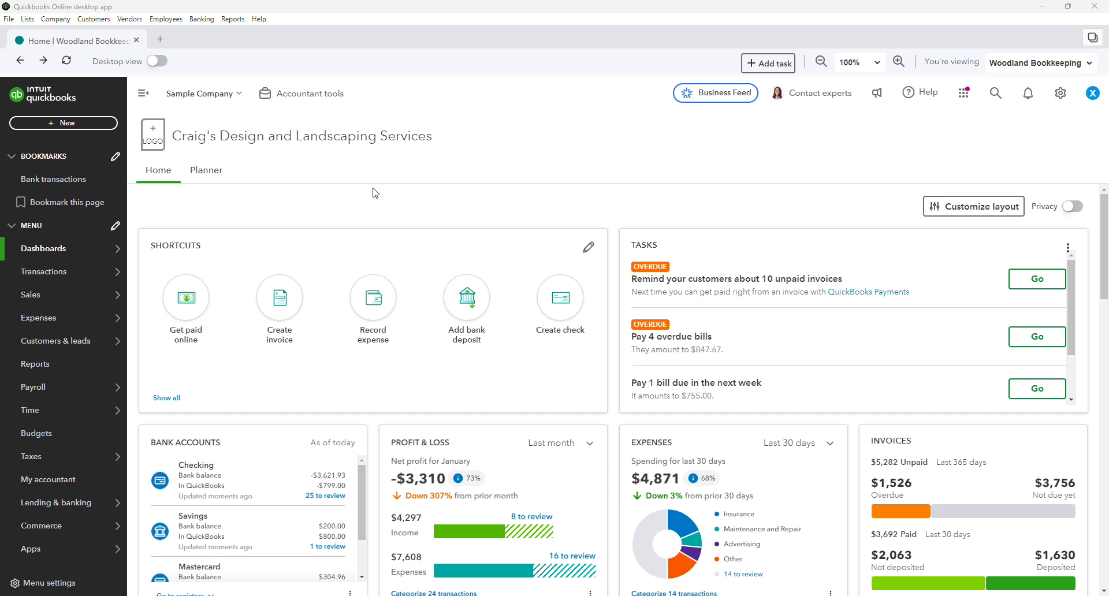
# Step: Open the chart of accounts and find Visa with its sub-accounts 0844 and 0955
pyautogui.click(44, 272)
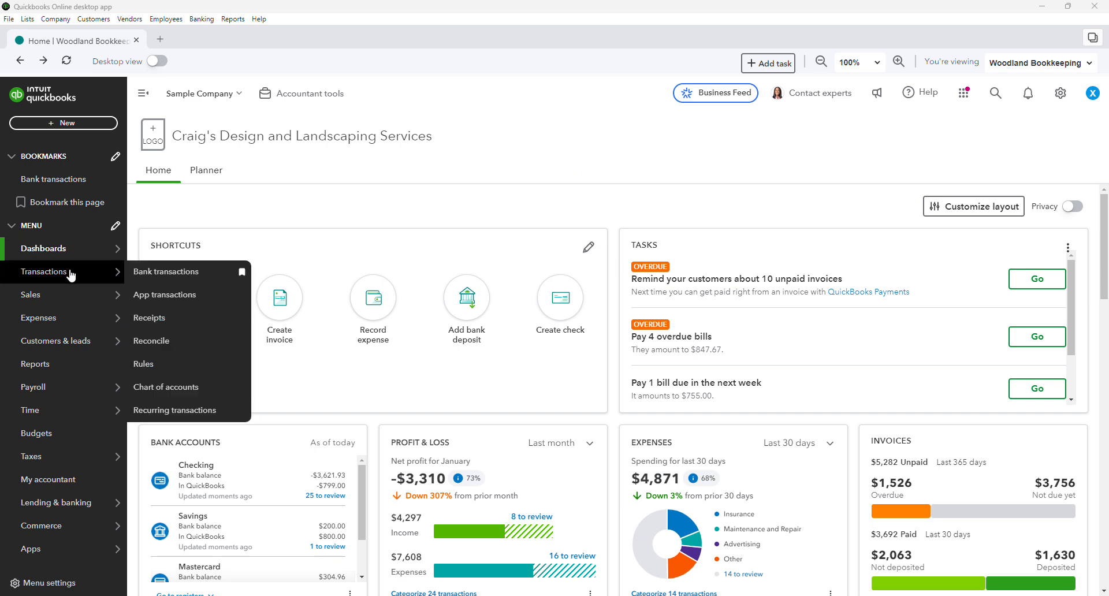
pyautogui.moveTo(177, 387)
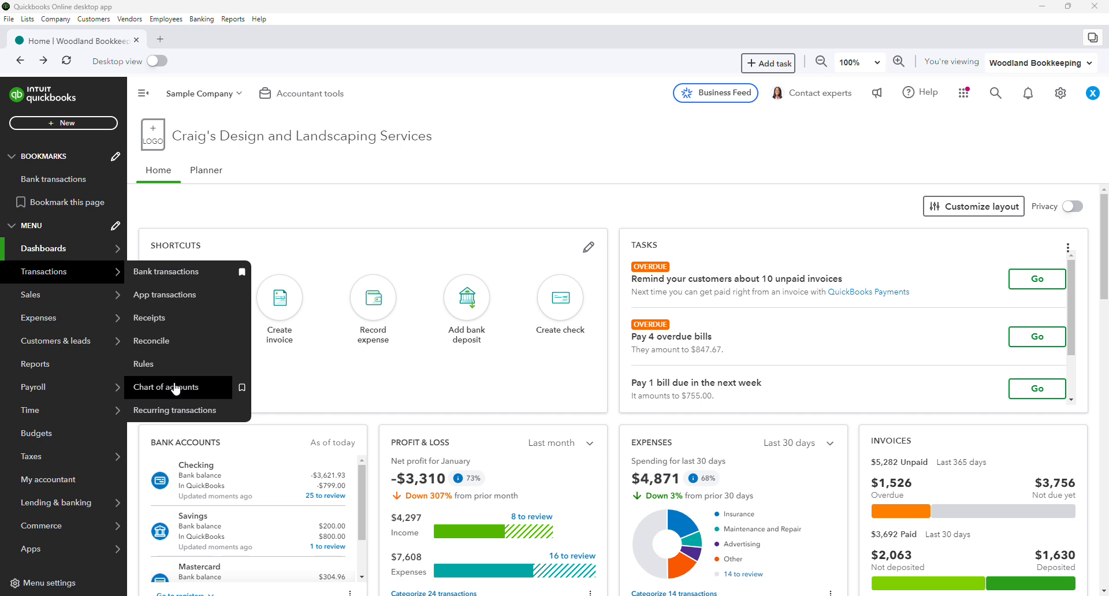
pyautogui.click(171, 386)
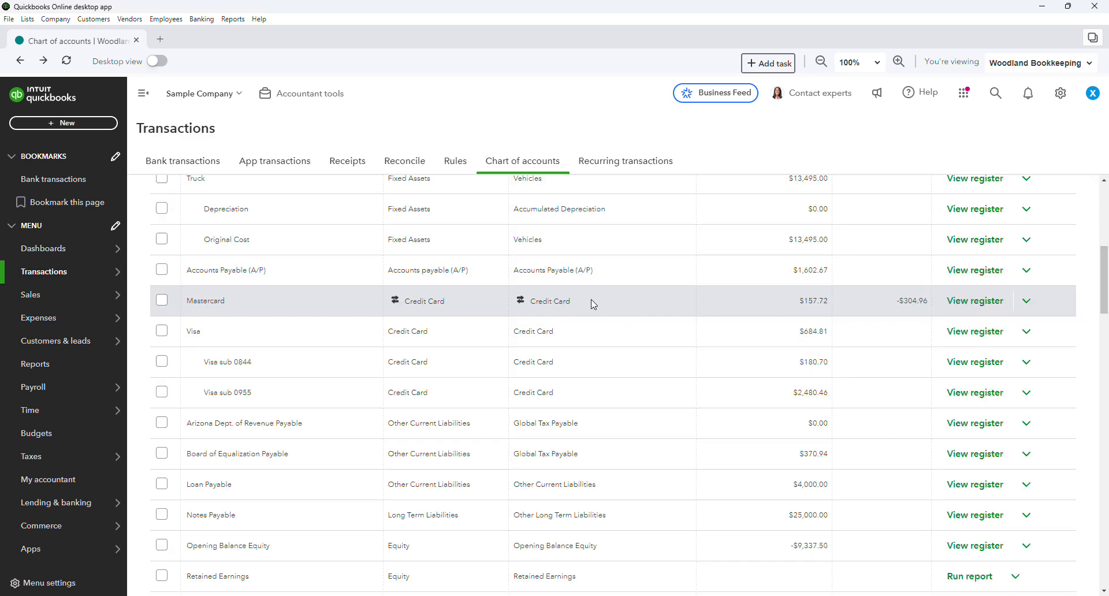
pyautogui.scroll(-3)
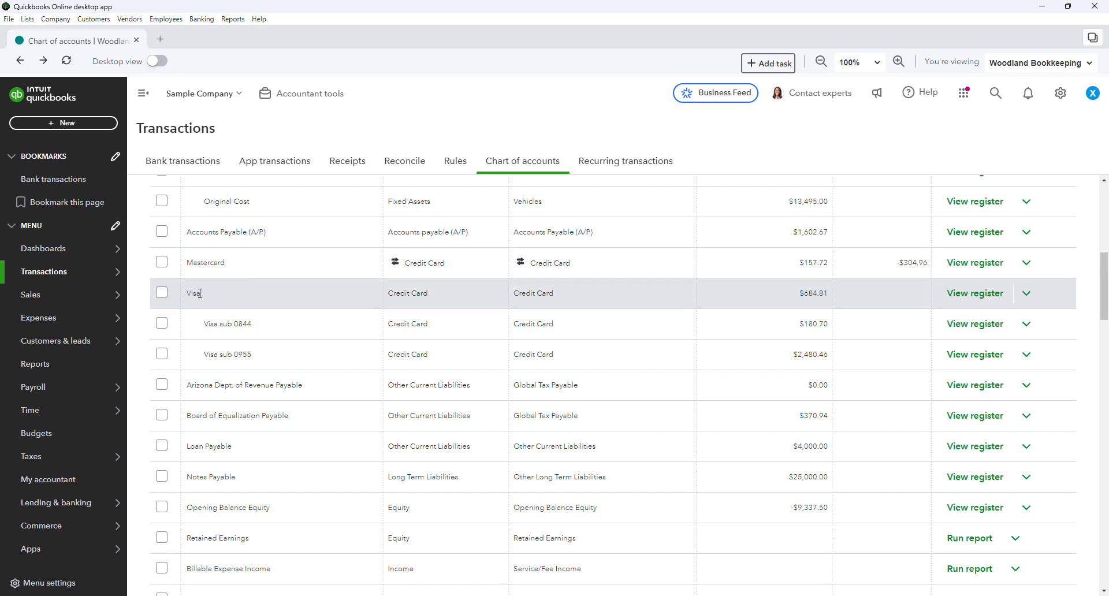
pyautogui.doubleClick(192, 292)
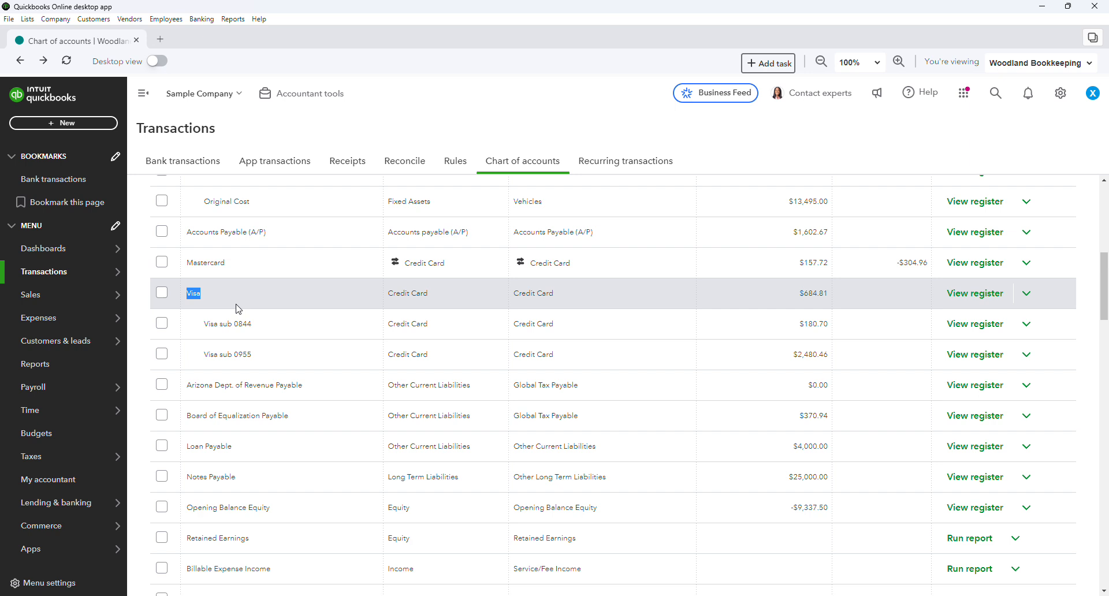
pyautogui.doubleClick(227, 354)
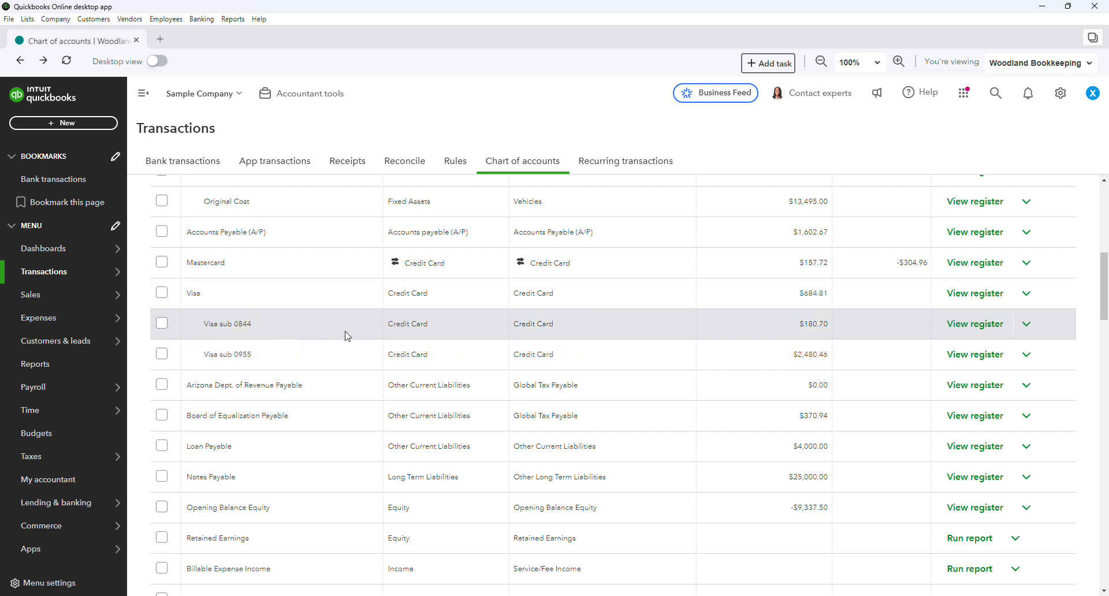
pyautogui.moveTo(334, 354)
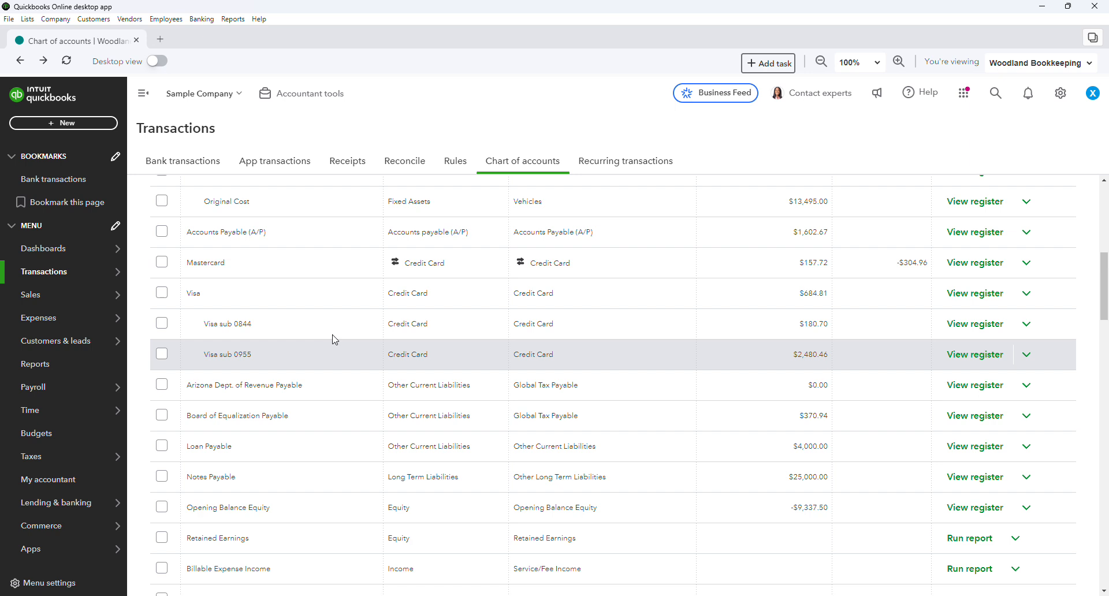
pyautogui.moveTo(183, 164)
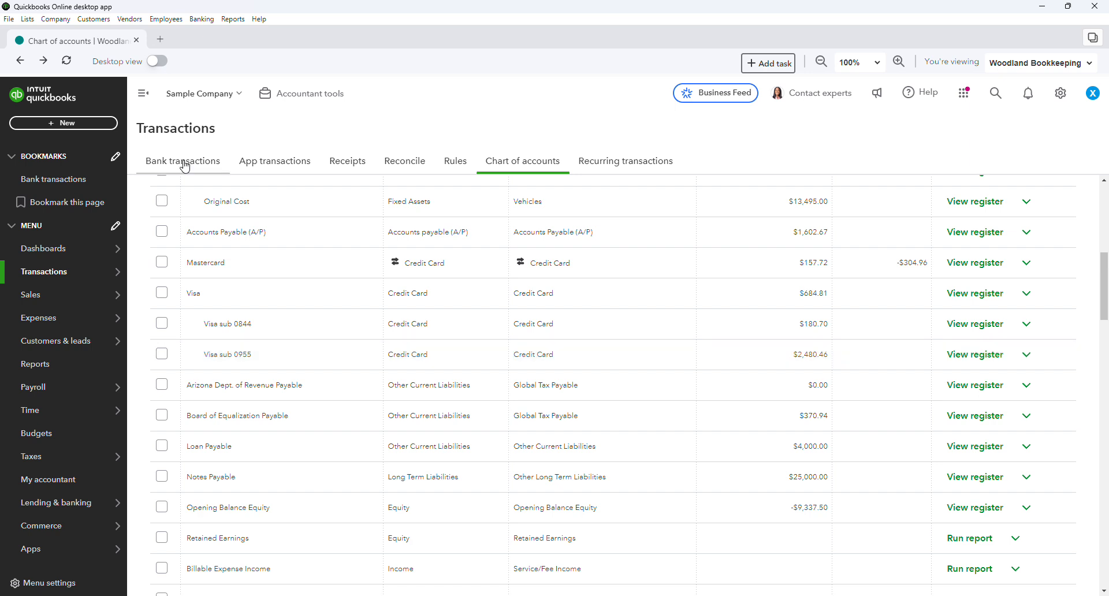
pyautogui.moveTo(281, 323)
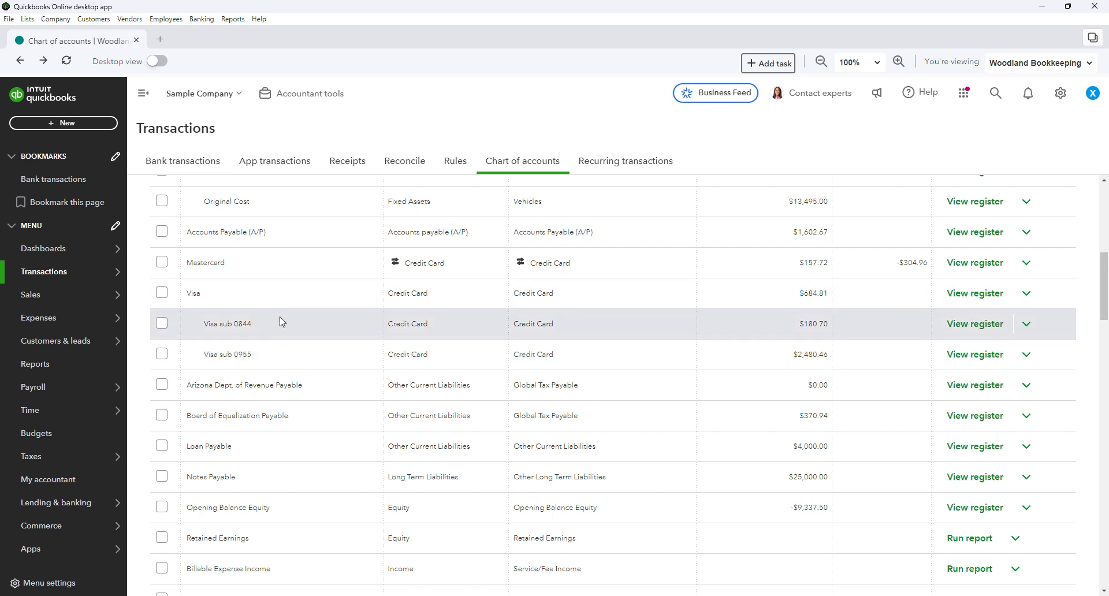
pyautogui.moveTo(287, 350)
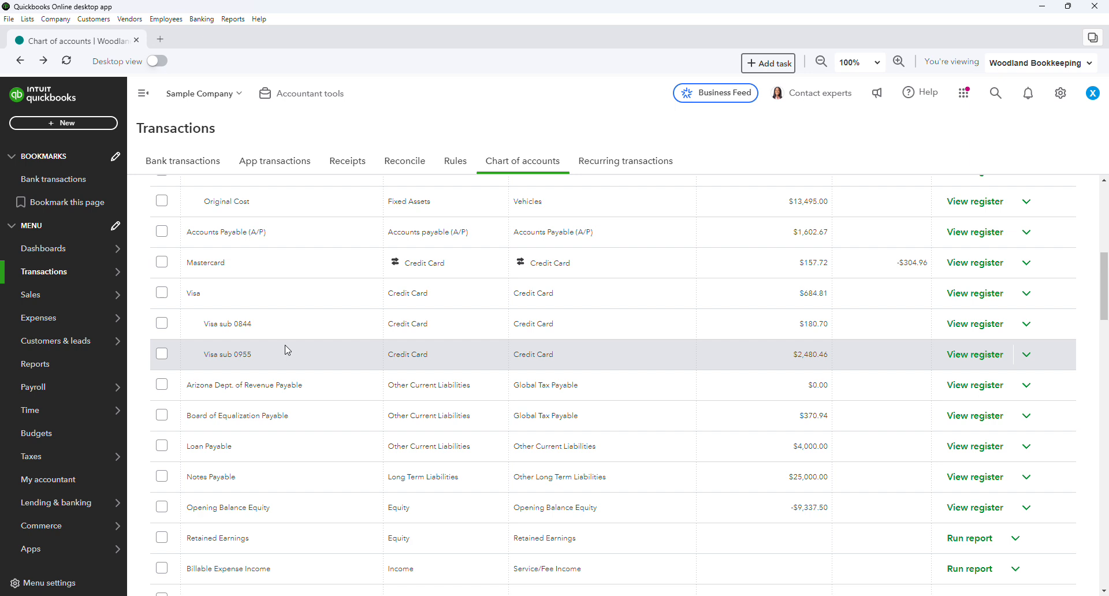
pyautogui.moveTo(275, 297)
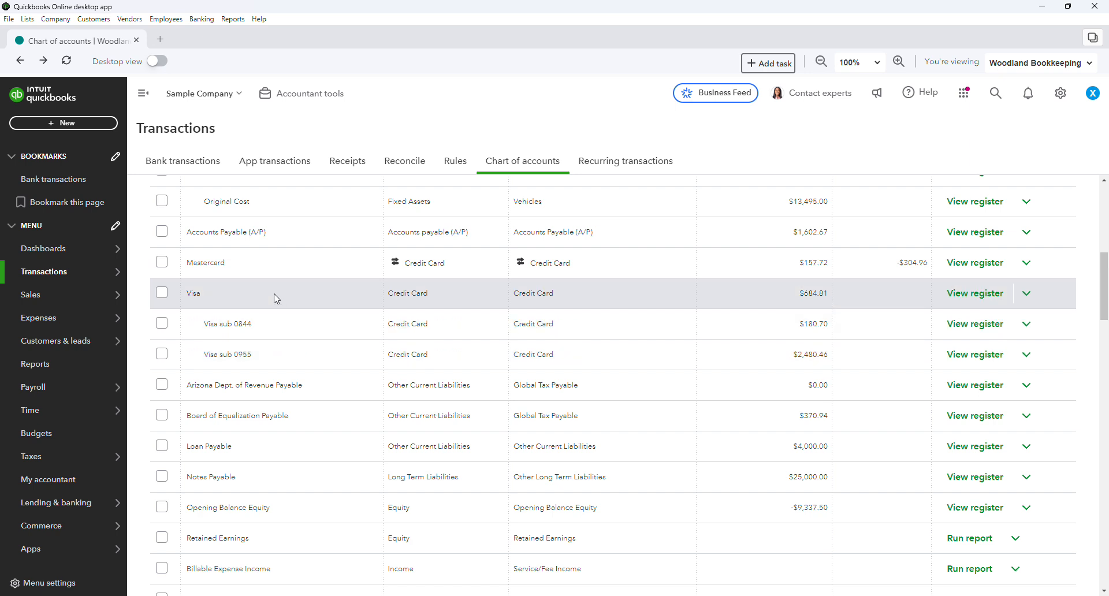
pyautogui.moveTo(198, 292)
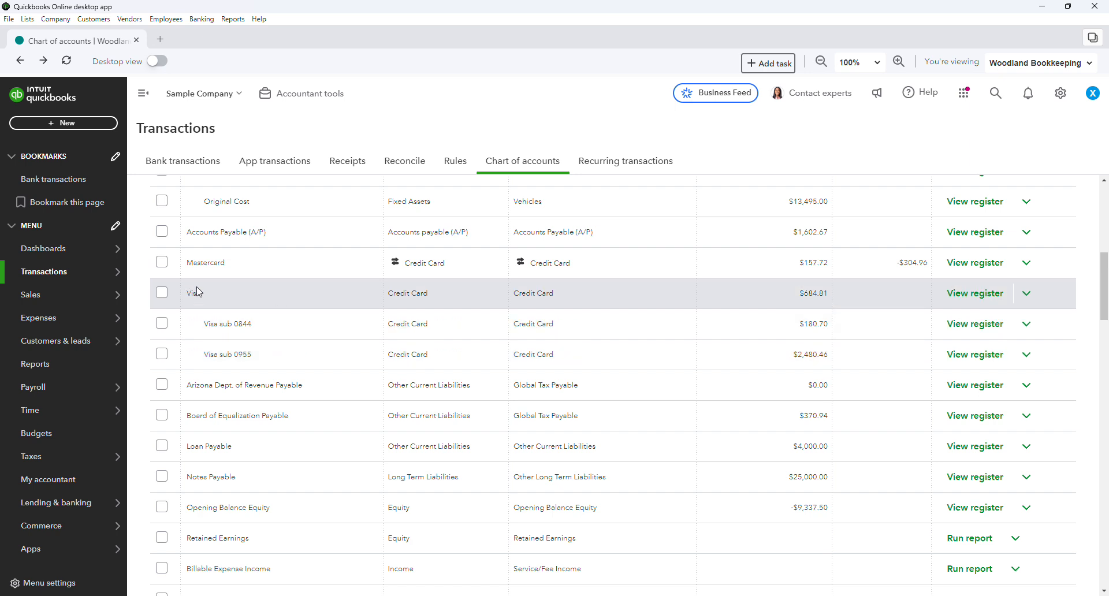
pyautogui.moveTo(205, 293)
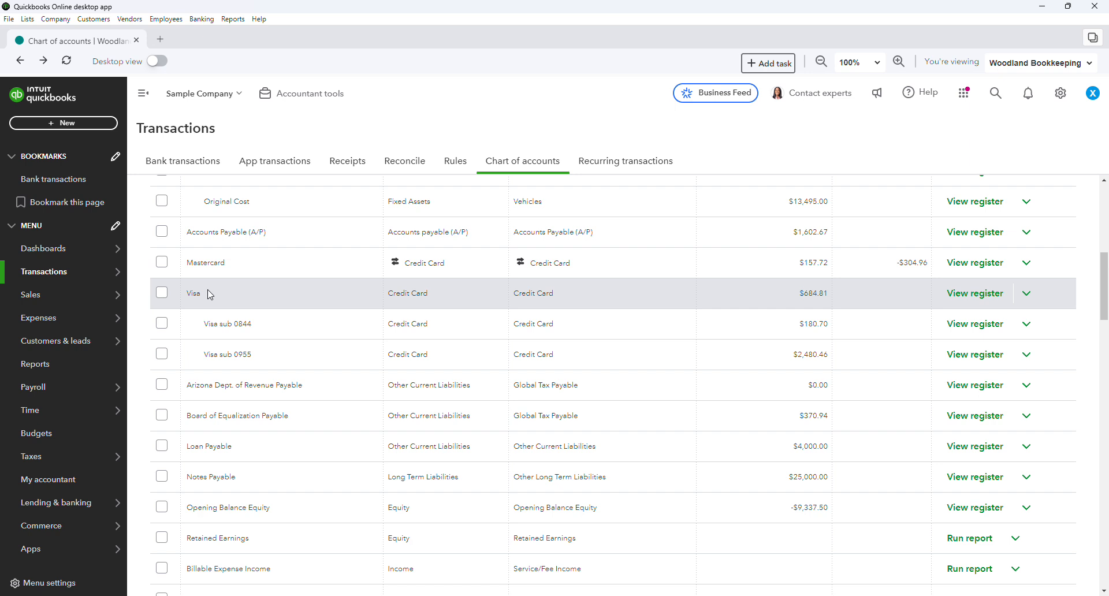
pyautogui.moveTo(283, 303)
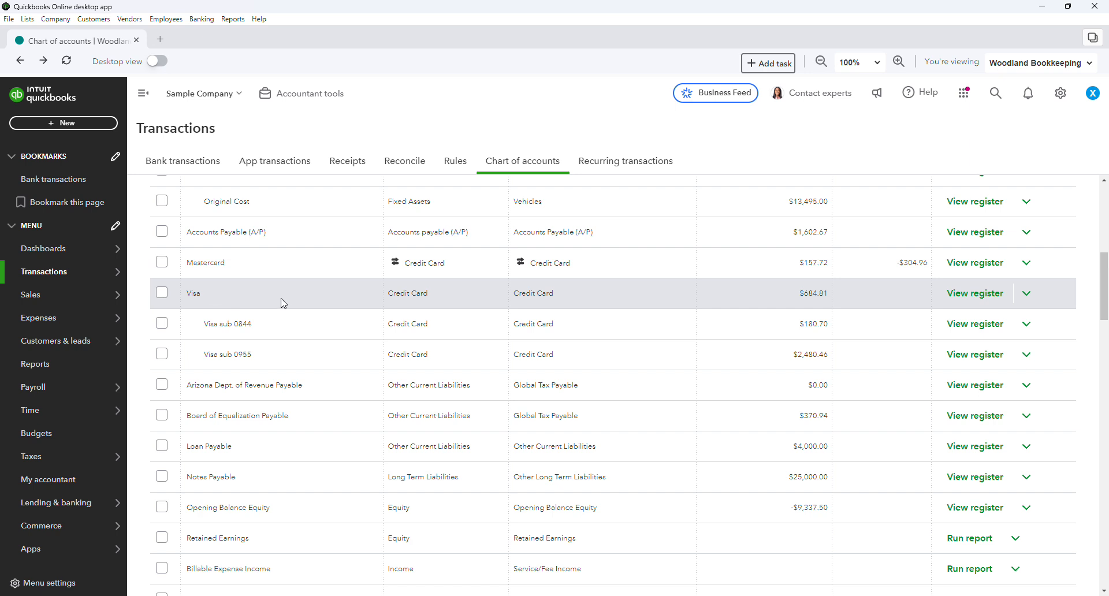
pyautogui.moveTo(221, 323)
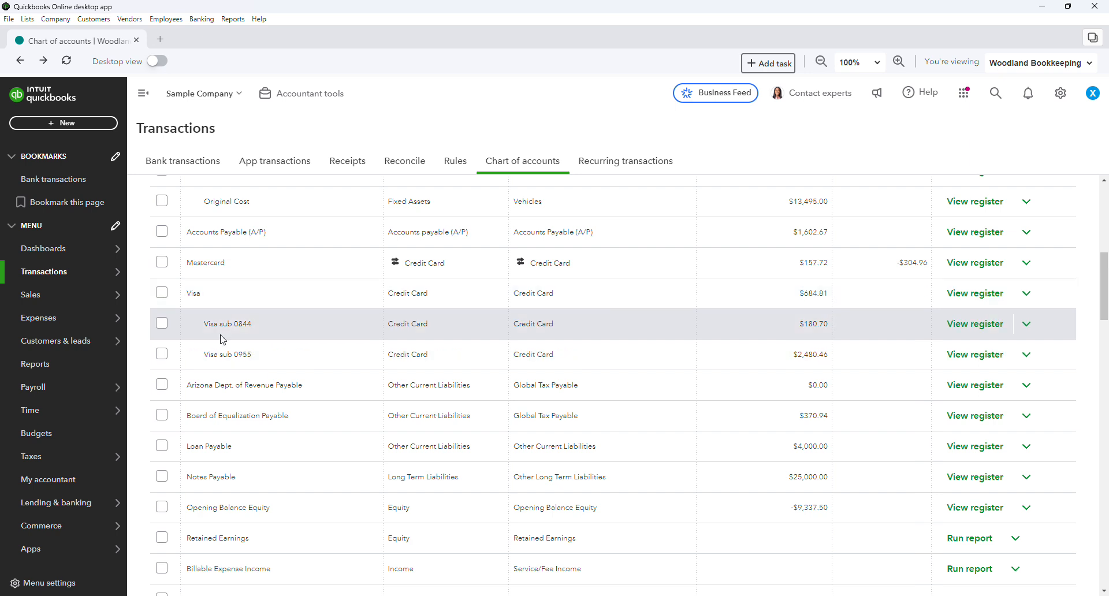
pyautogui.moveTo(240, 324)
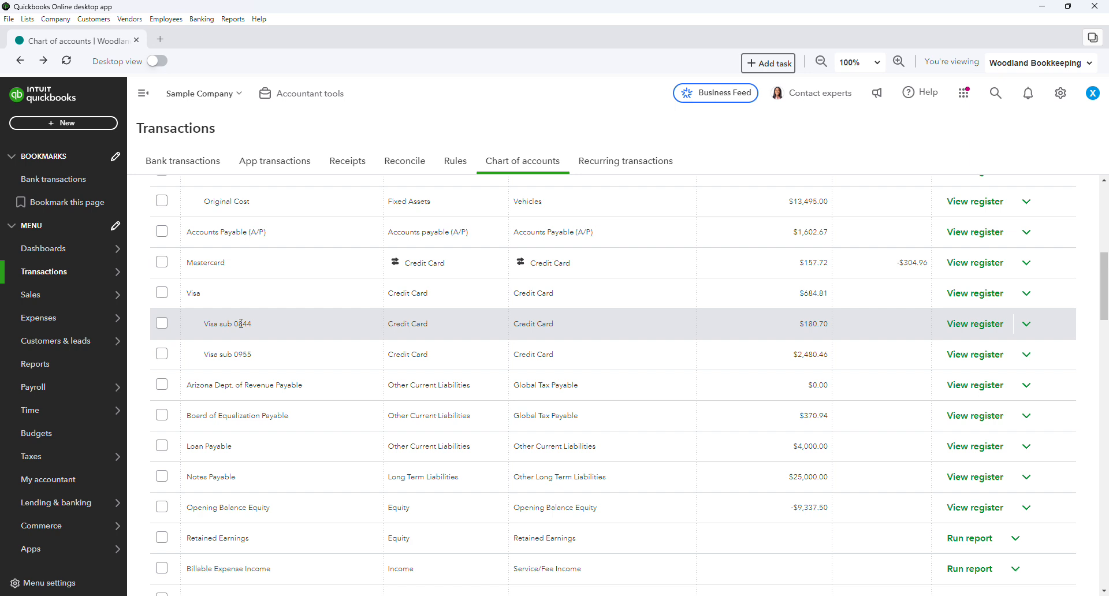
pyautogui.moveTo(275, 324)
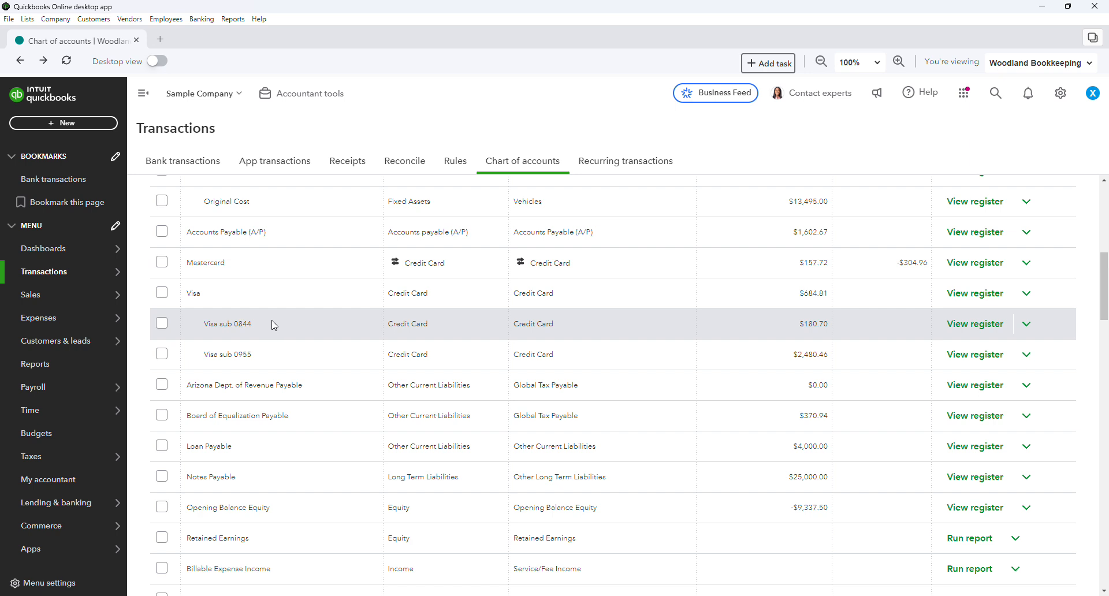
pyautogui.moveTo(413, 322)
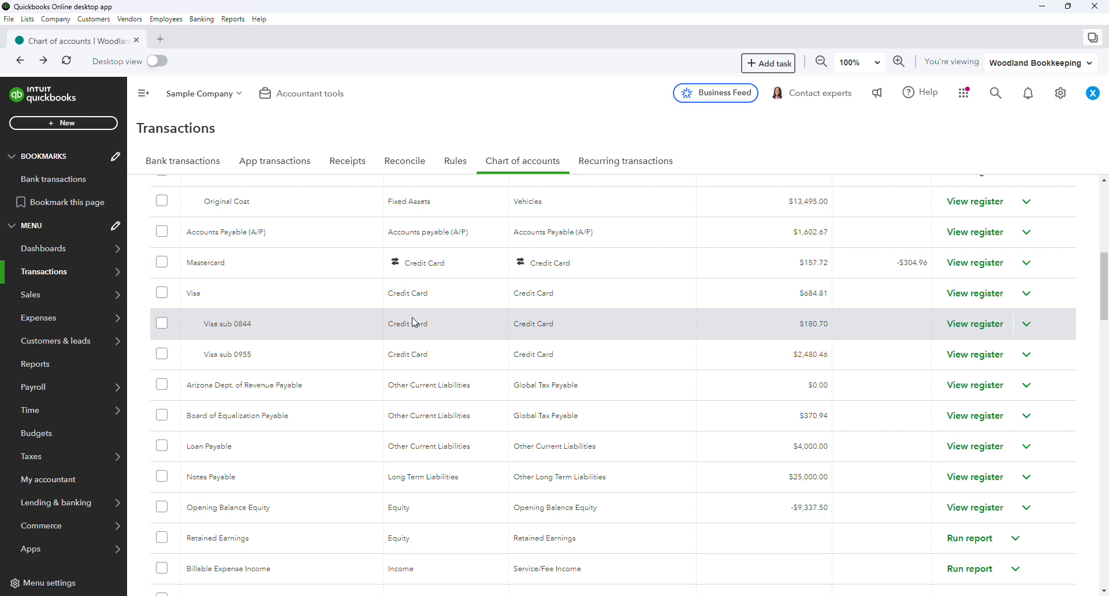
pyautogui.moveTo(405, 160)
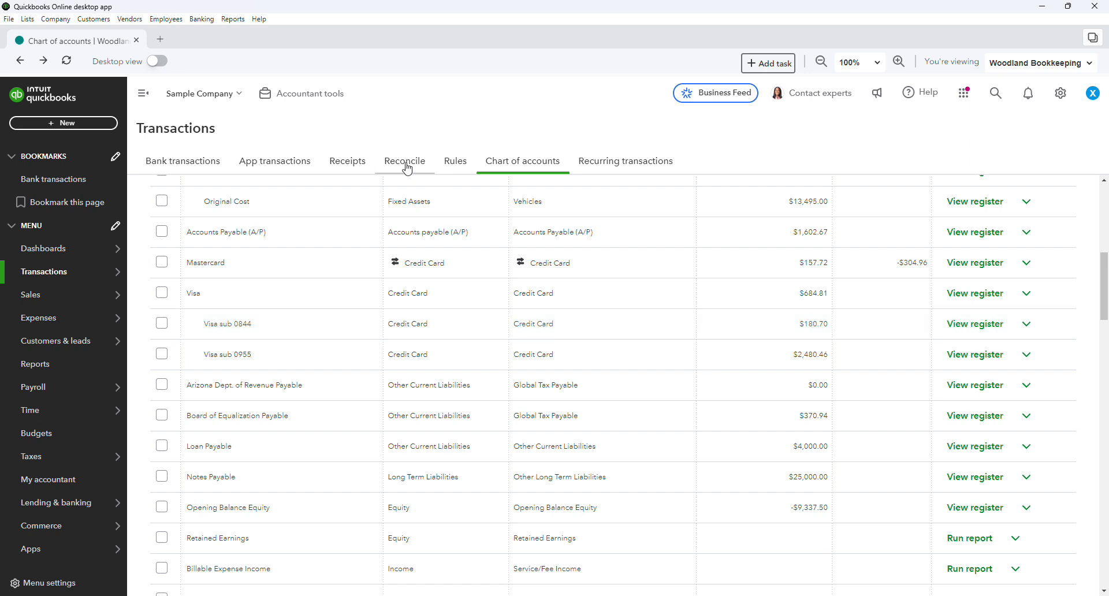
# Step: Switch to the Reconcile tab to show the reconciliation introduction page
pyautogui.click(404, 161)
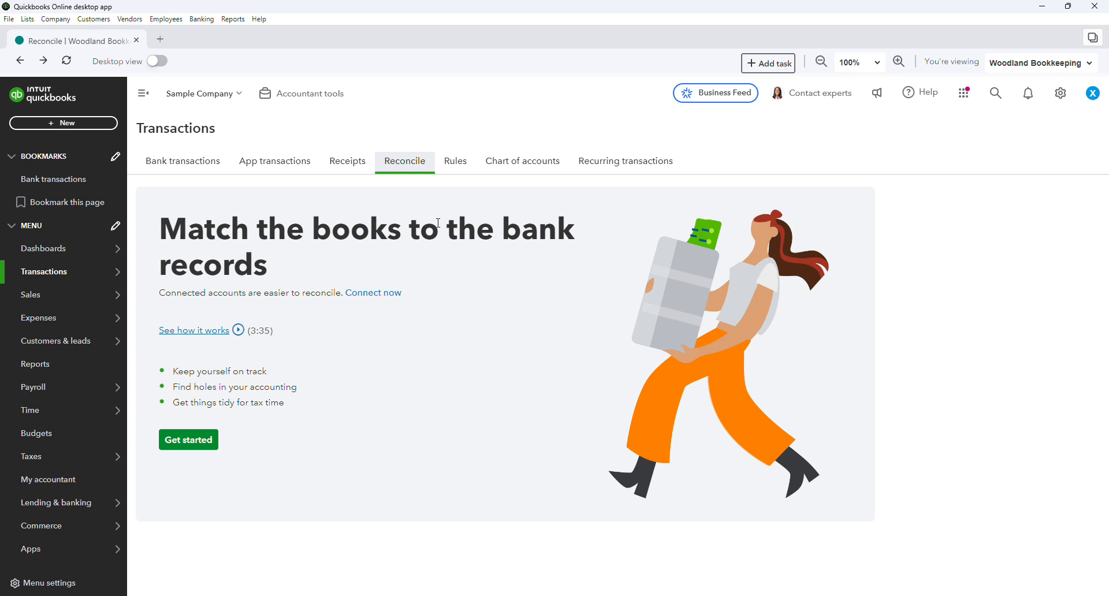
pyautogui.moveTo(170, 198)
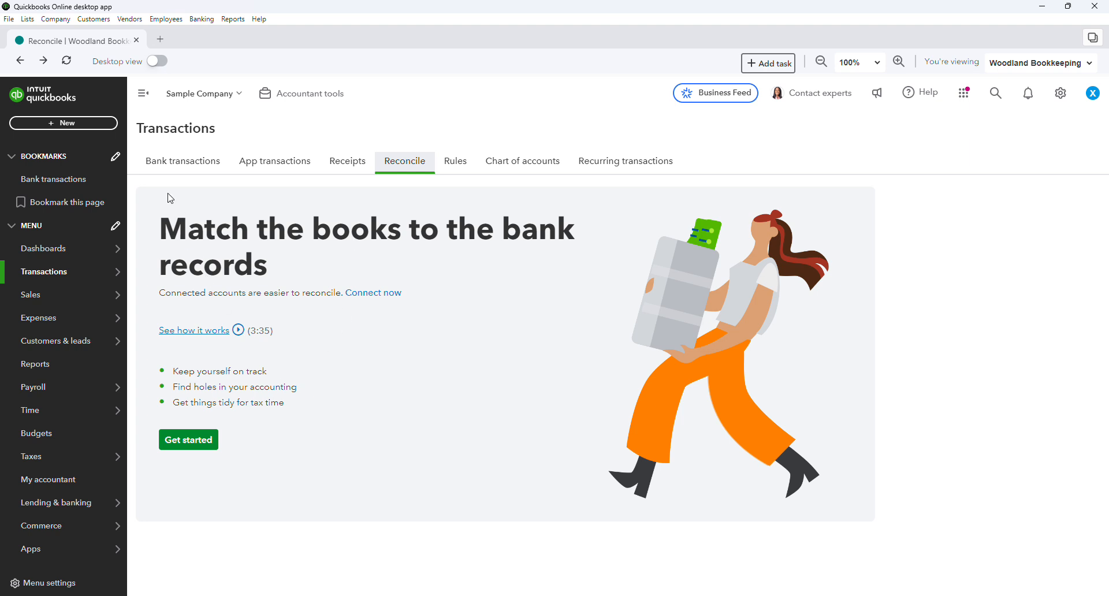
pyautogui.moveTo(337, 439)
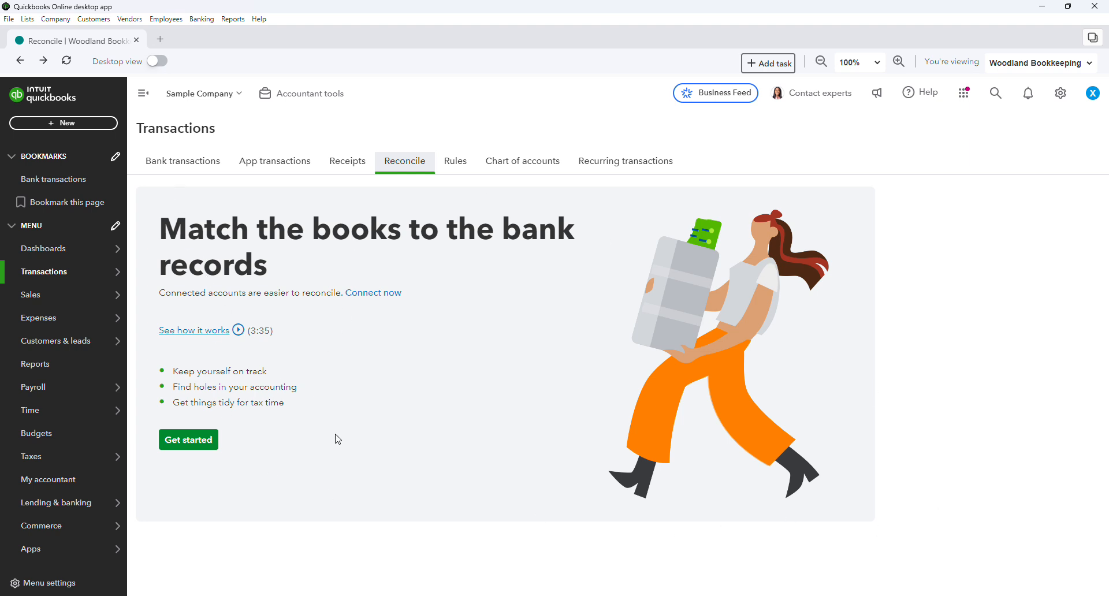
pyautogui.moveTo(545, 391)
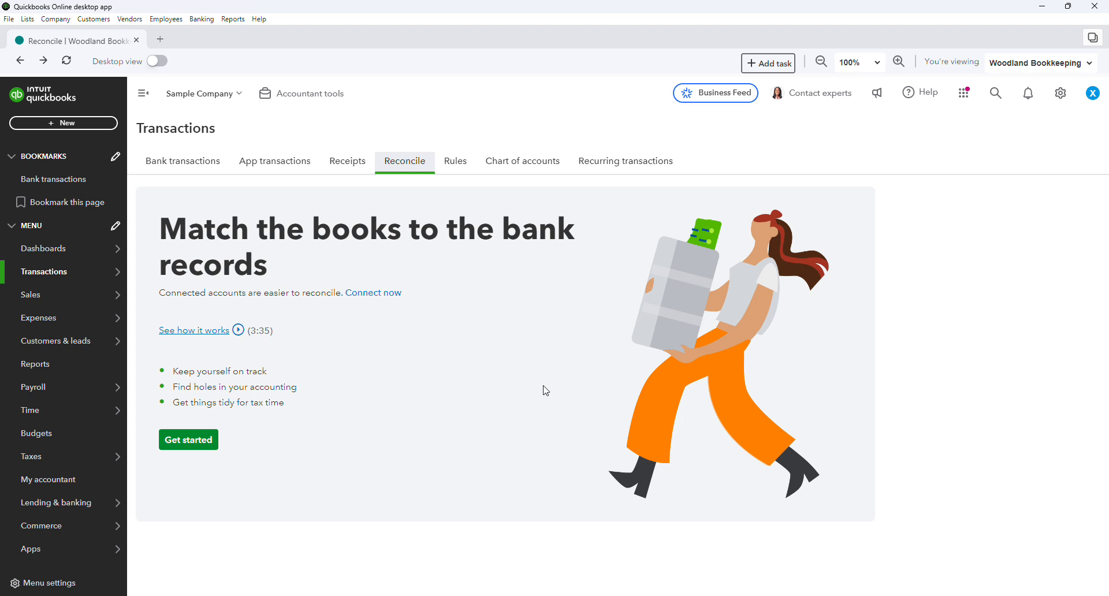
pyautogui.moveTo(218, 334)
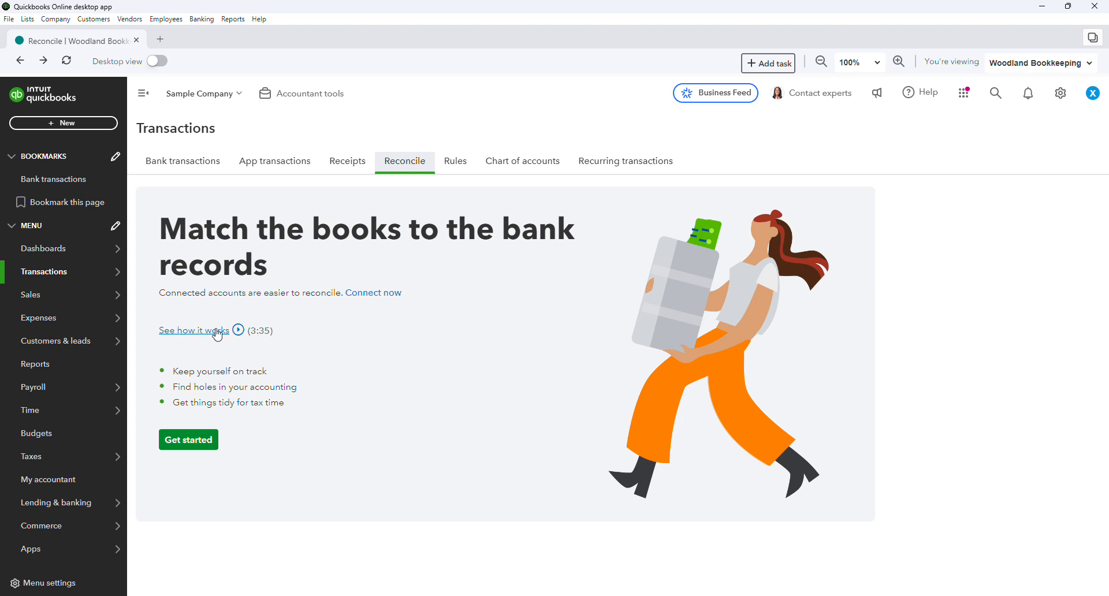
pyautogui.moveTo(188, 440)
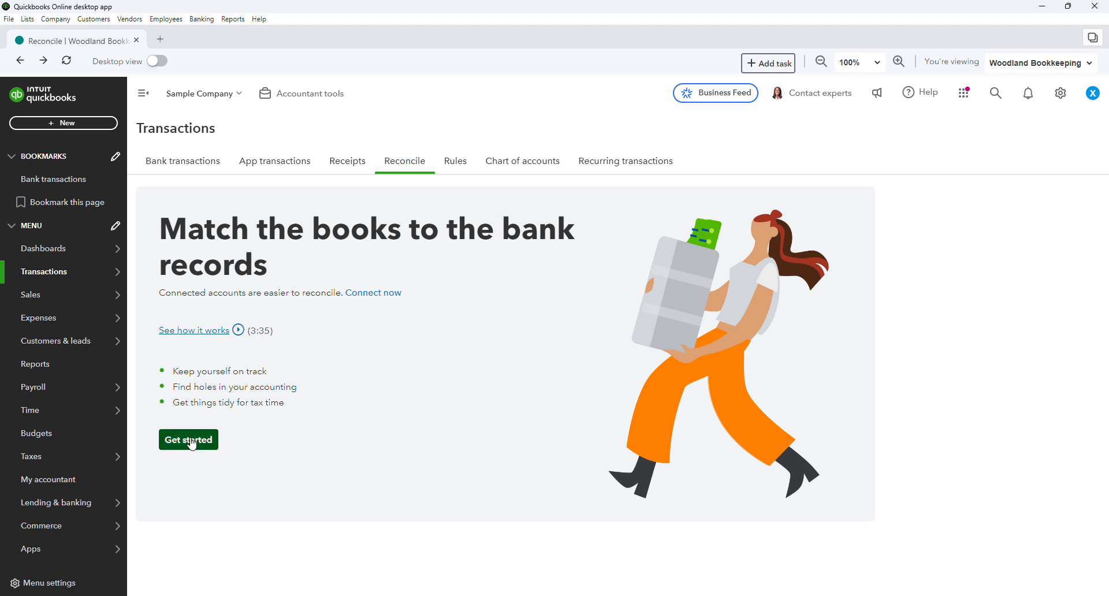
# Step: Start a reconciliation and select Visa sub 0844 as the account
pyautogui.click(188, 439)
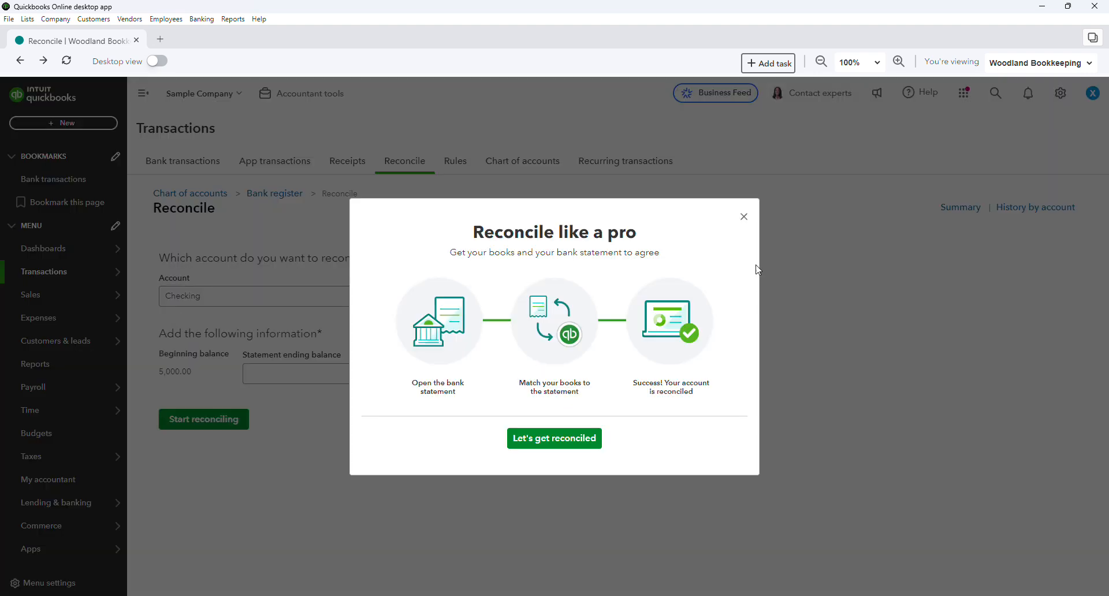
pyautogui.click(744, 217)
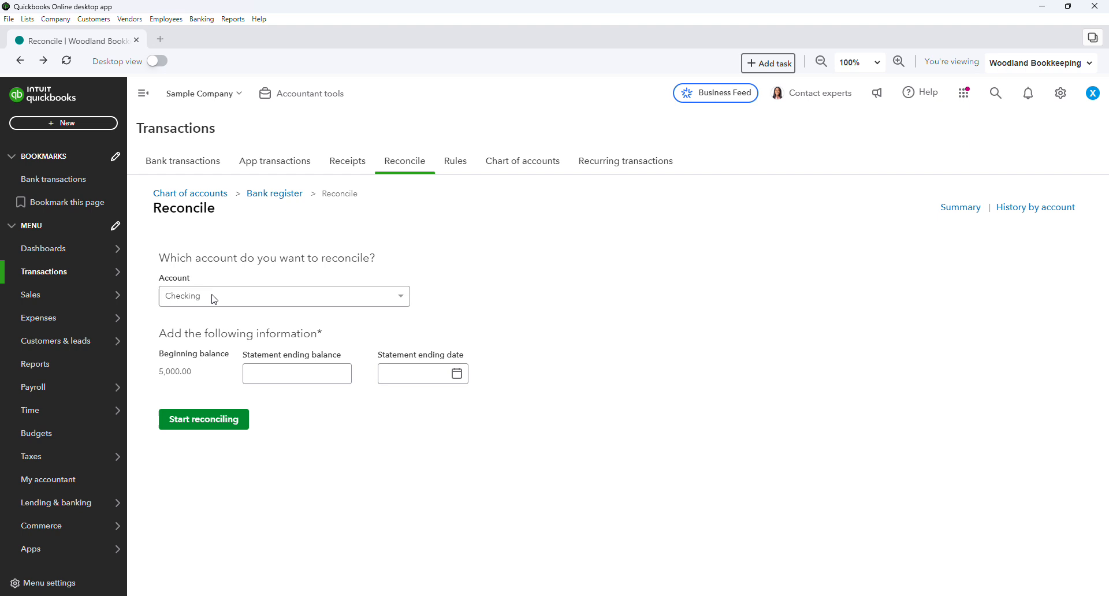
pyautogui.click(284, 296)
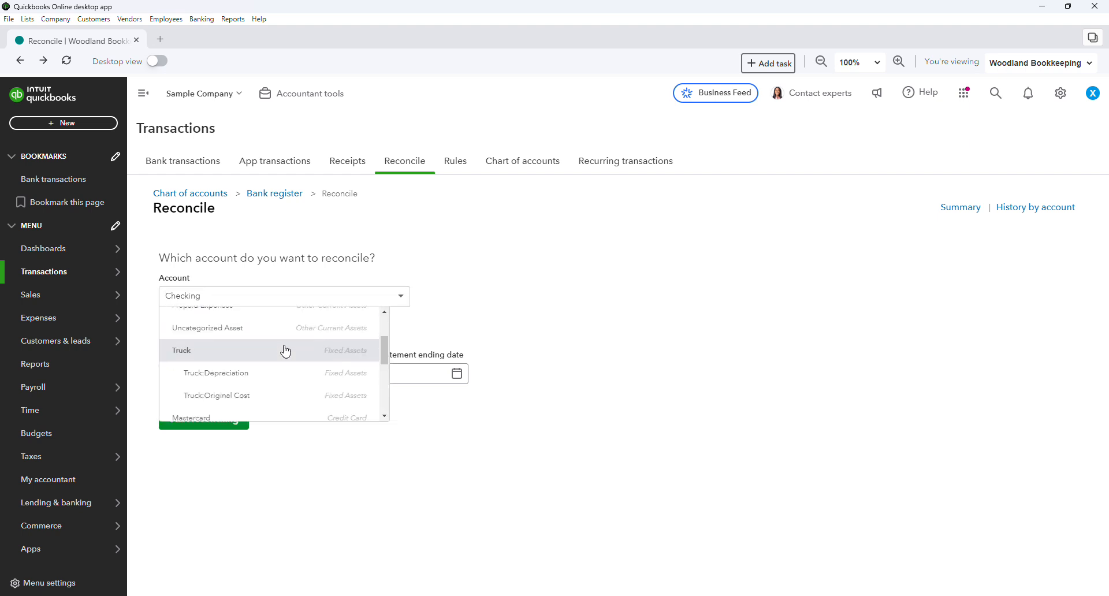
pyautogui.scroll(-3)
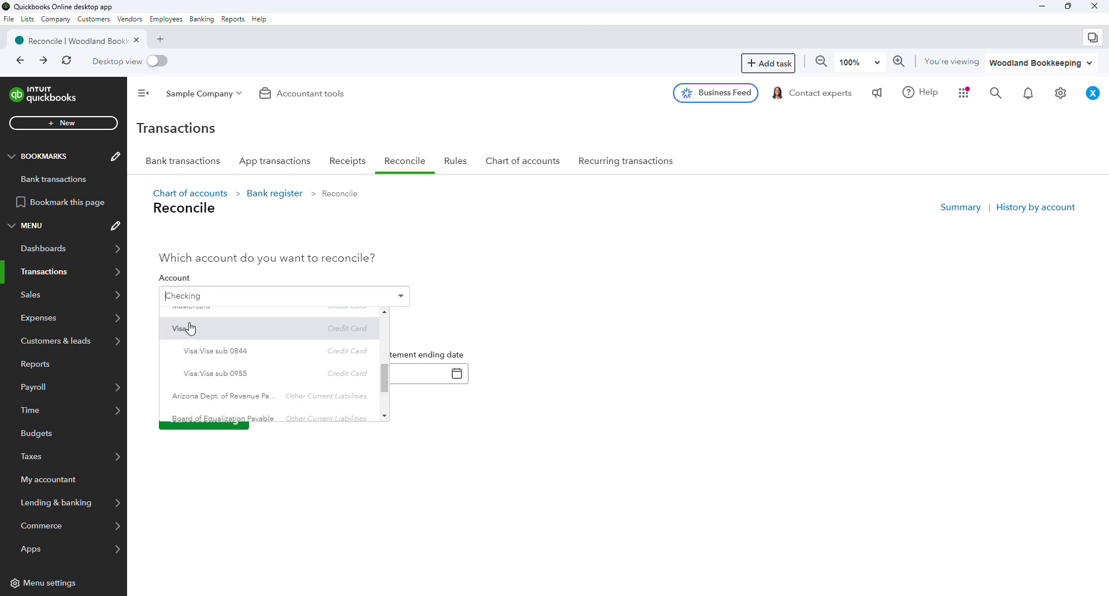
pyautogui.moveTo(234, 351)
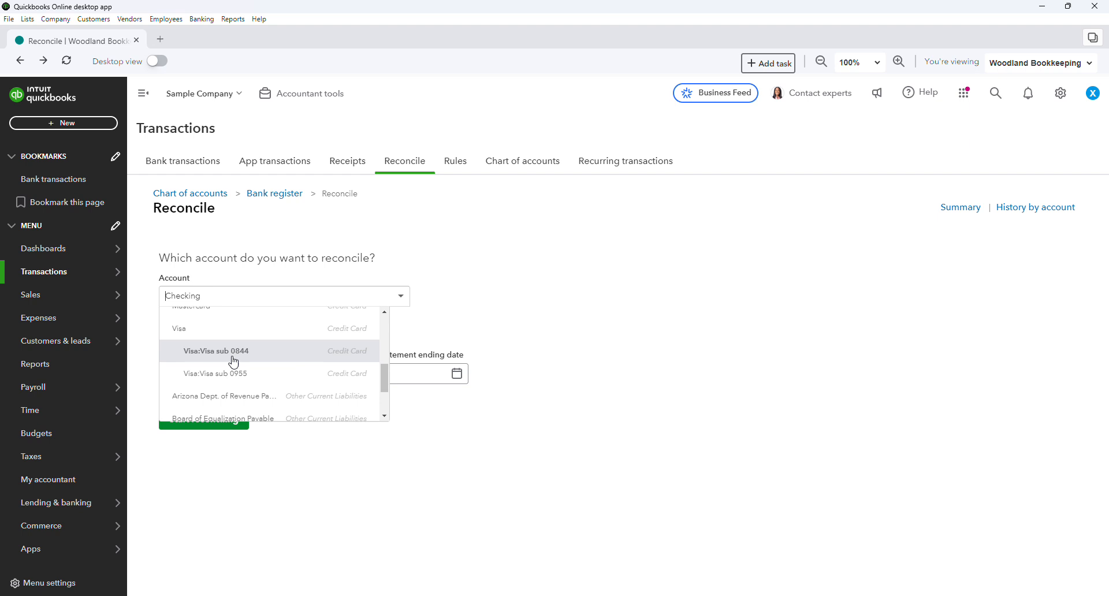
pyautogui.click(217, 351)
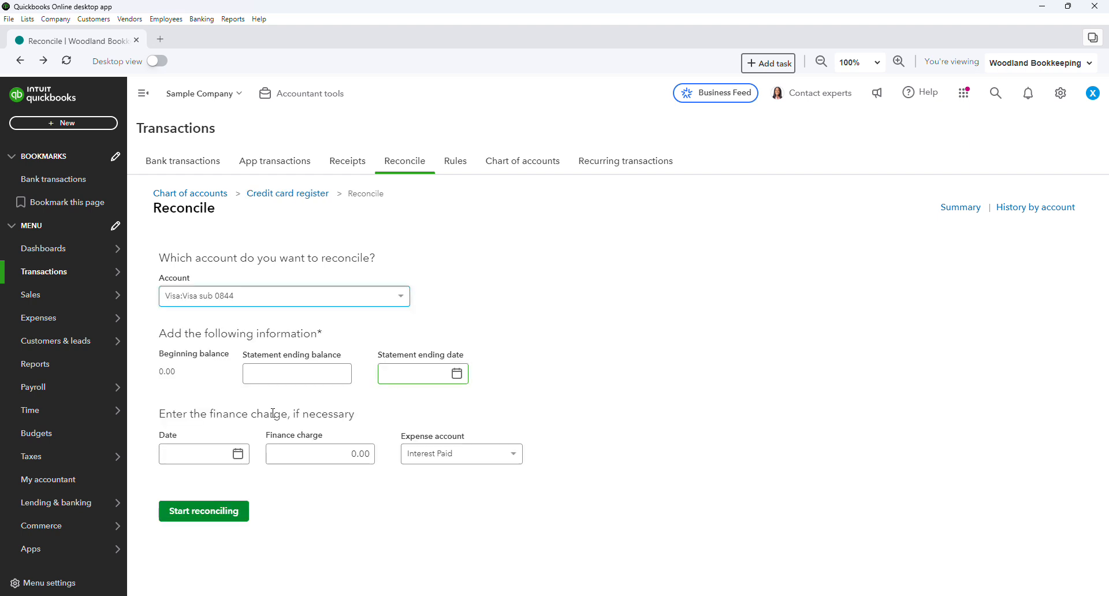
pyautogui.click(297, 373)
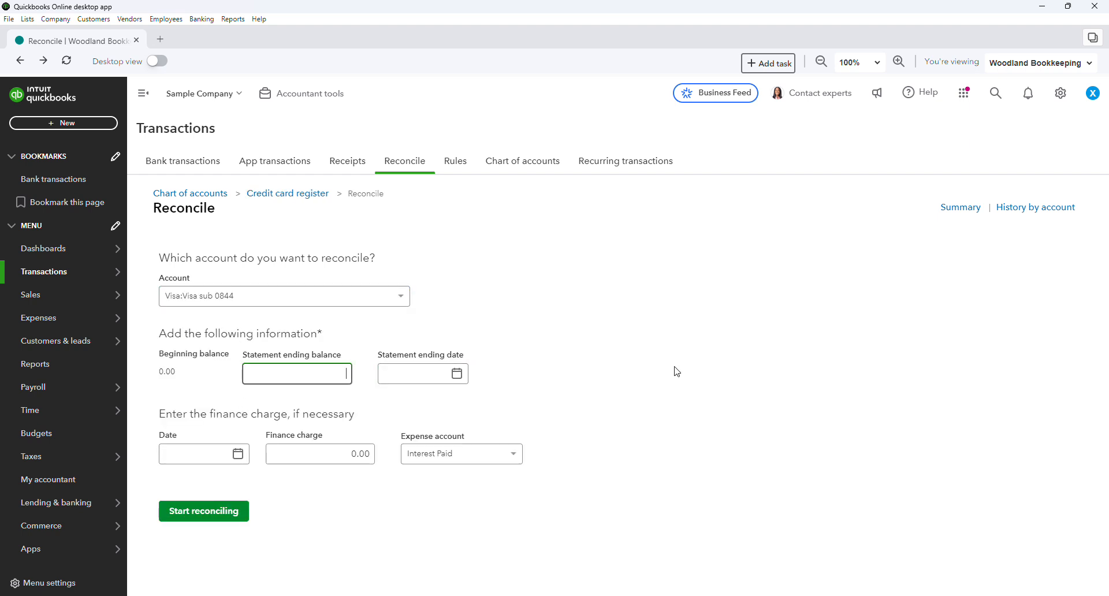
pyautogui.moveTo(659, 377)
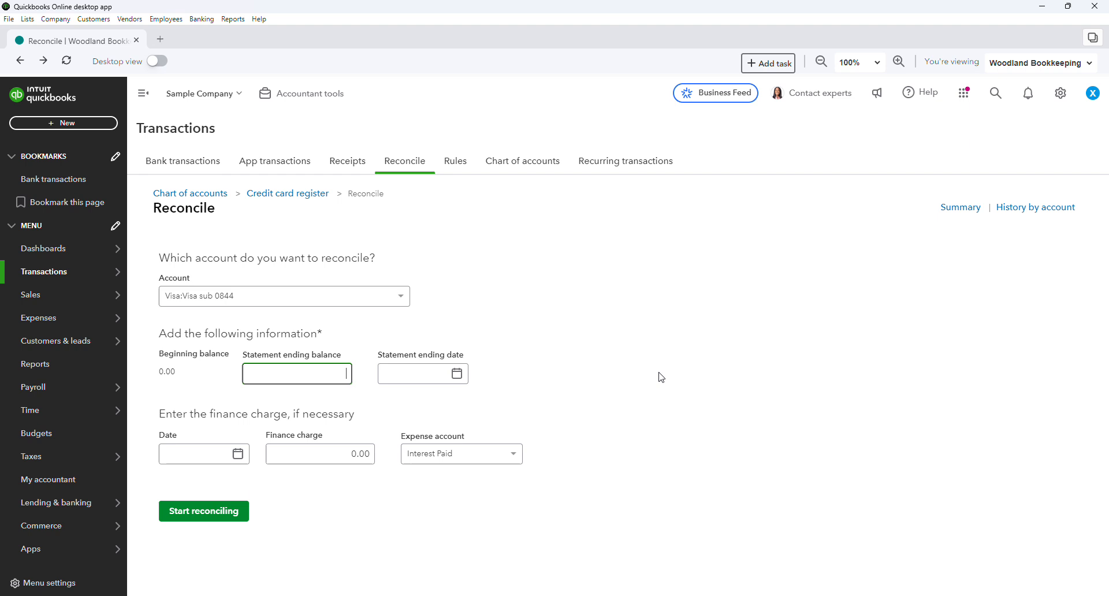
pyautogui.moveTo(657, 392)
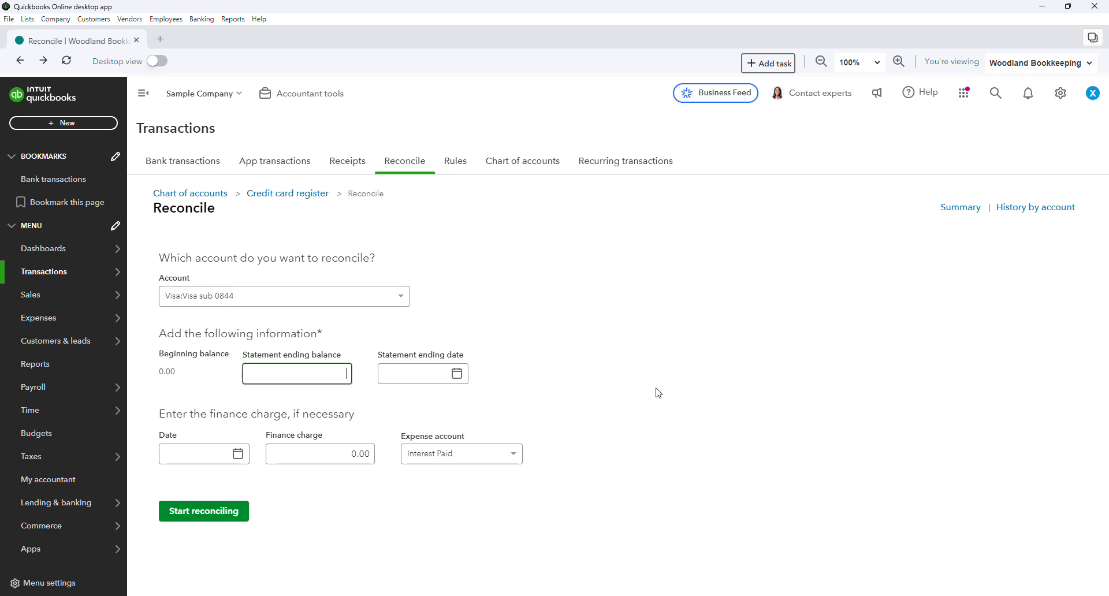
pyautogui.moveTo(325, 375)
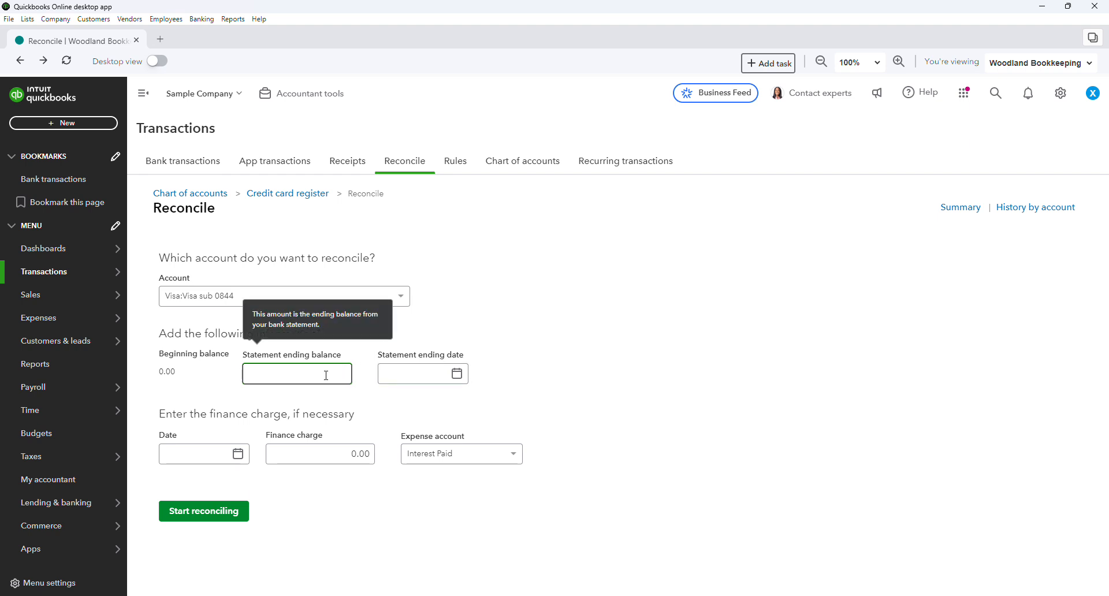
pyautogui.click(401, 296)
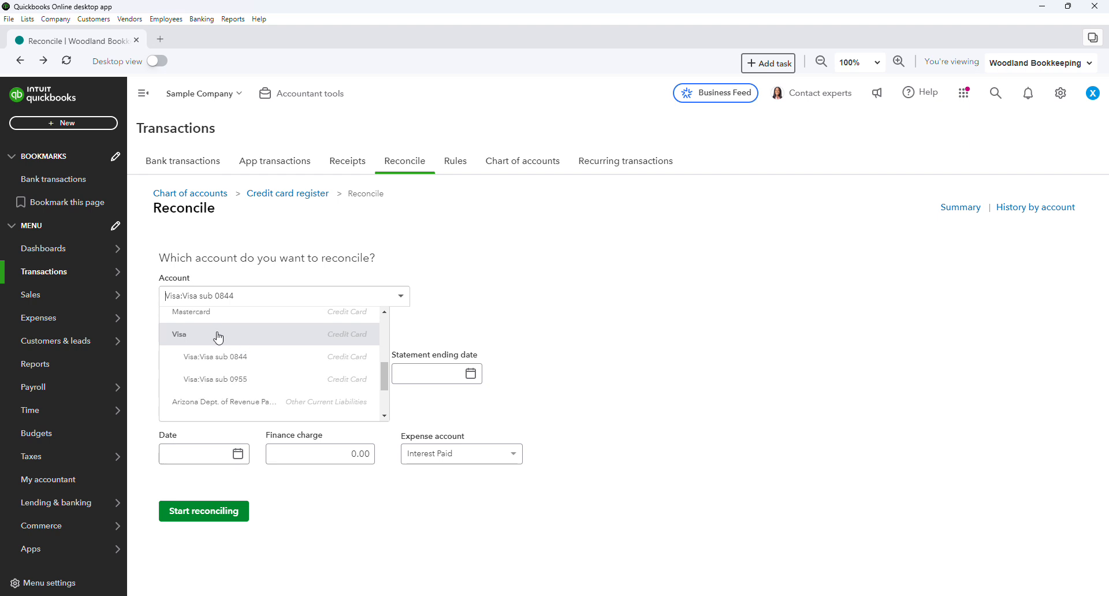
pyautogui.moveTo(171, 340)
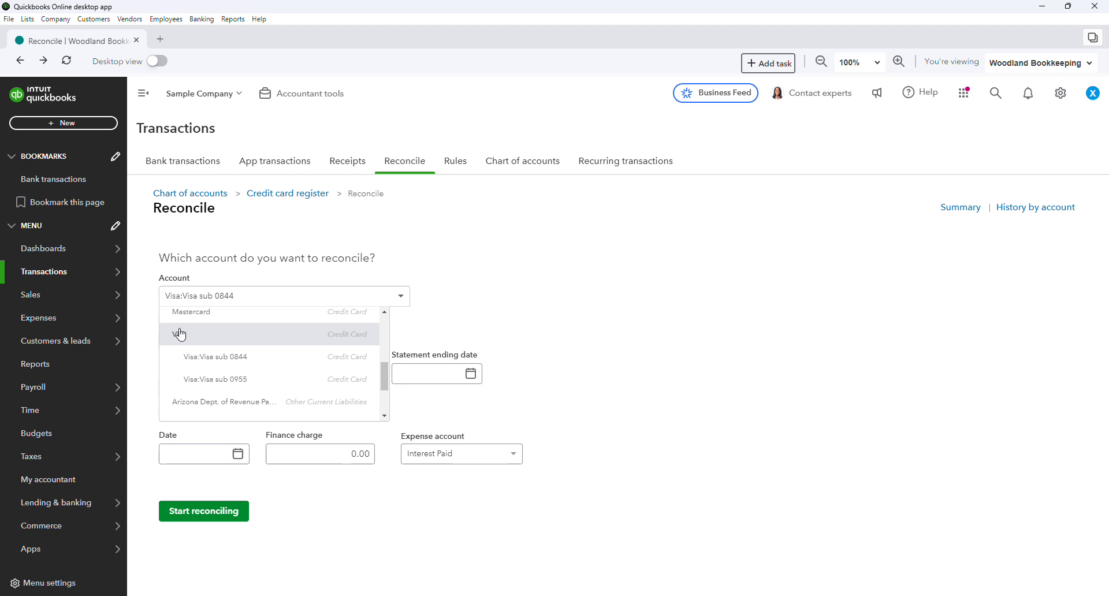
pyautogui.moveTo(196, 333)
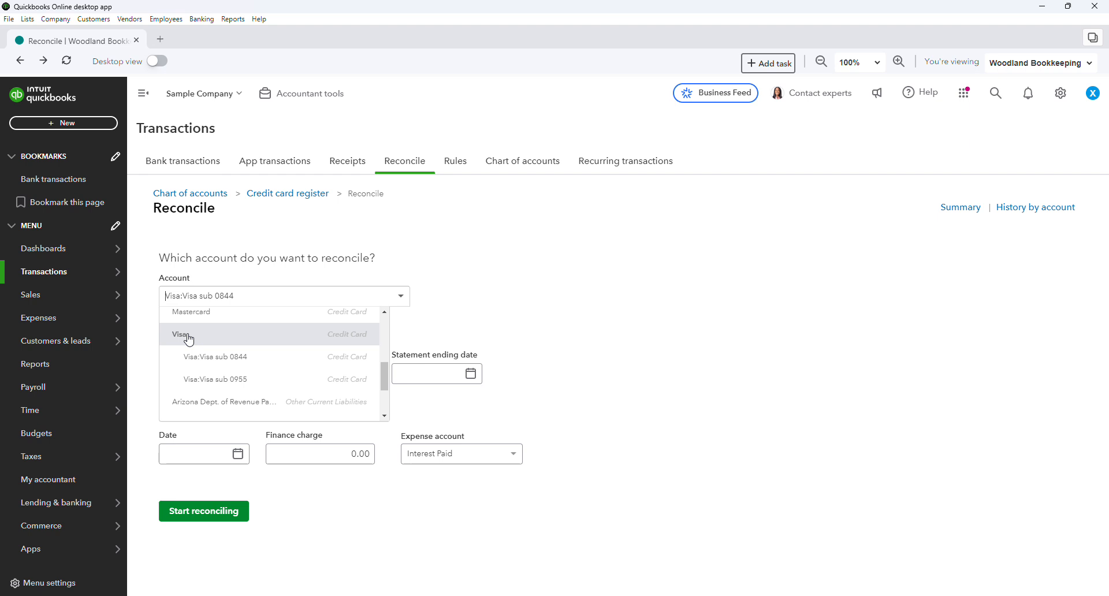
pyautogui.moveTo(221, 360)
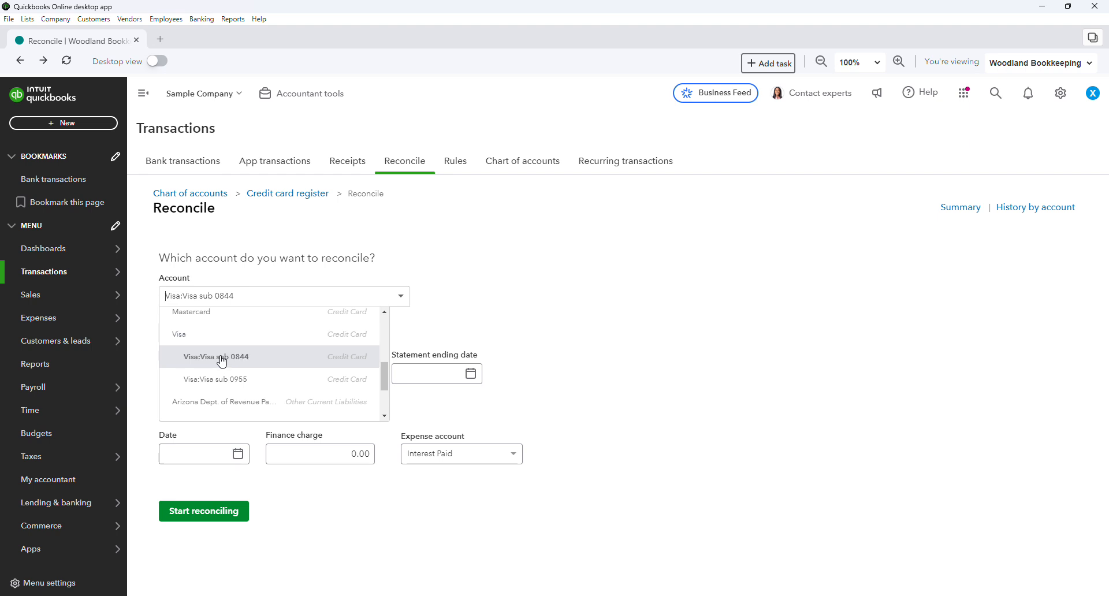
pyautogui.click(218, 357)
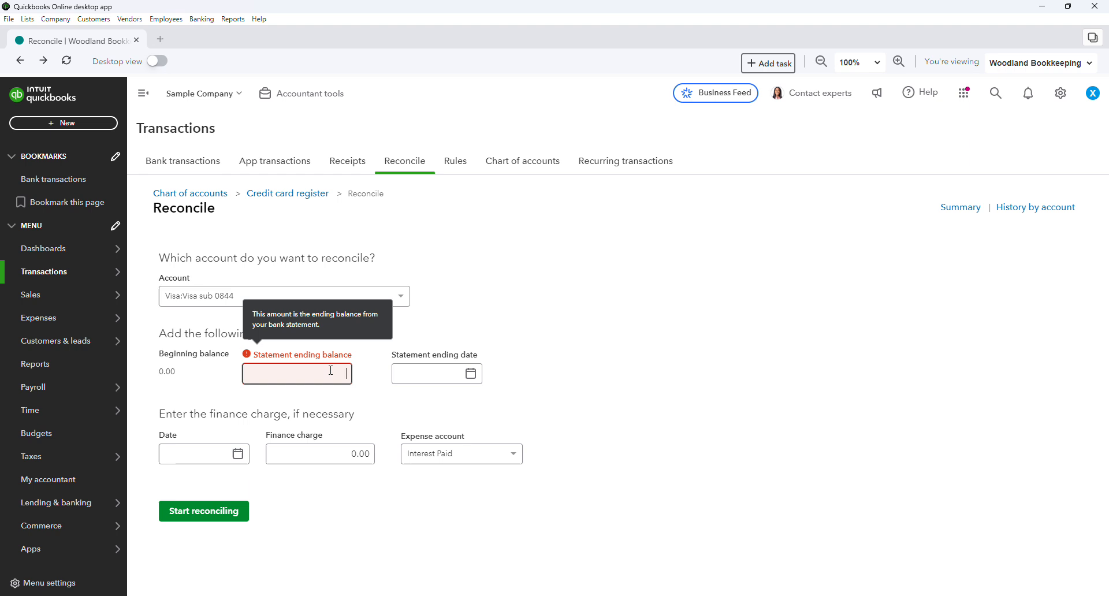
pyautogui.click(422, 373)
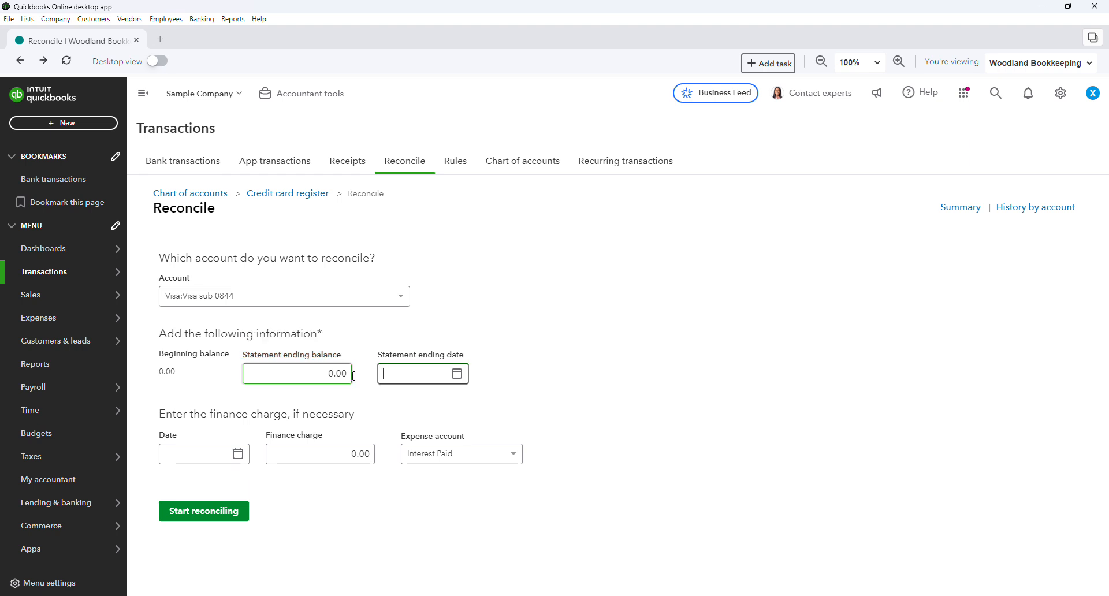
pyautogui.write('020')
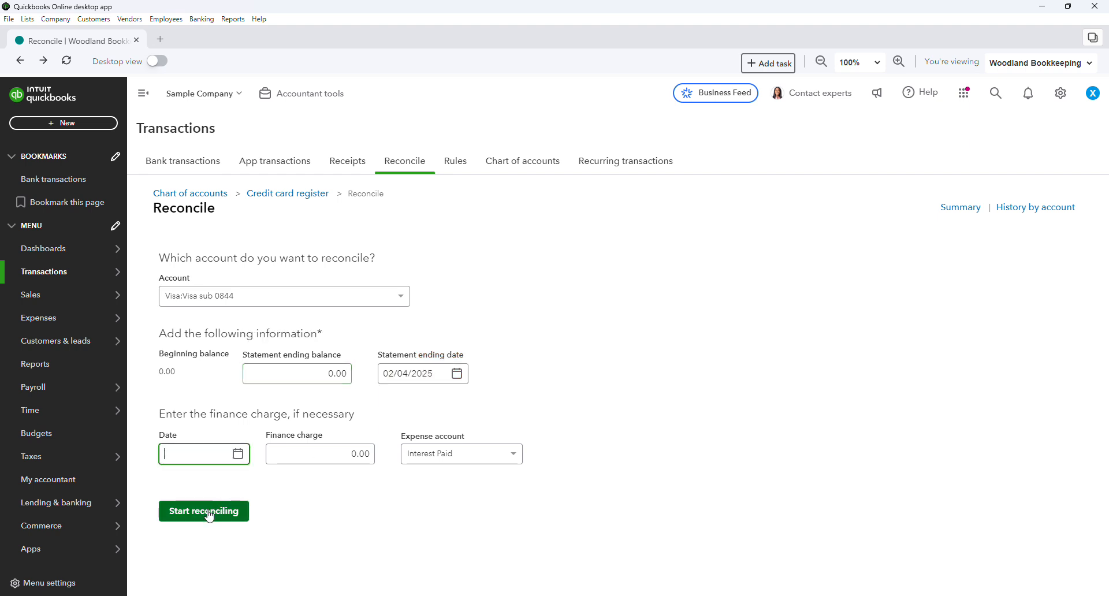
# Step: Start reconciling Visa sub 0844 and close both 'more transactions' tip popups
pyautogui.click(204, 511)
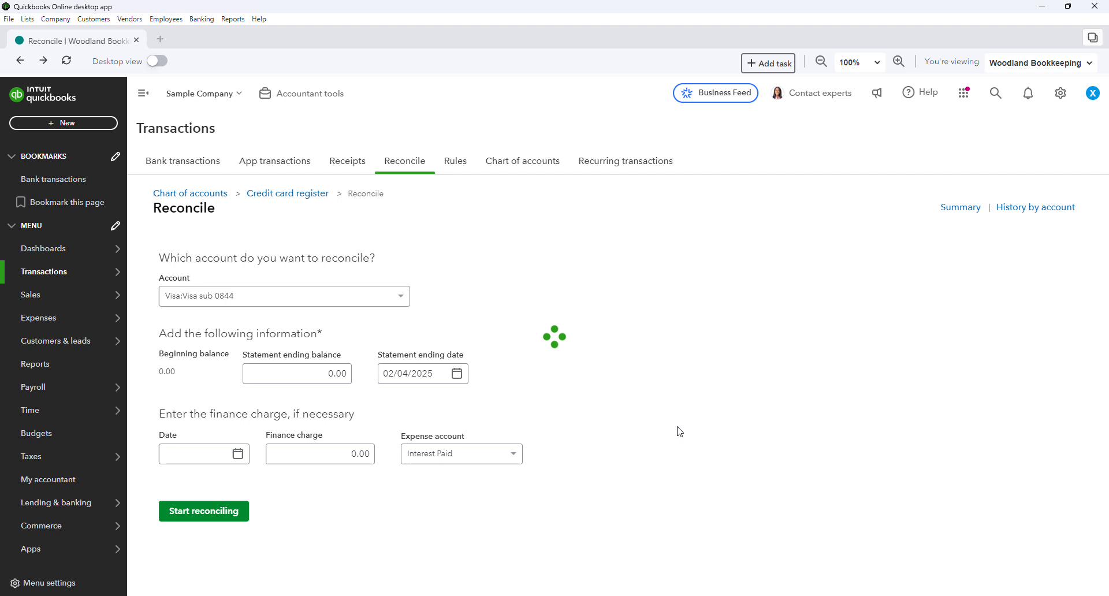
pyautogui.moveTo(804, 407)
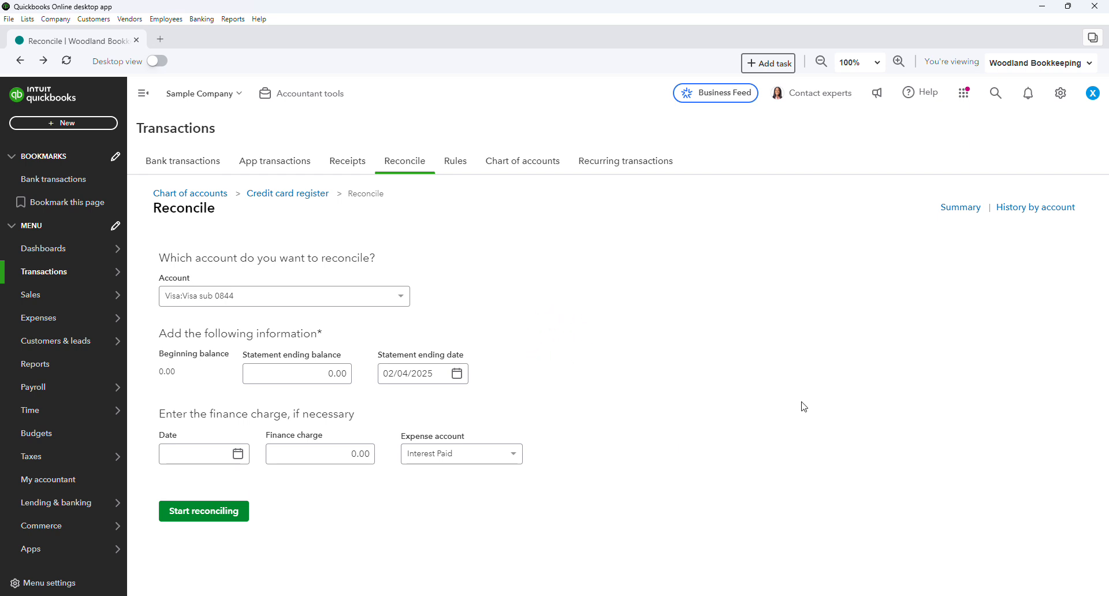
pyautogui.click(204, 511)
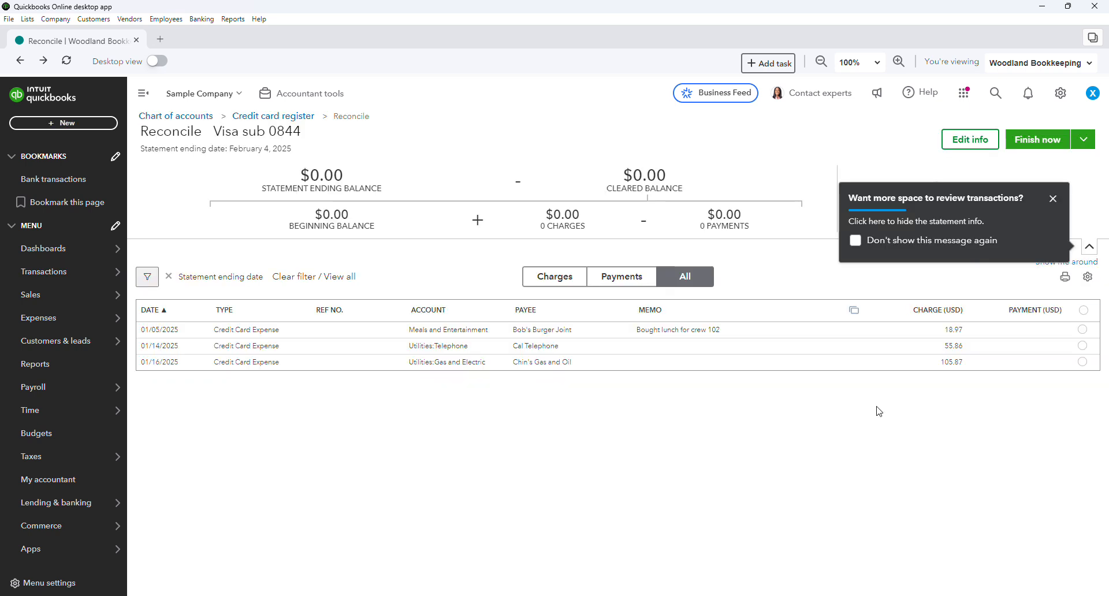
pyautogui.click(855, 240)
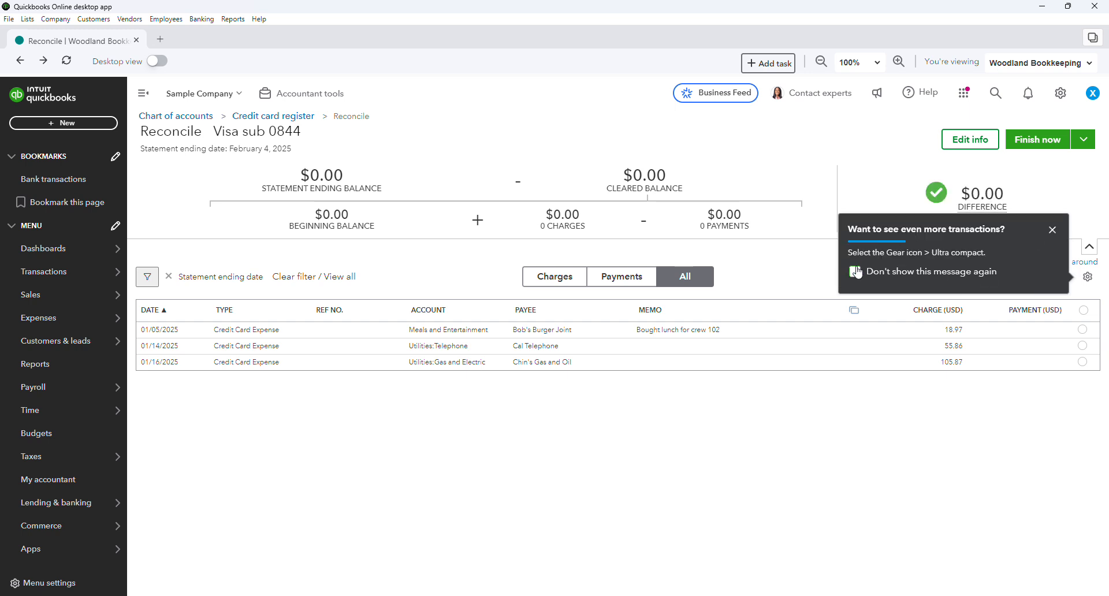
pyautogui.click(1052, 230)
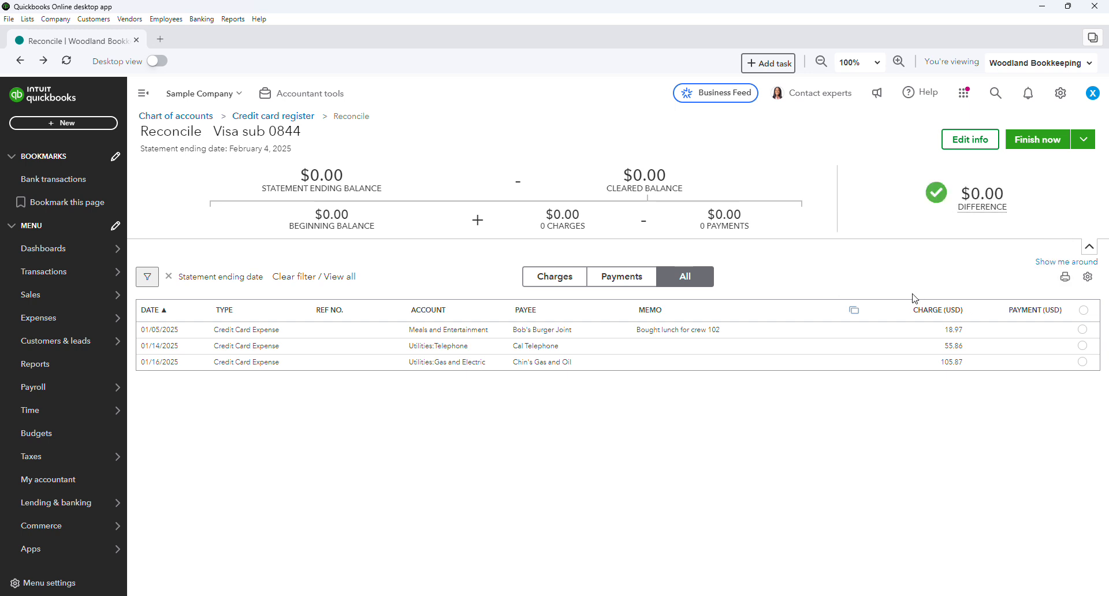
pyautogui.moveTo(793, 341)
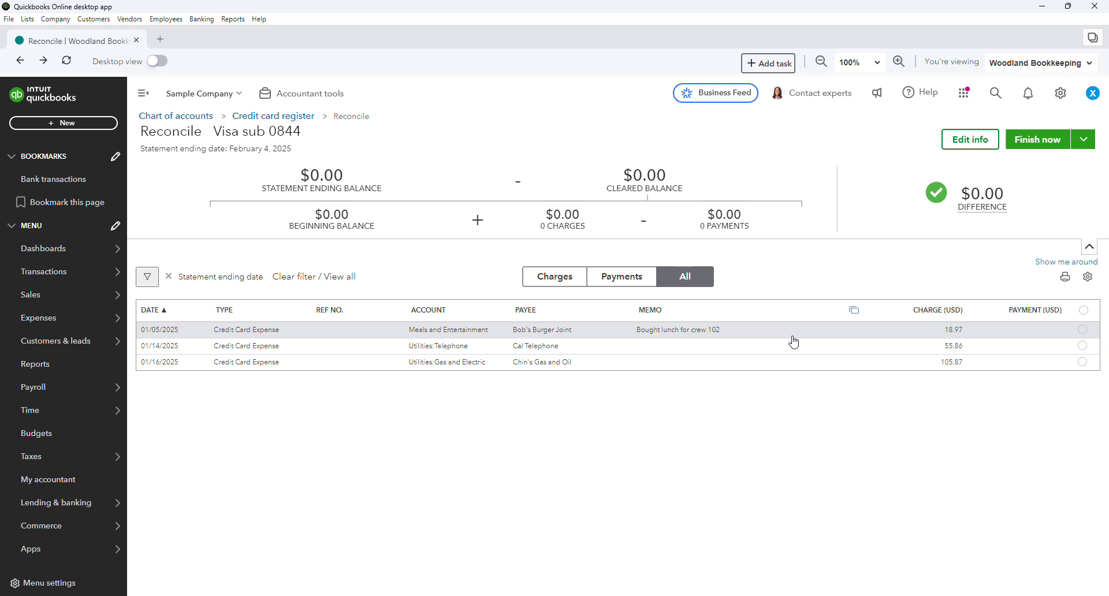
pyautogui.moveTo(808, 337)
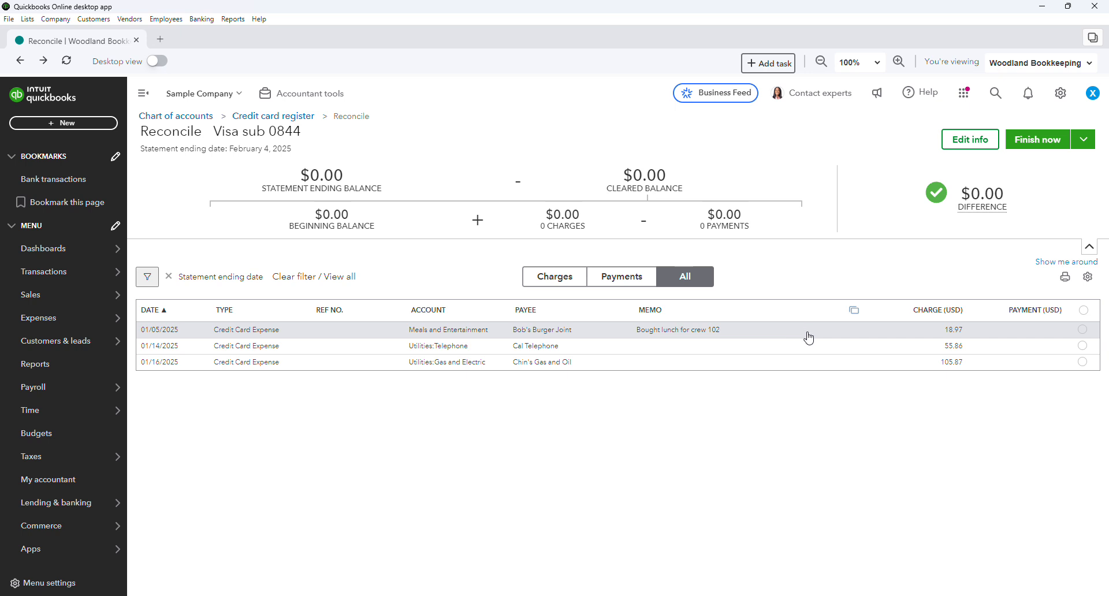
pyautogui.moveTo(819, 387)
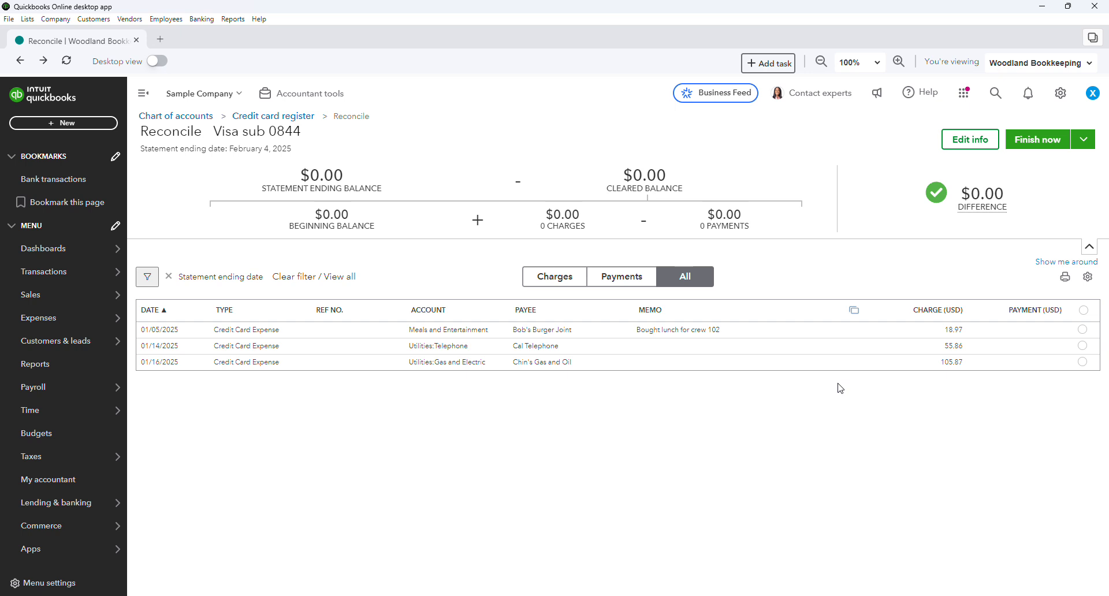
pyautogui.moveTo(734, 361)
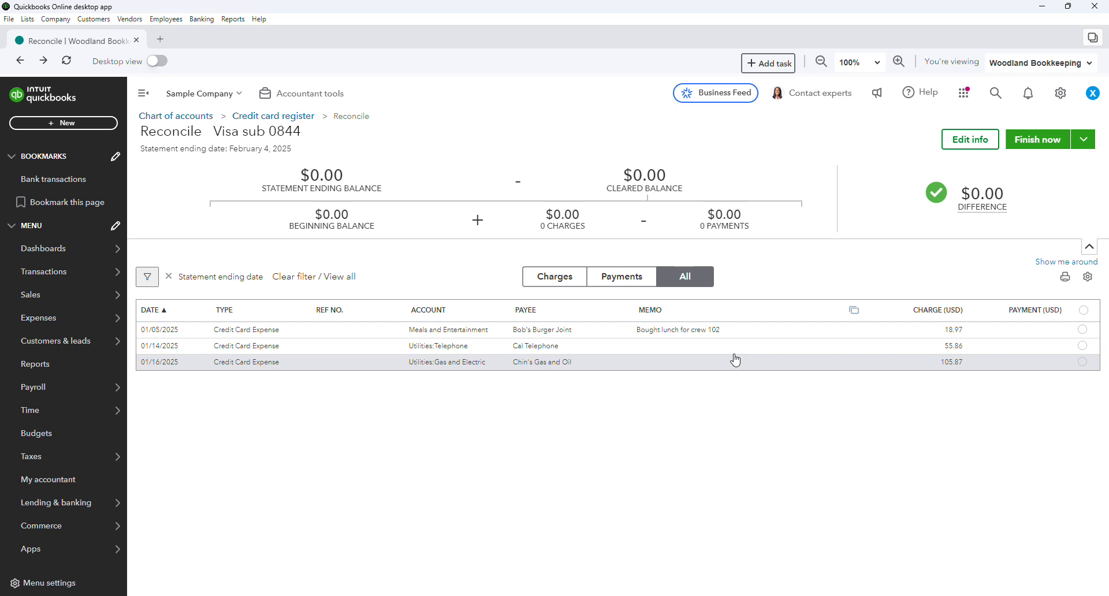
pyautogui.moveTo(748, 356)
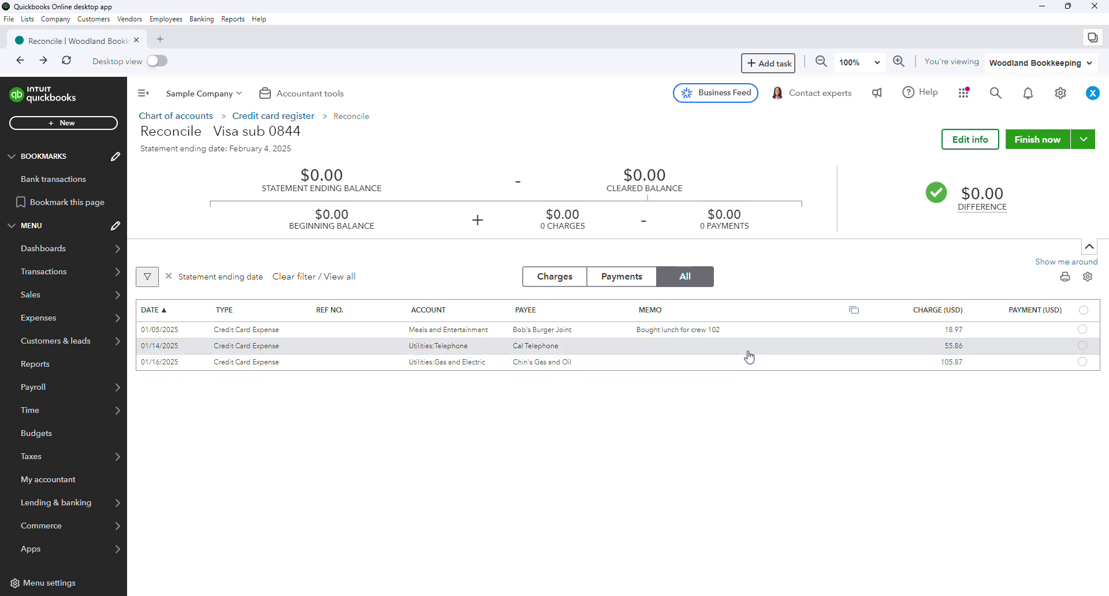
pyautogui.moveTo(785, 353)
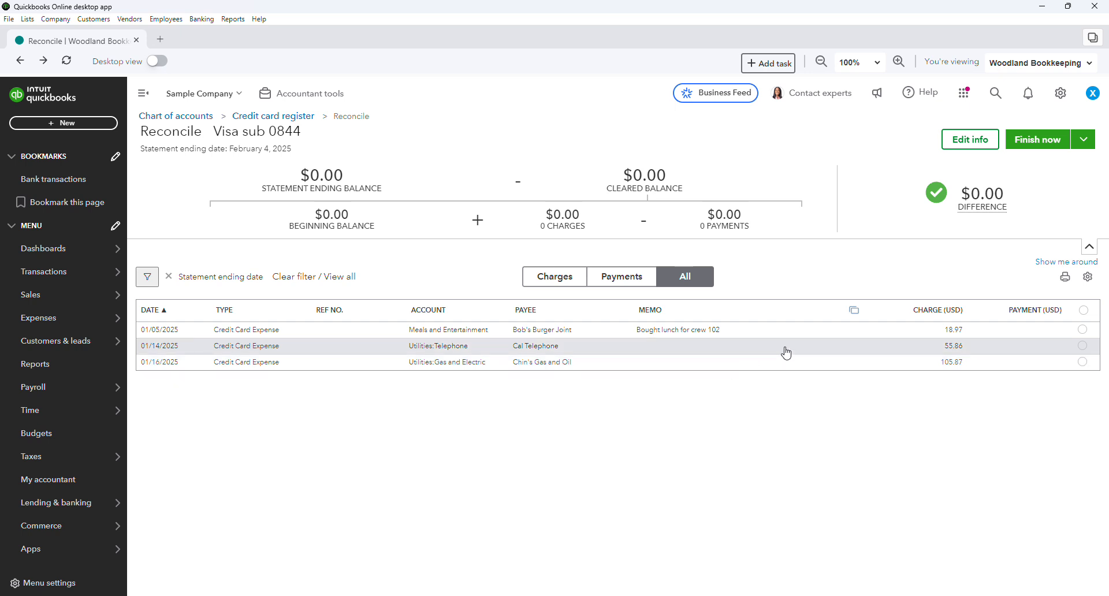
pyautogui.moveTo(1034, 338)
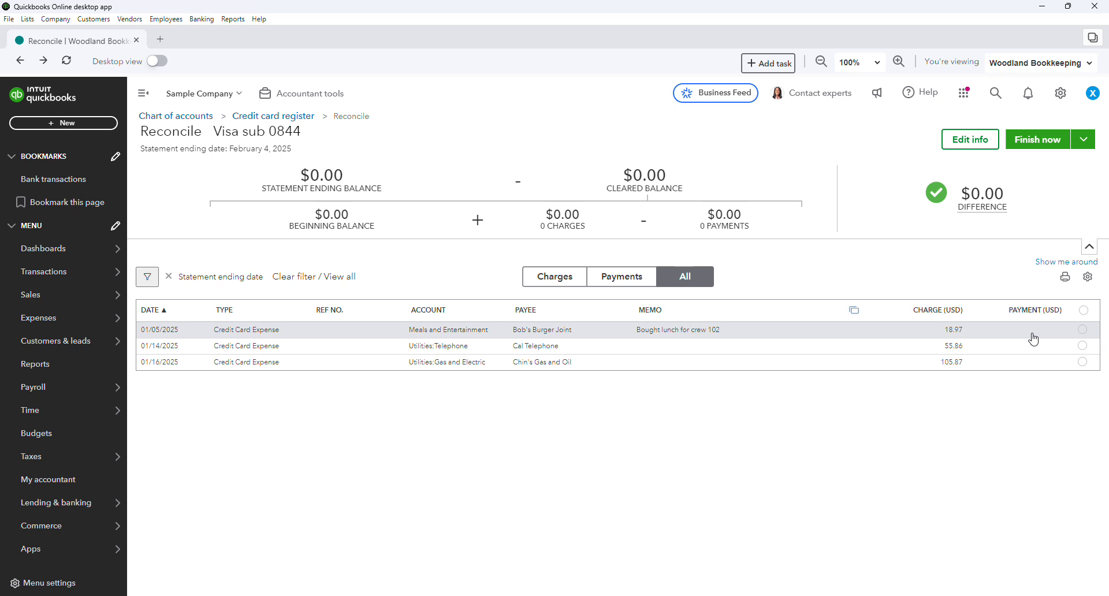
pyautogui.moveTo(1084, 331)
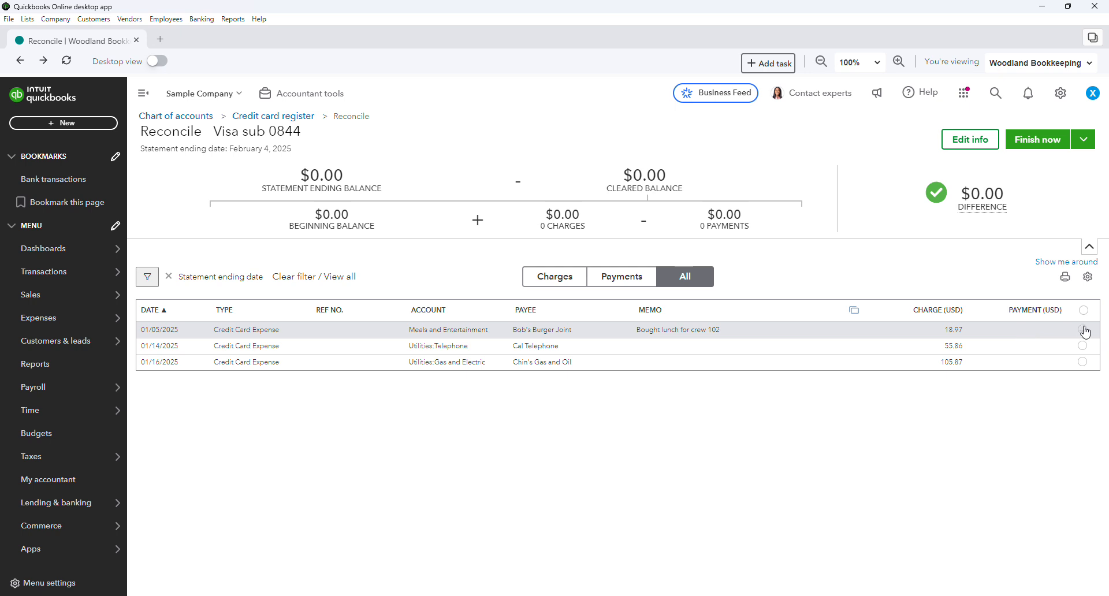
pyautogui.moveTo(986, 332)
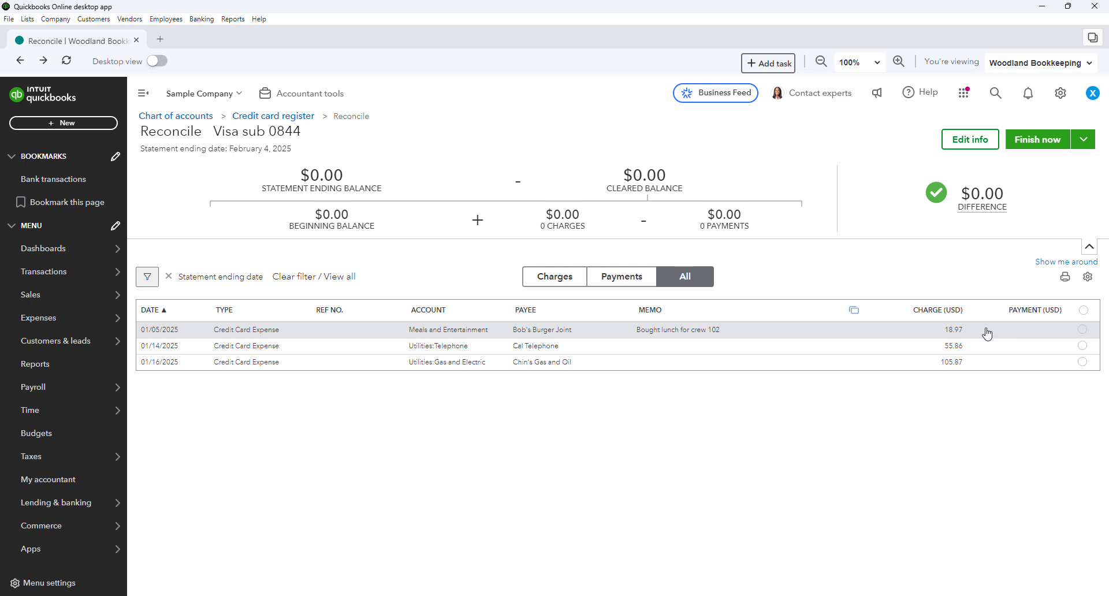
pyautogui.moveTo(955, 343)
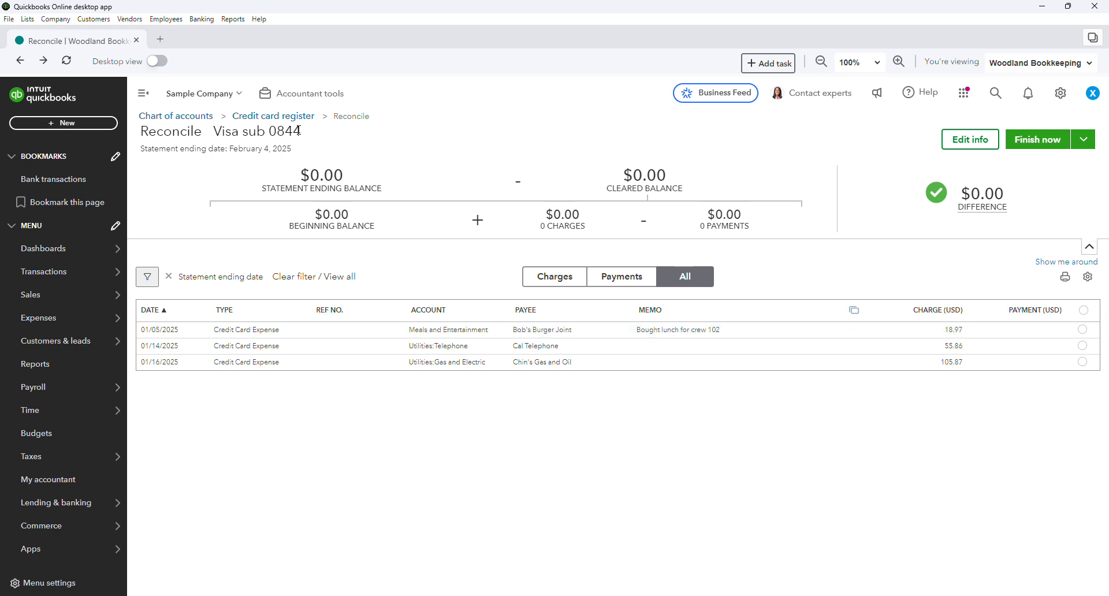
pyautogui.doubleClick(274, 132)
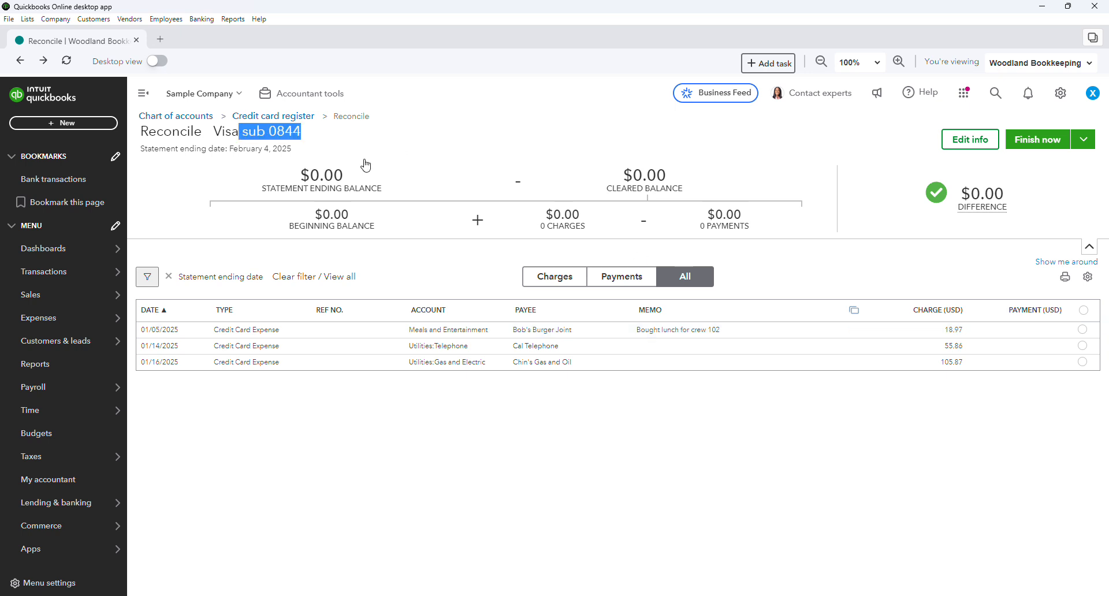
pyautogui.moveTo(1021, 335)
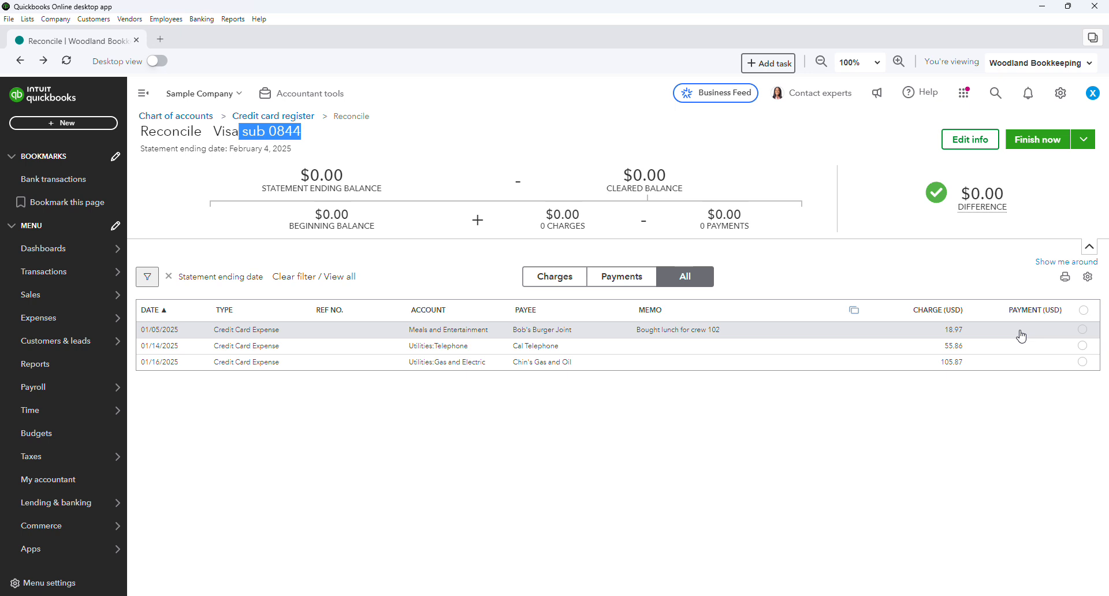
pyautogui.moveTo(1034, 338)
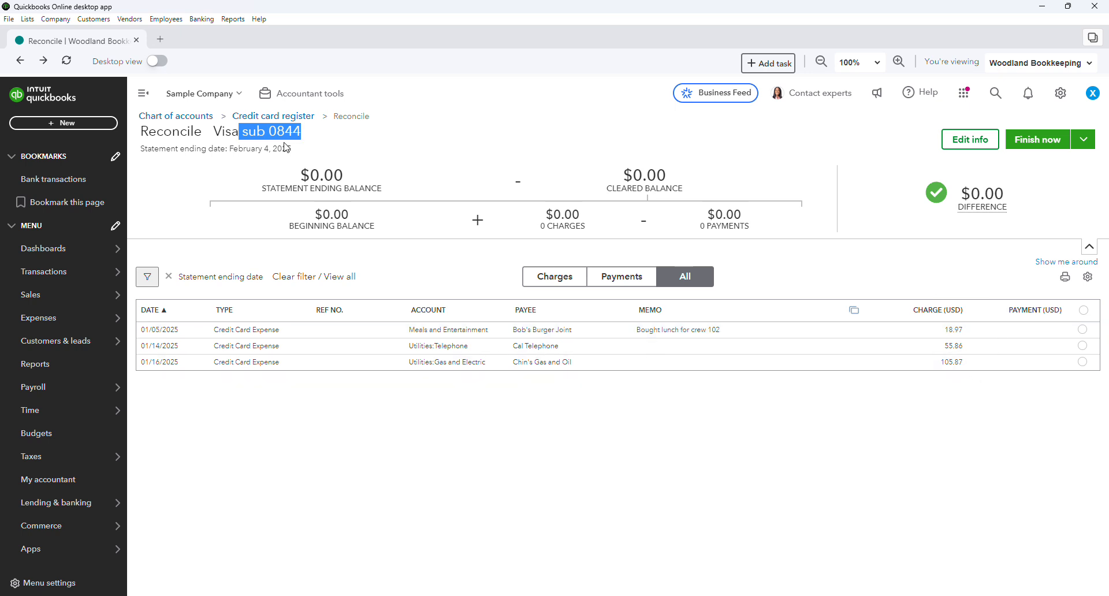
pyautogui.moveTo(982, 275)
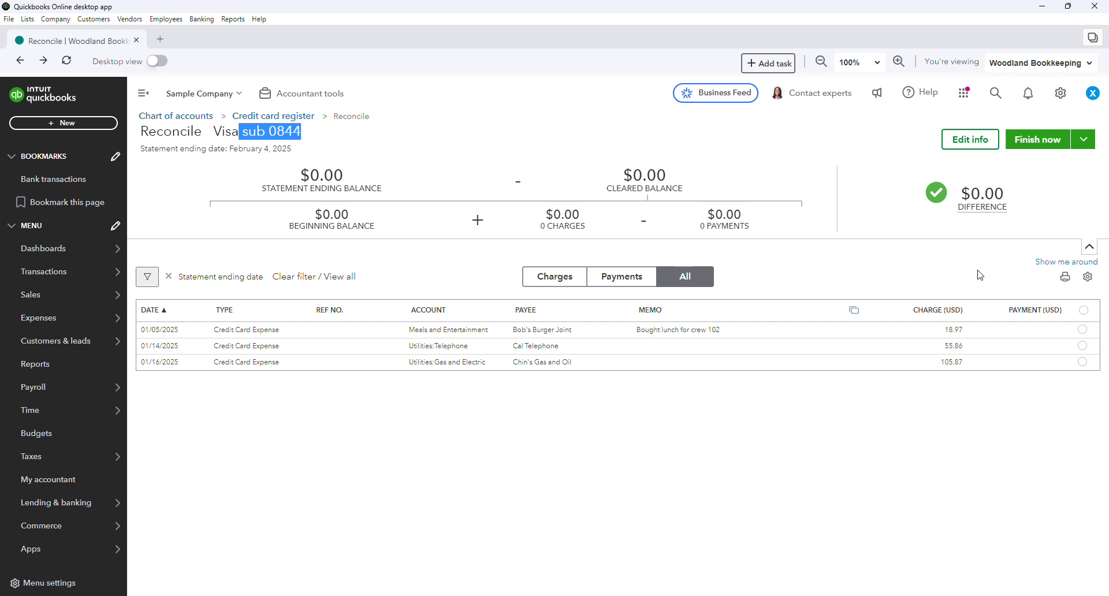
# Step: Tick select-all to clear the three charges and highlight the $180.70 difference
pyautogui.click(1081, 329)
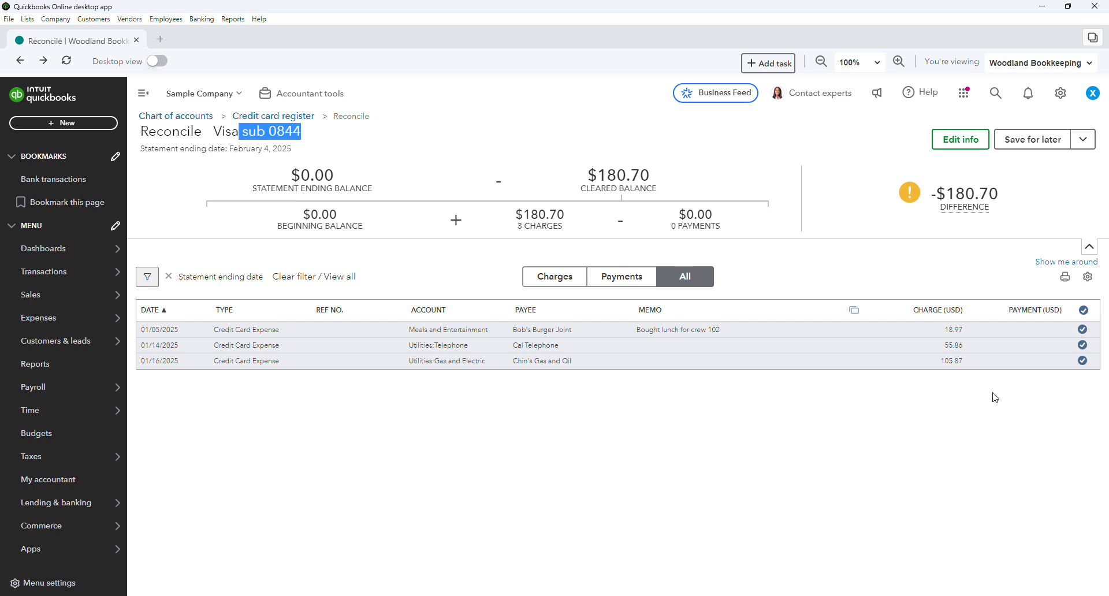
pyautogui.moveTo(997, 193)
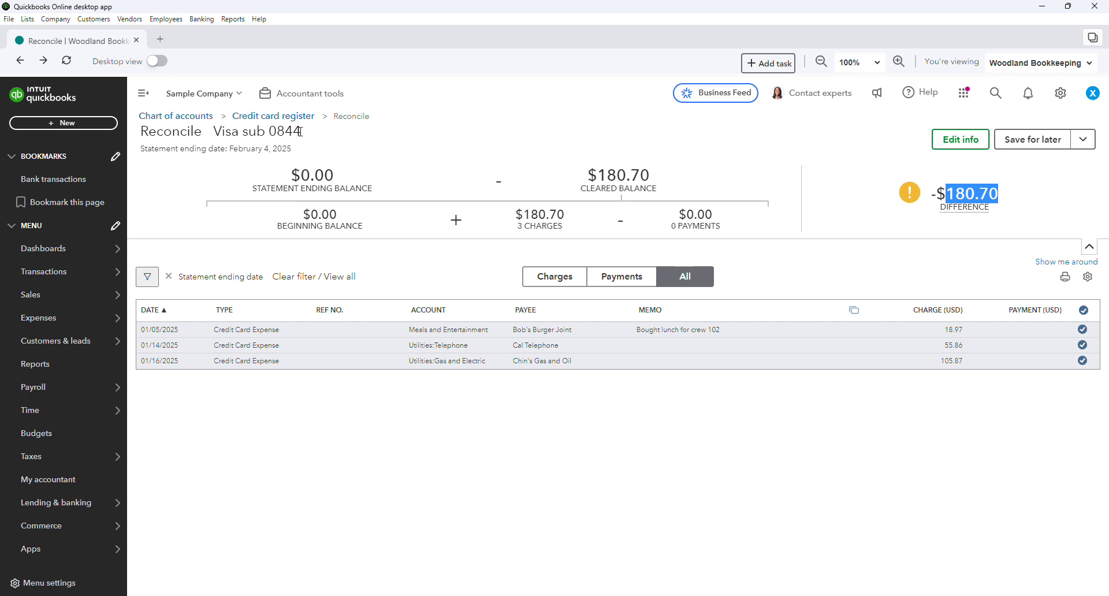
pyautogui.doubleClick(281, 132)
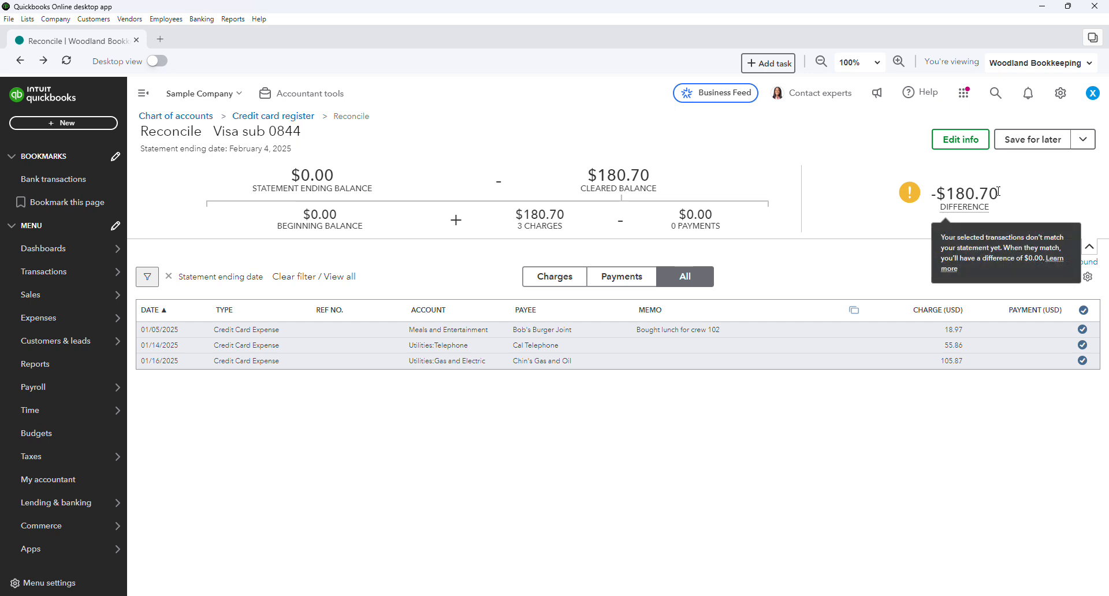
pyautogui.doubleClick(971, 193)
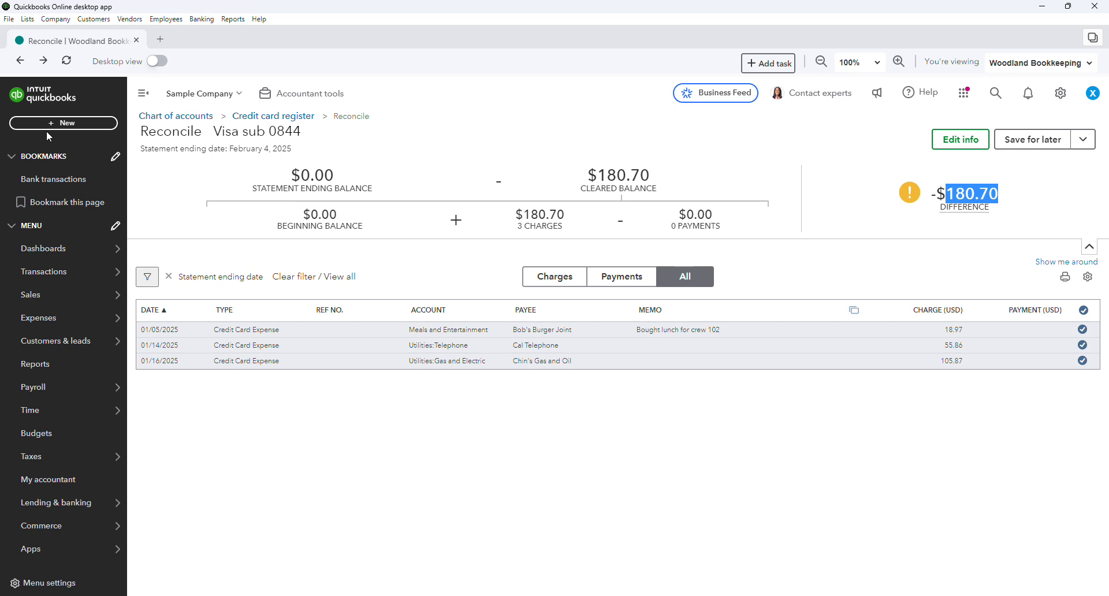
# Step: Create a new transfer from Visa to Visa sub 0844
pyautogui.click(63, 123)
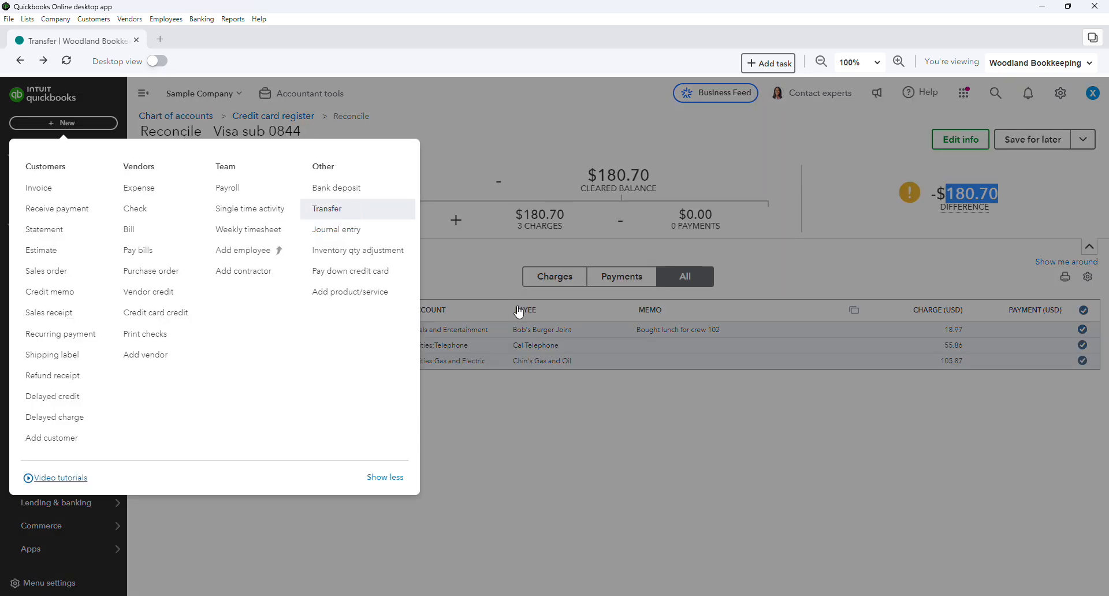
pyautogui.click(327, 208)
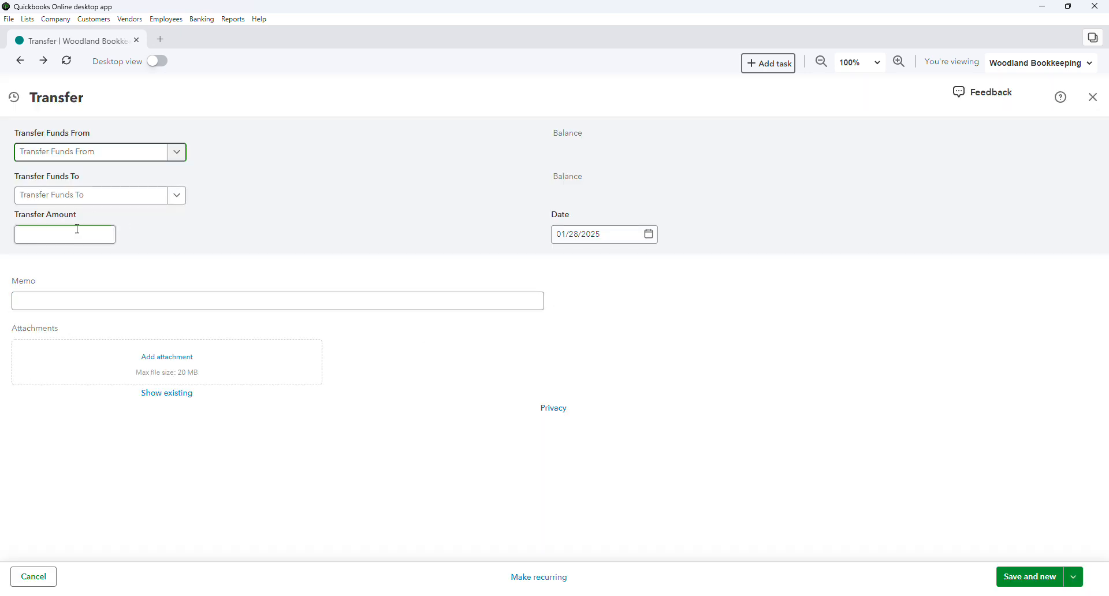
pyautogui.click(92, 151)
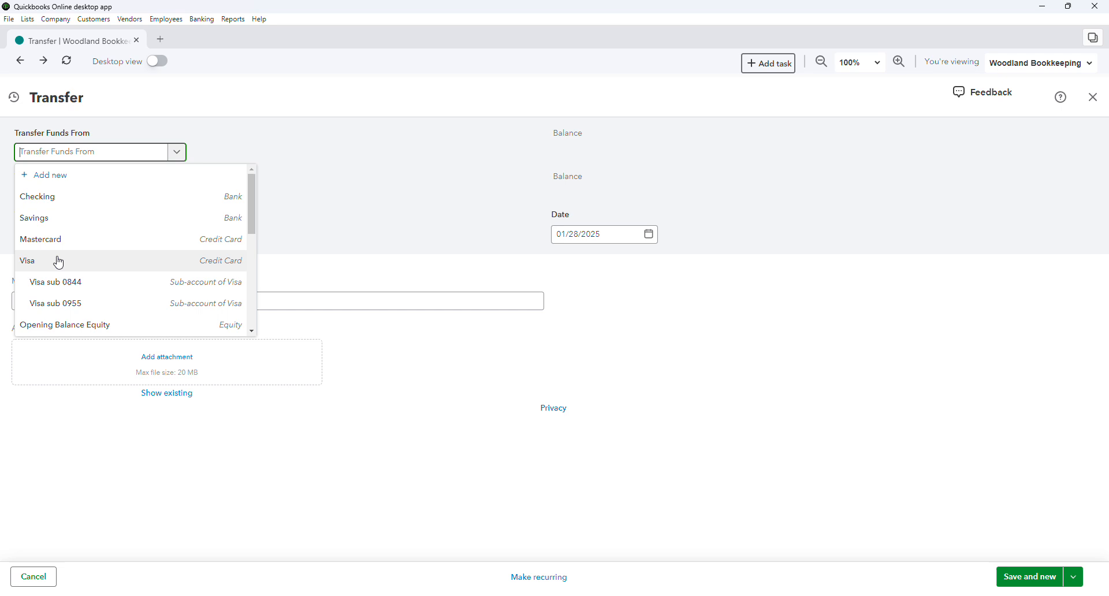
pyautogui.click(28, 260)
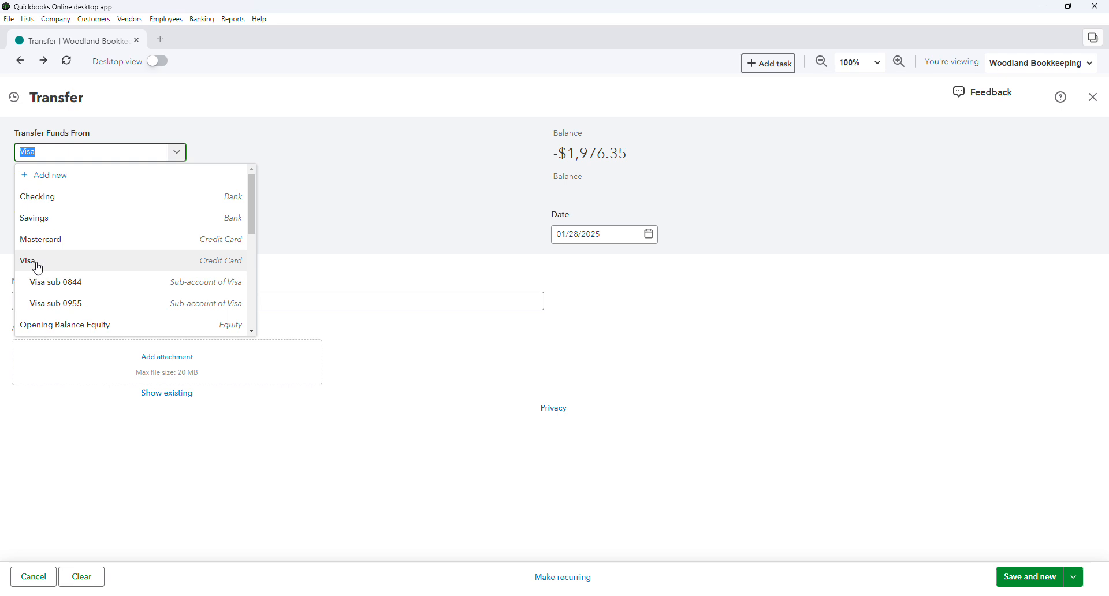
pyautogui.moveTo(45, 269)
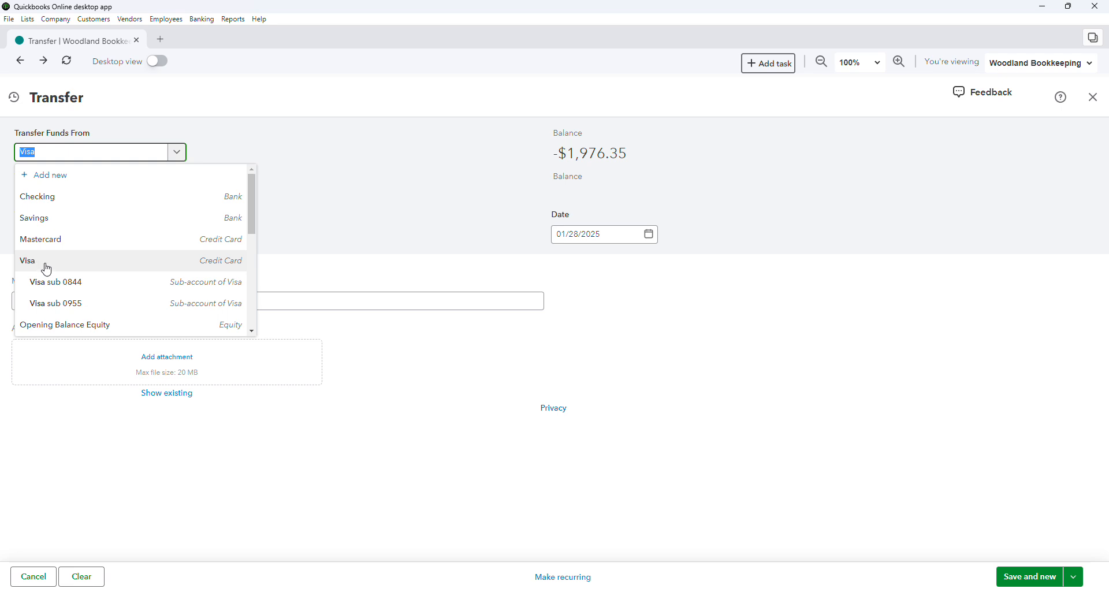
pyautogui.moveTo(62, 297)
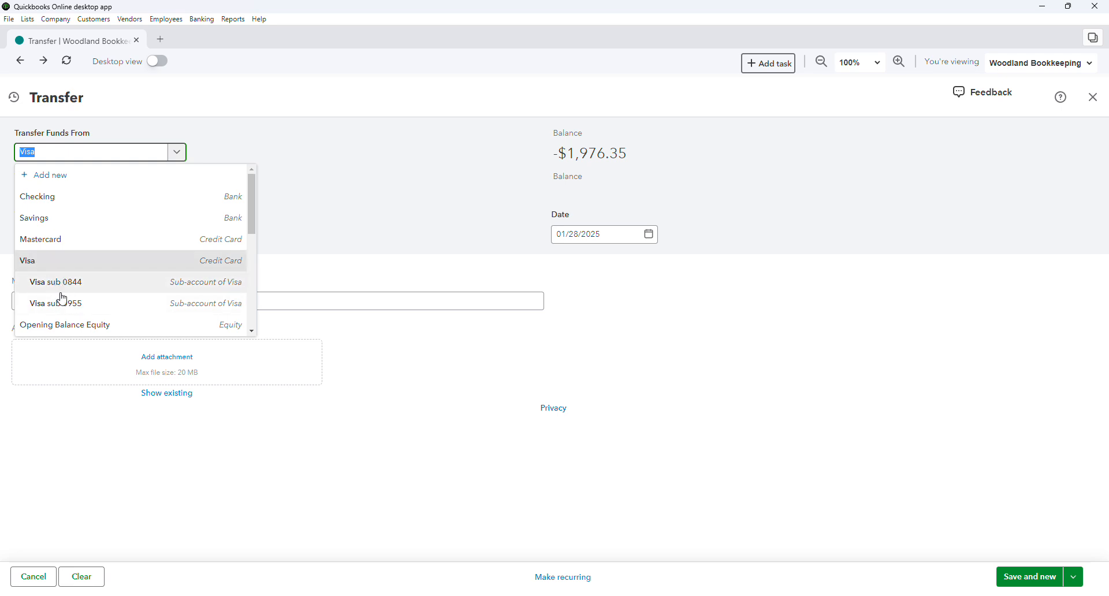
pyautogui.moveTo(71, 303)
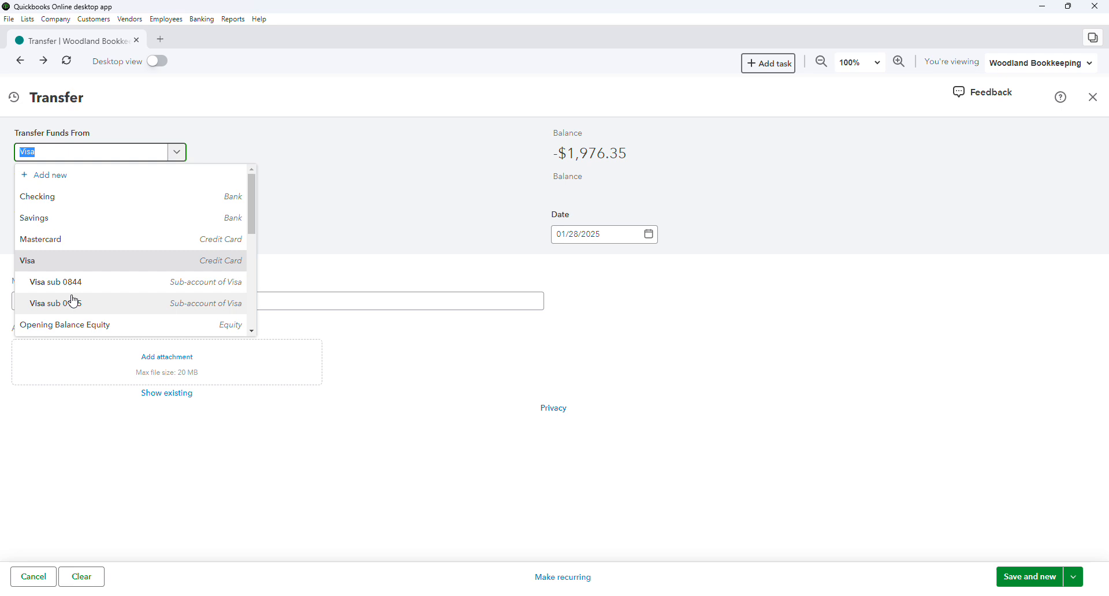
pyautogui.moveTo(308, 203)
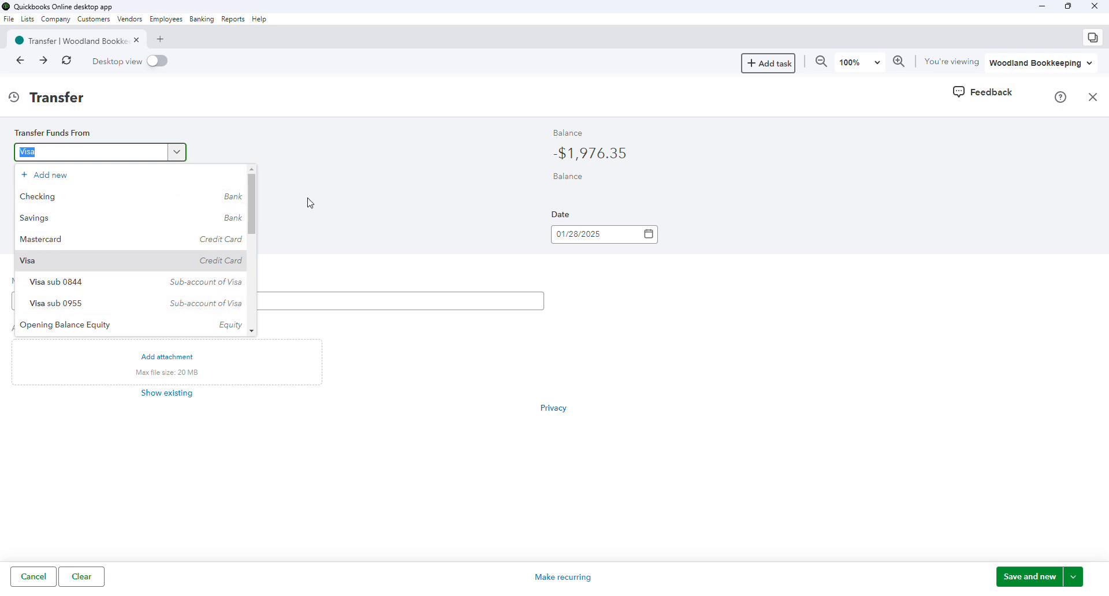
pyautogui.click(26, 261)
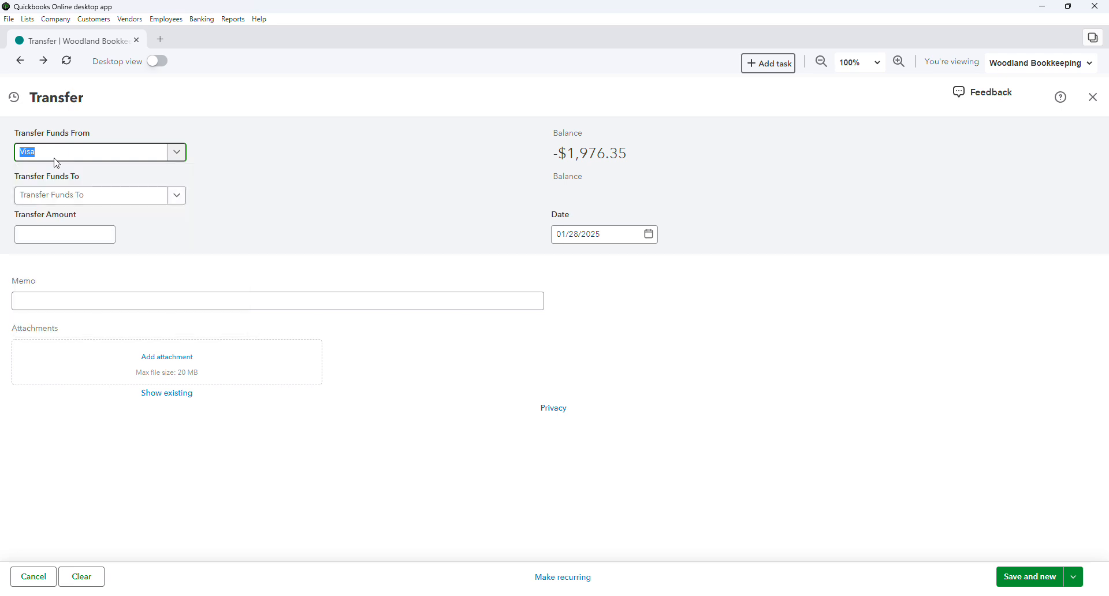
pyautogui.click(100, 195)
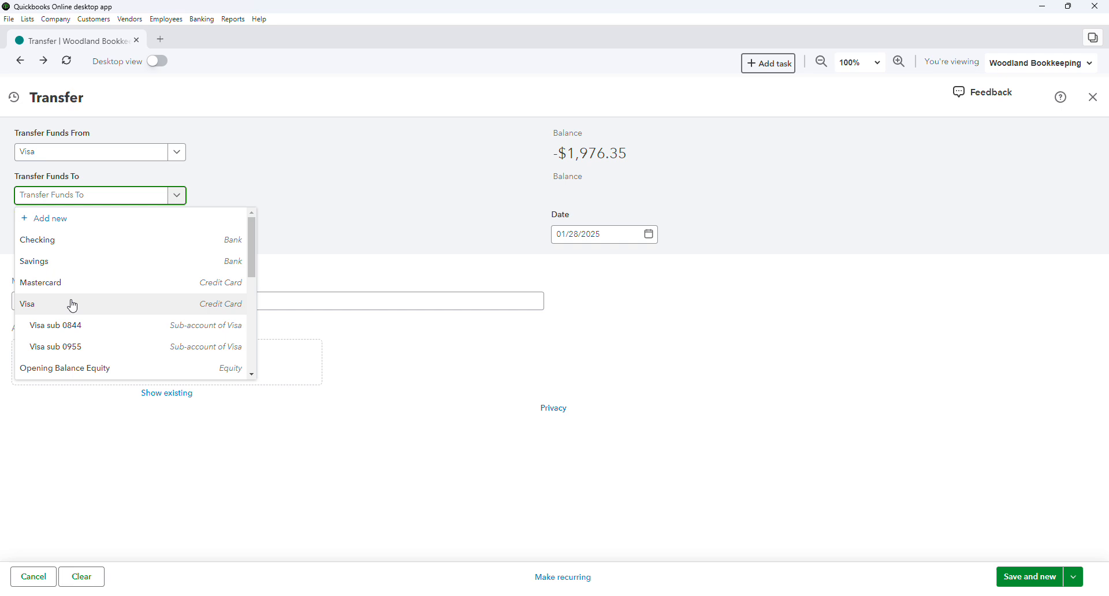
pyautogui.click(54, 325)
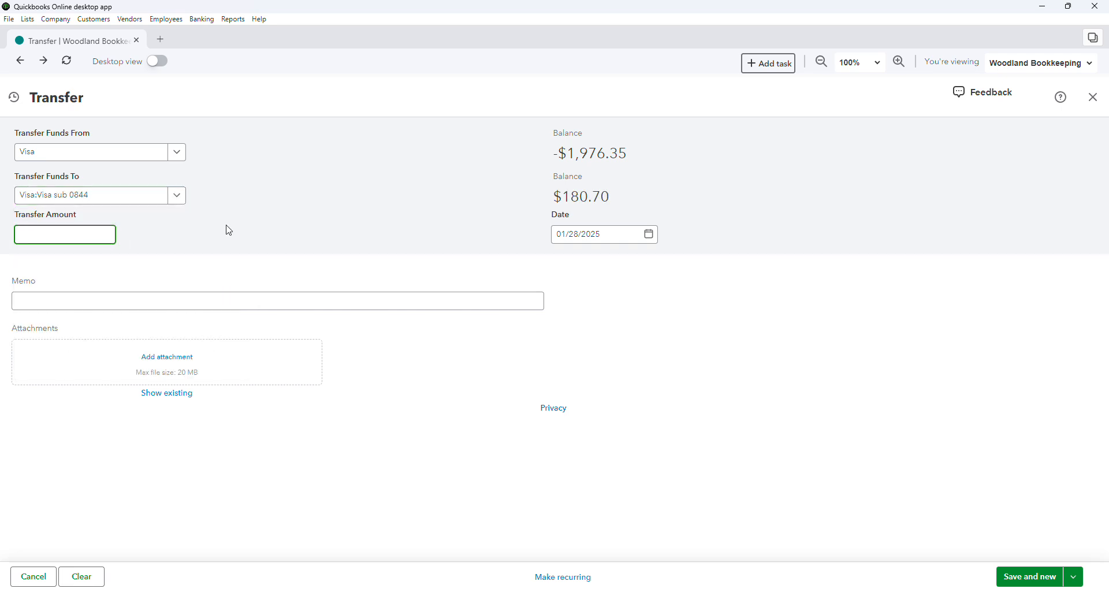
# Step: Enter amount 180.70, date 02/04/2025 and a monthly expenses memo for sub 0844
pyautogui.write('180.70')
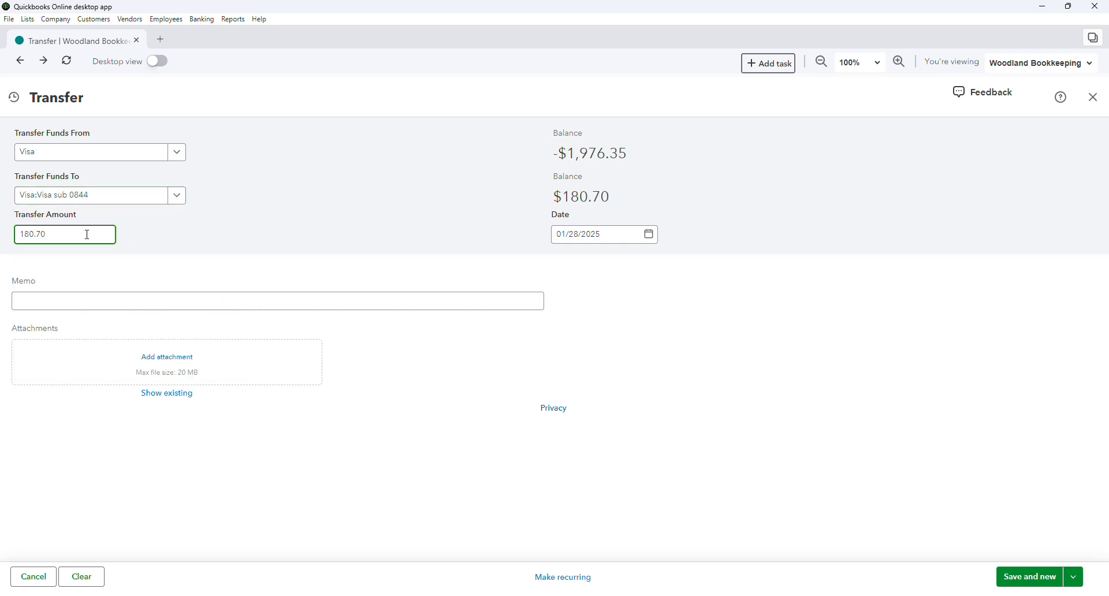
pyautogui.click(172, 232)
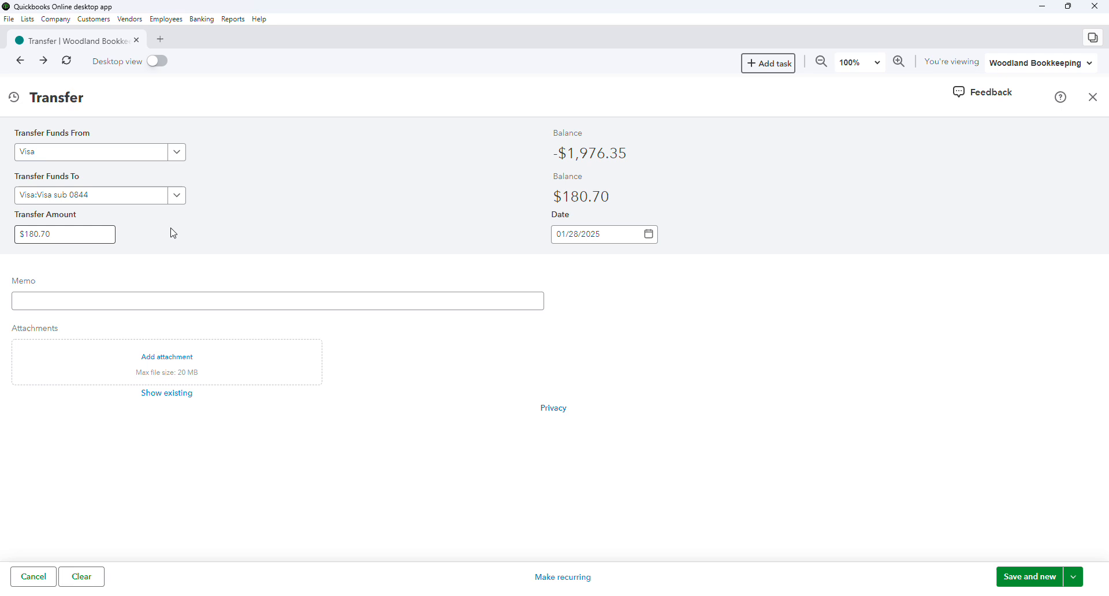
pyautogui.moveTo(466, 237)
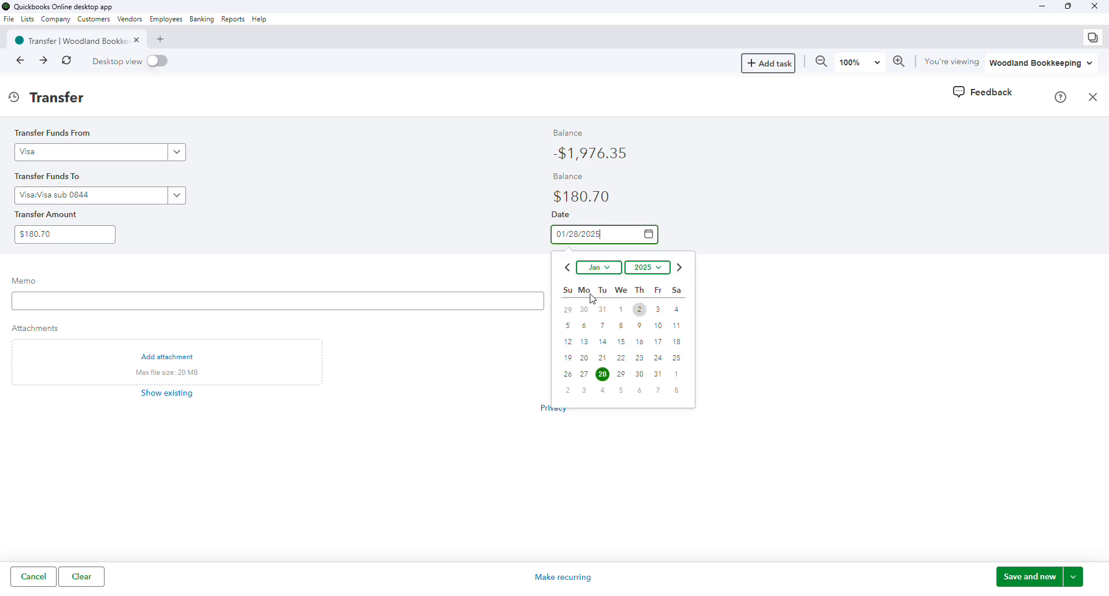
pyautogui.click(677, 267)
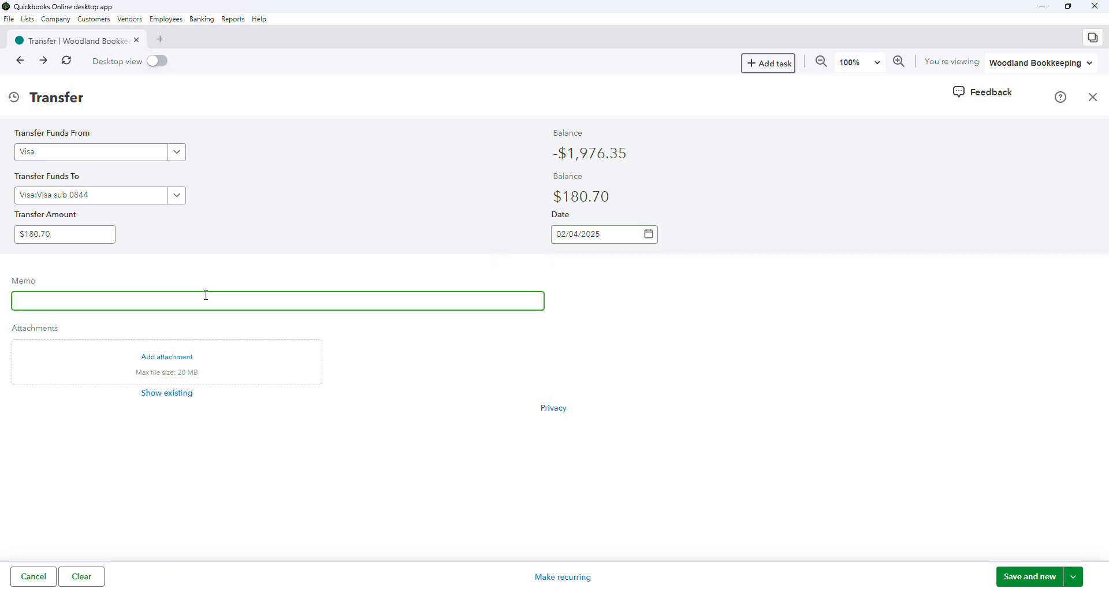
pyautogui.write('monthly expes')
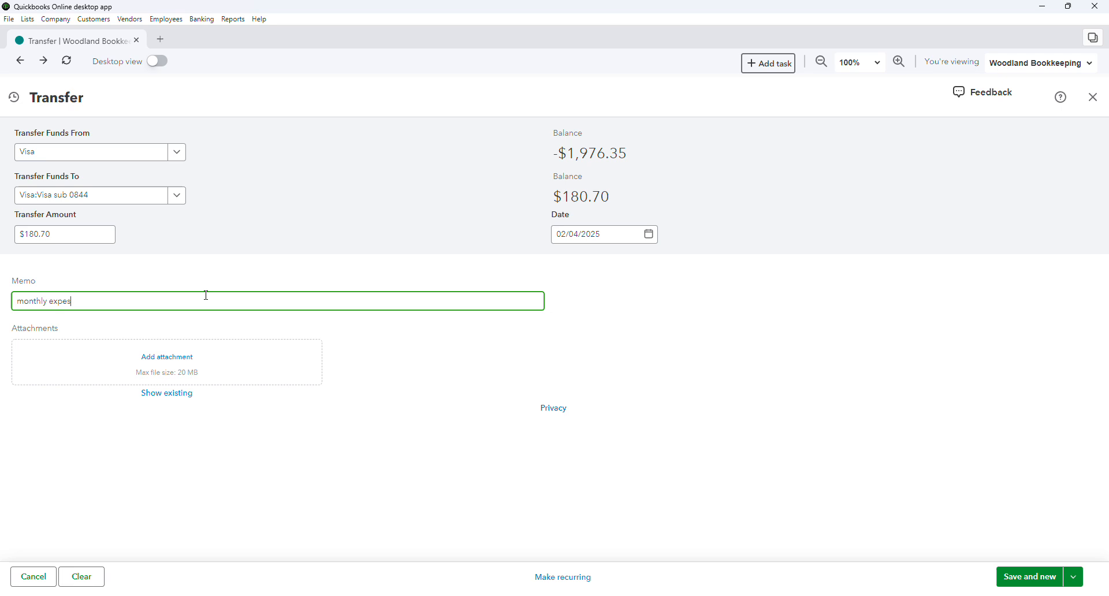
pyautogui.write('nses fo')
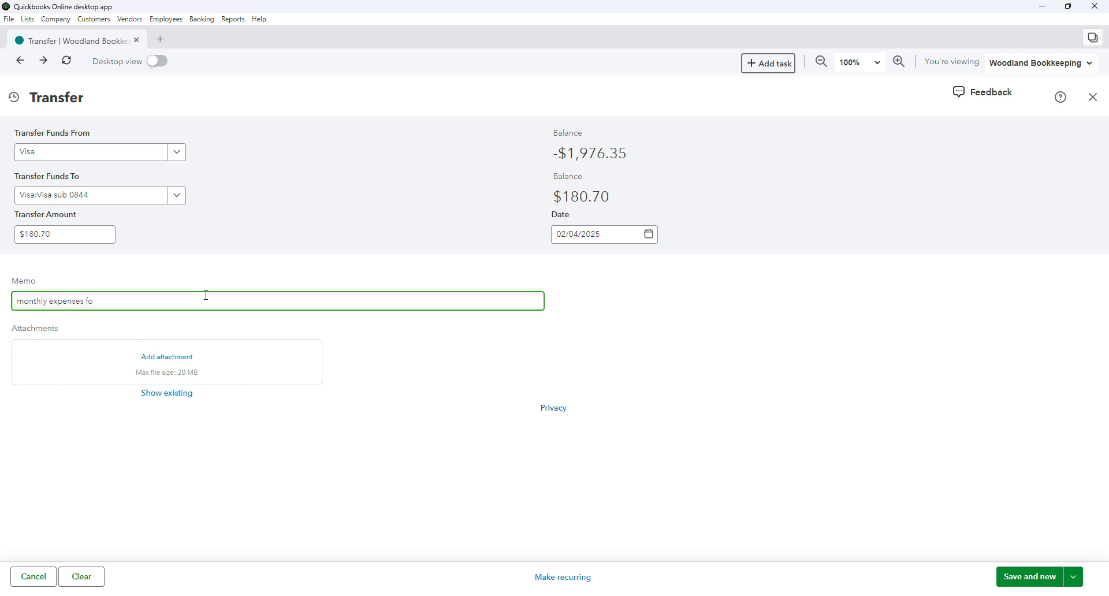
pyautogui.write('r sub 0844')
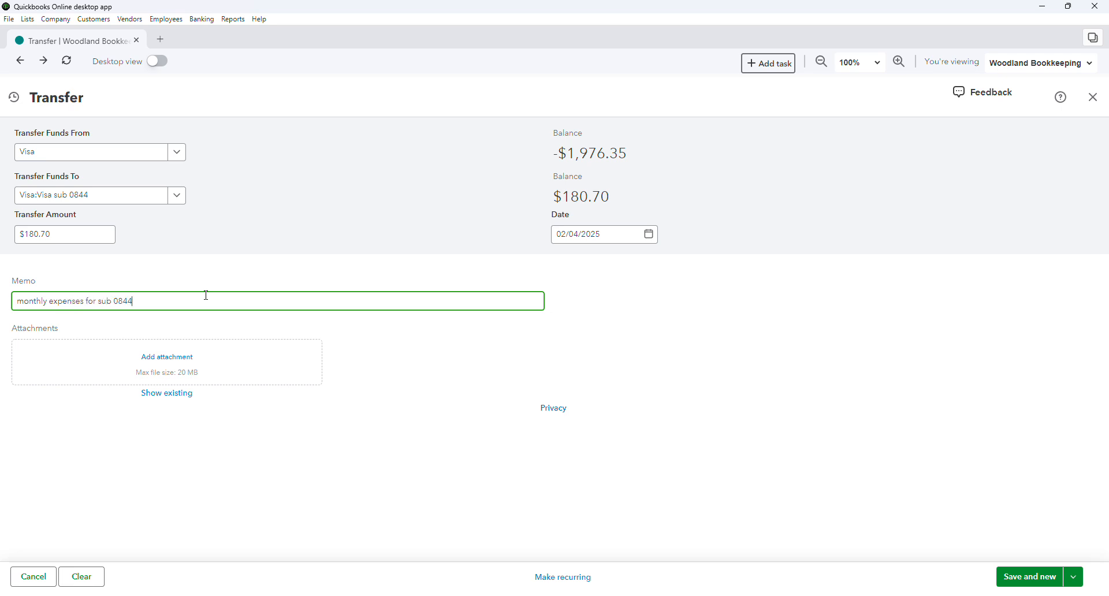
# Step: Save and close the transfer to return to the reconciliation
pyautogui.click(90, 152)
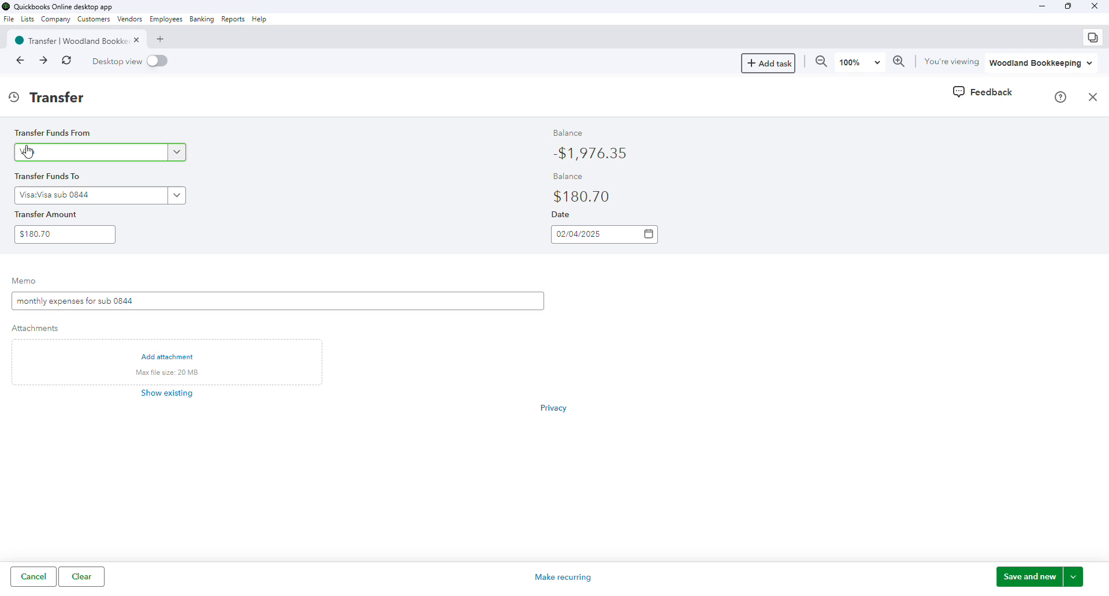
pyautogui.click(90, 152)
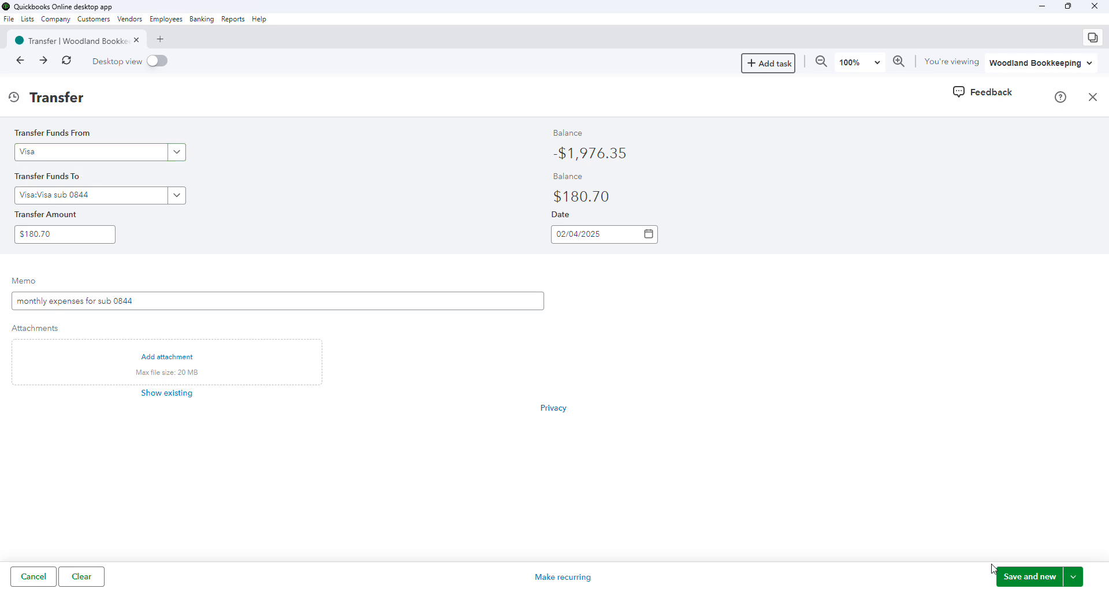
pyautogui.click(1030, 576)
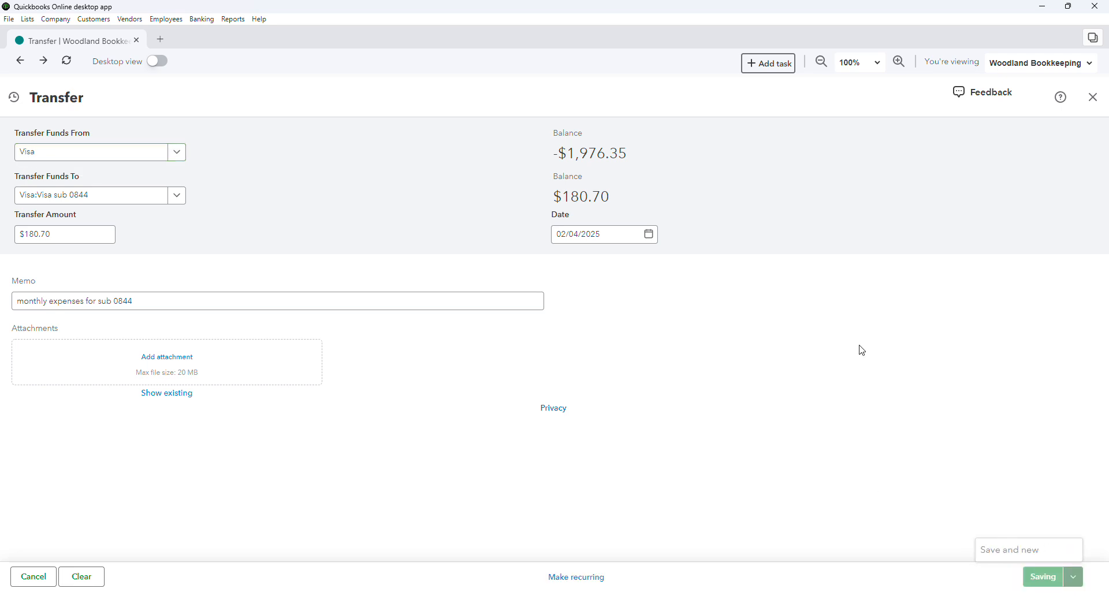
pyautogui.click(1043, 577)
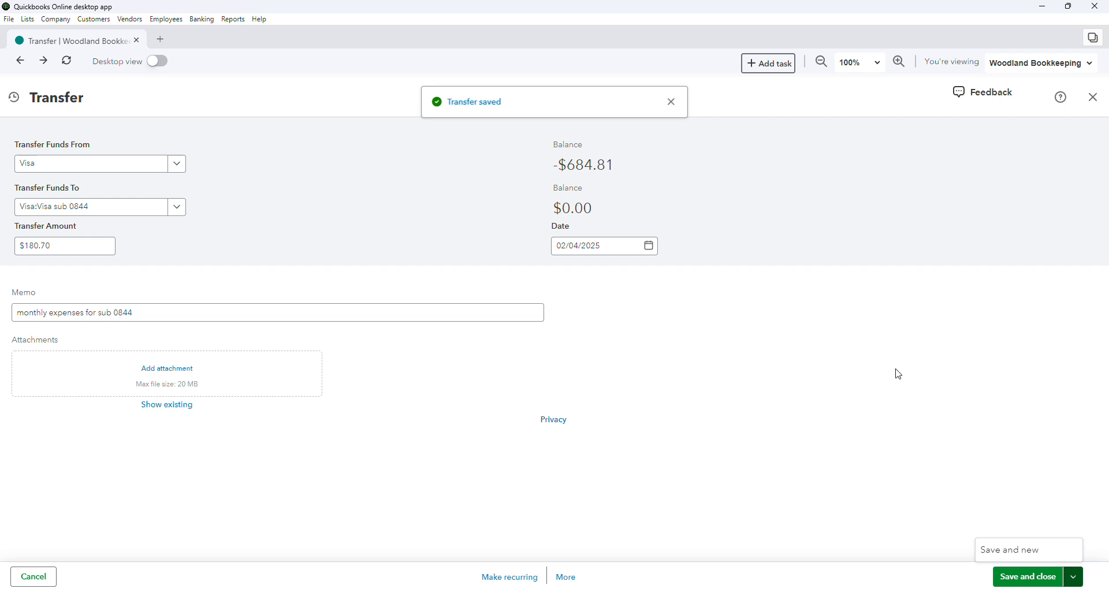
pyautogui.click(1027, 577)
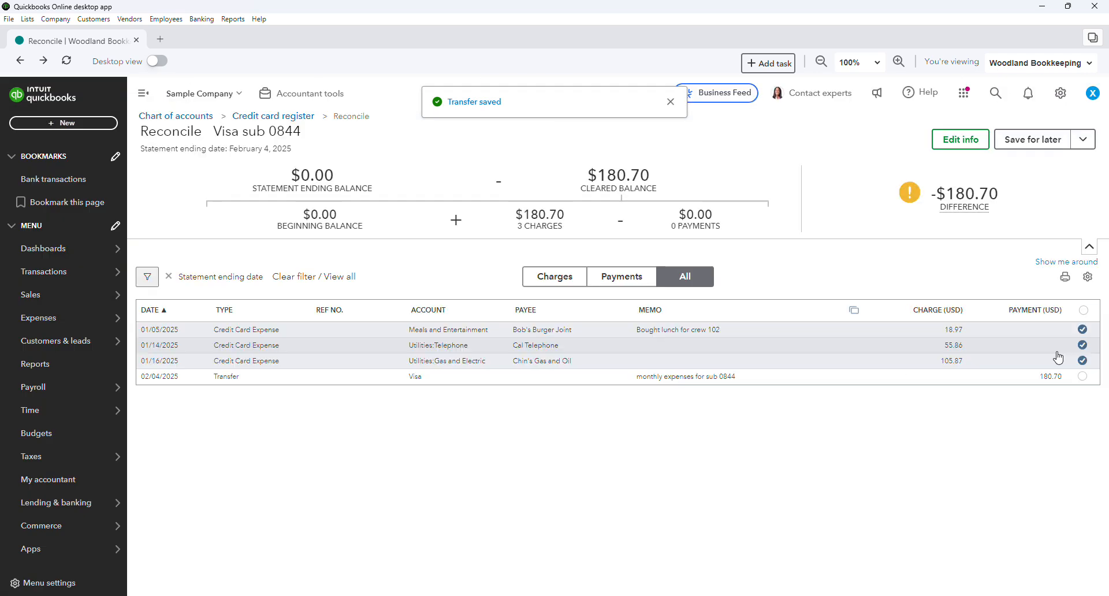
# Step: Tick the 02/04/2025 transfer row so the difference reaches $0.00
pyautogui.click(1082, 376)
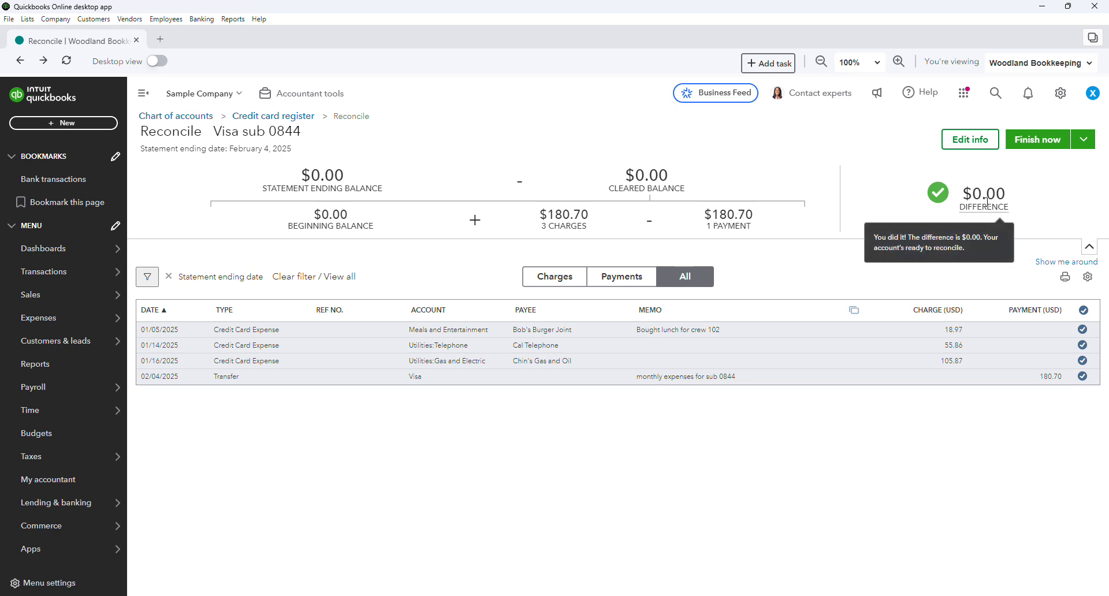
pyautogui.moveTo(1027, 198)
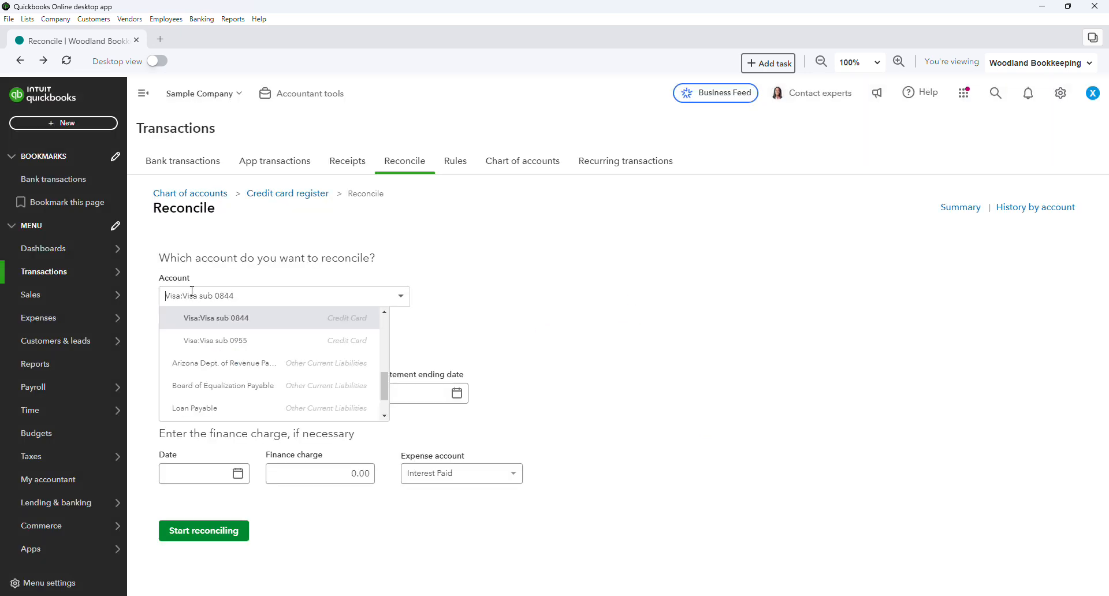
pyautogui.click(215, 340)
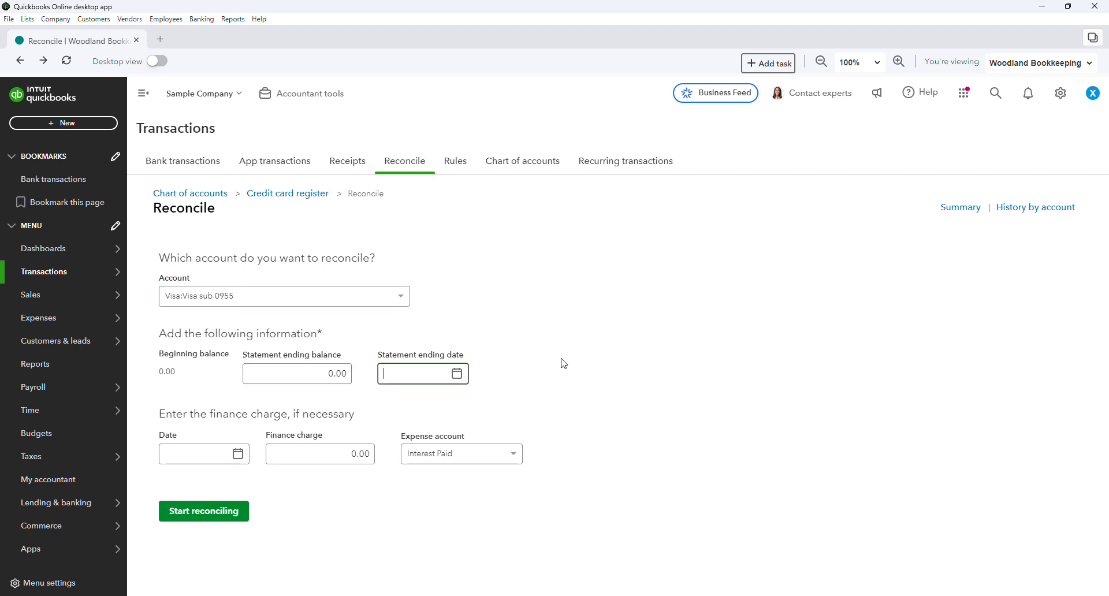
pyautogui.write('02/04/2025')
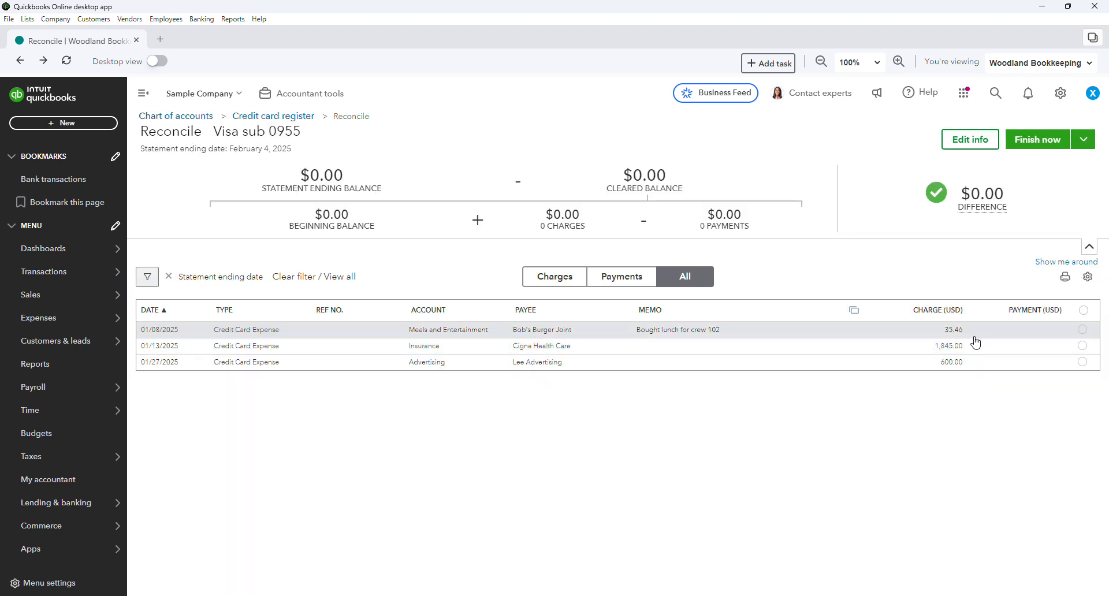
pyautogui.moveTo(337, 210)
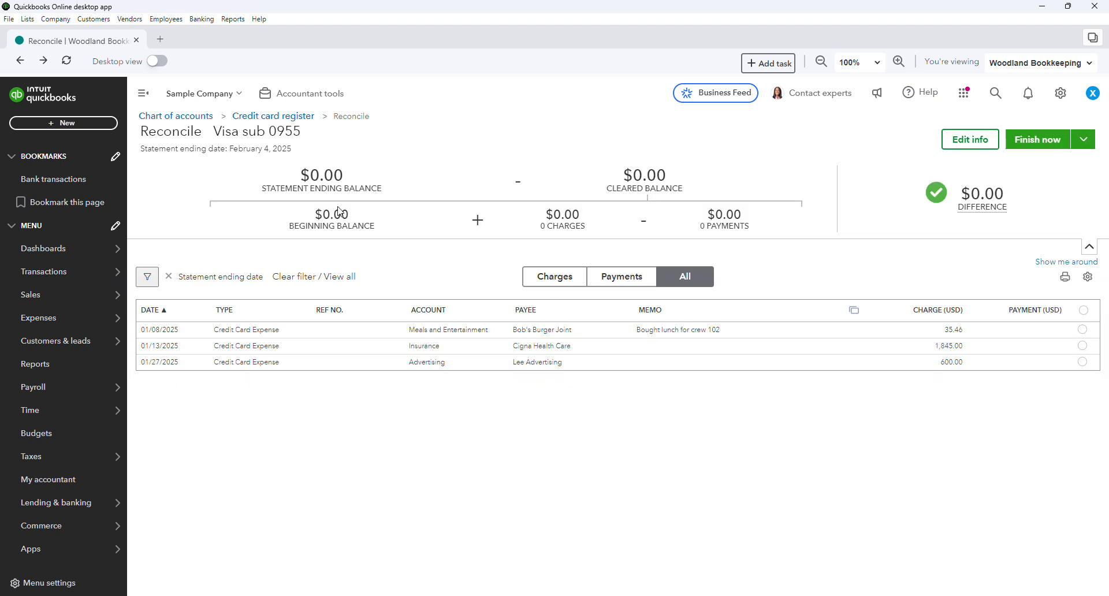
# Step: Tick the Cigna Health Care and Lee Advertising charges and copy the 2,480.46 difference
pyautogui.doubleClick(271, 132)
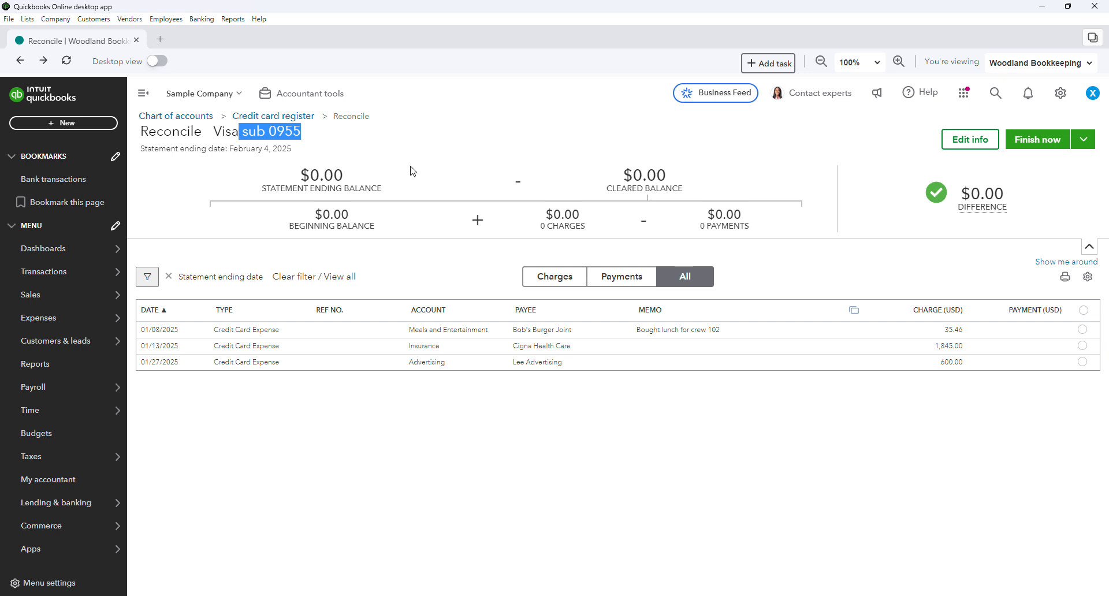
pyautogui.click(1081, 329)
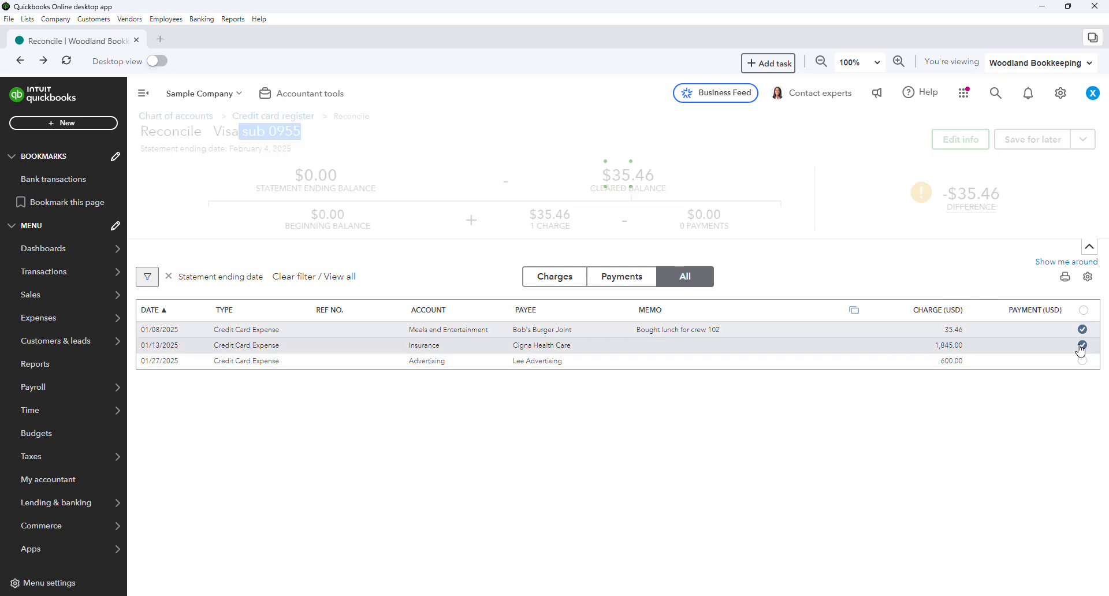
pyautogui.click(1082, 345)
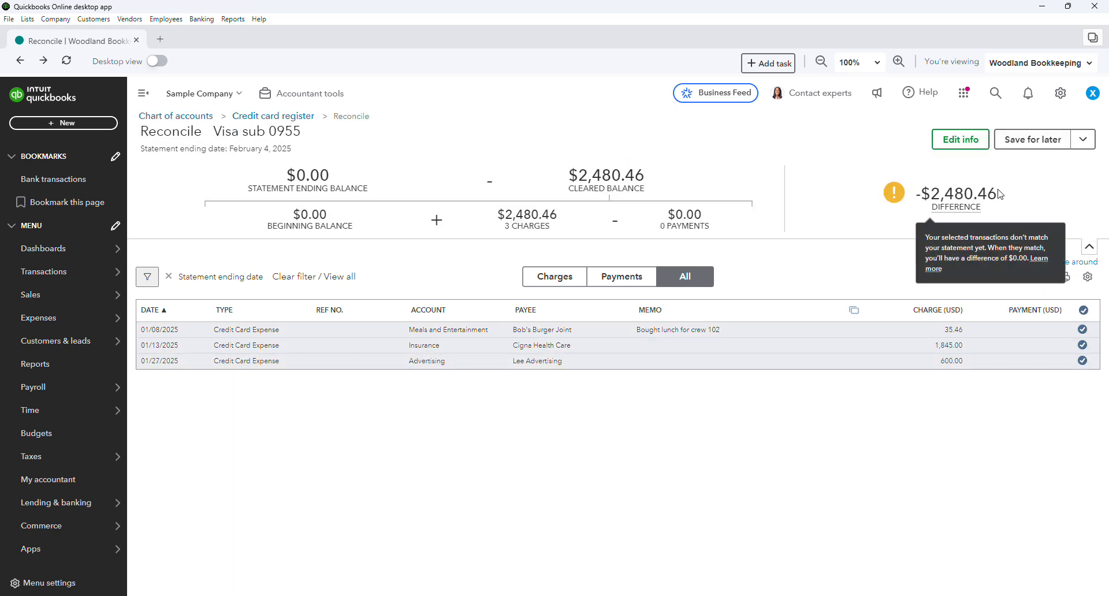
pyautogui.doubleClick(955, 193)
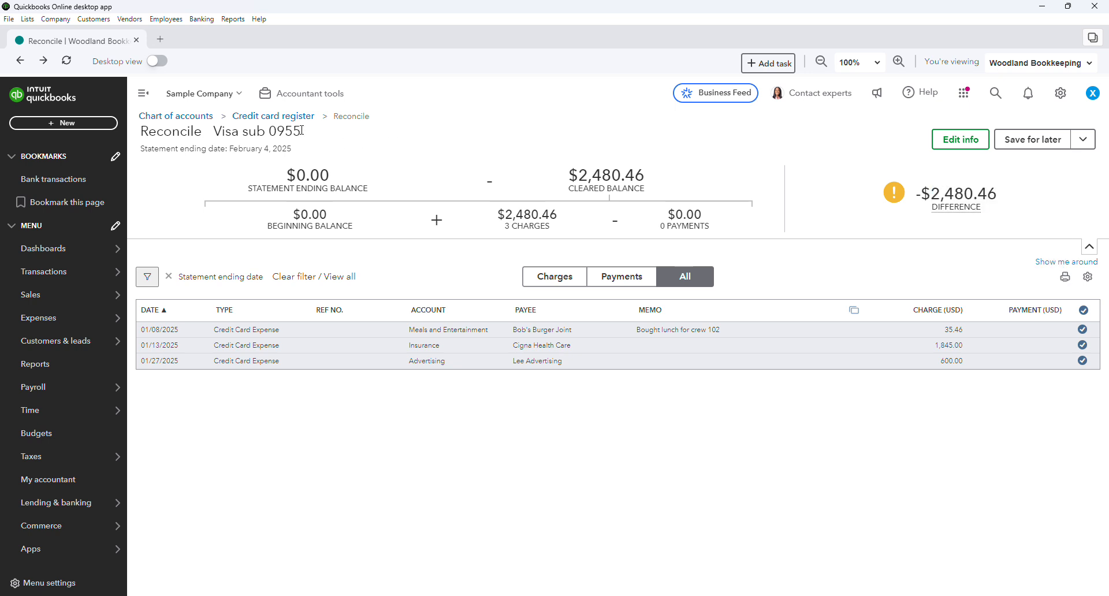
pyautogui.doubleClick(279, 132)
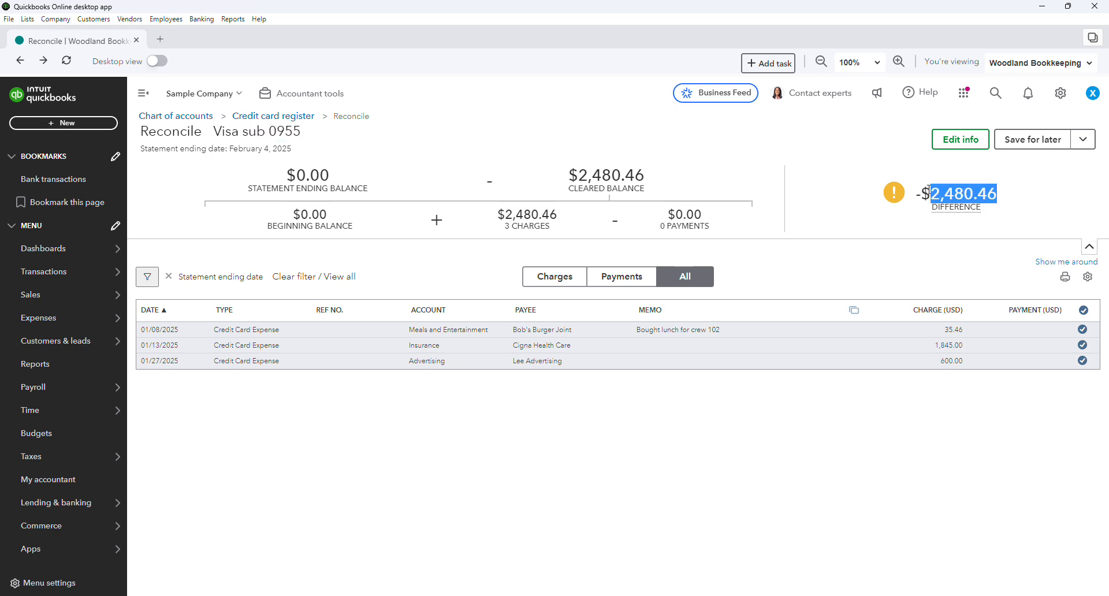
pyautogui.moveTo(48, 132)
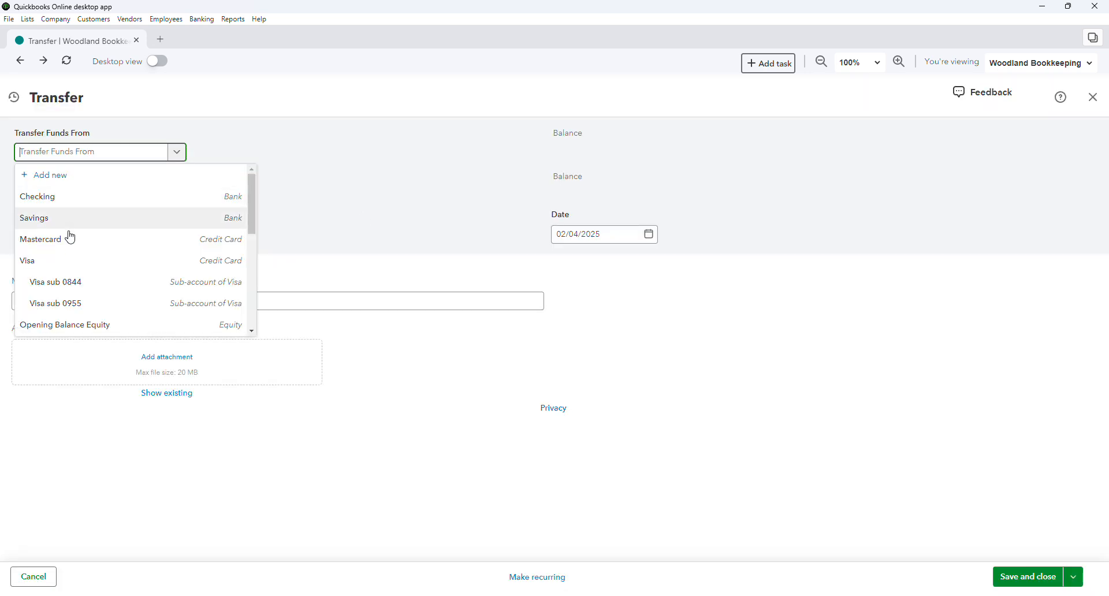
pyautogui.click(27, 261)
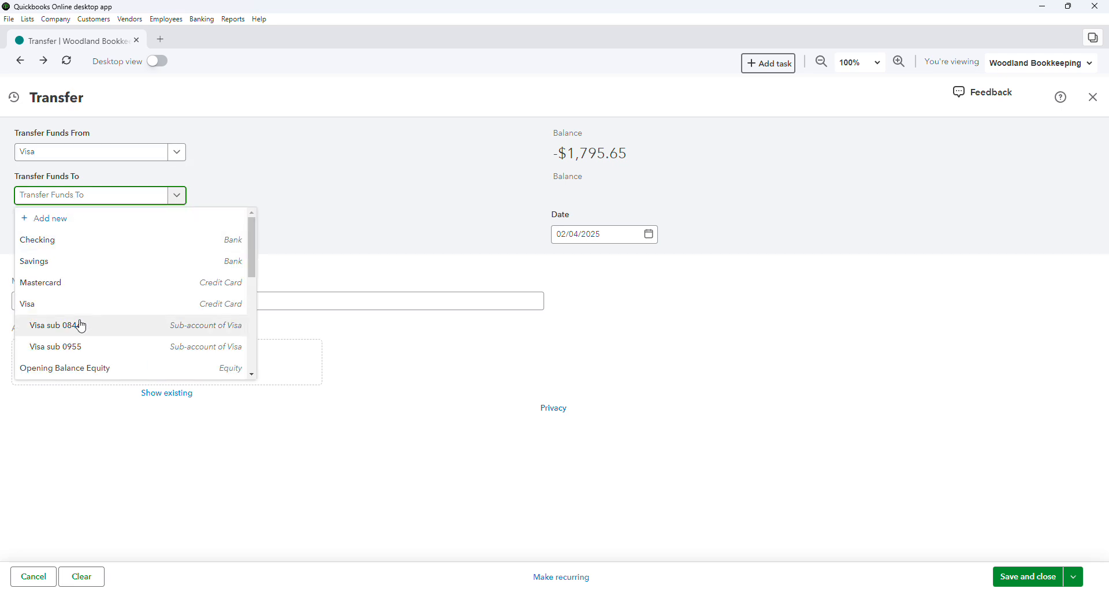
pyautogui.click(54, 349)
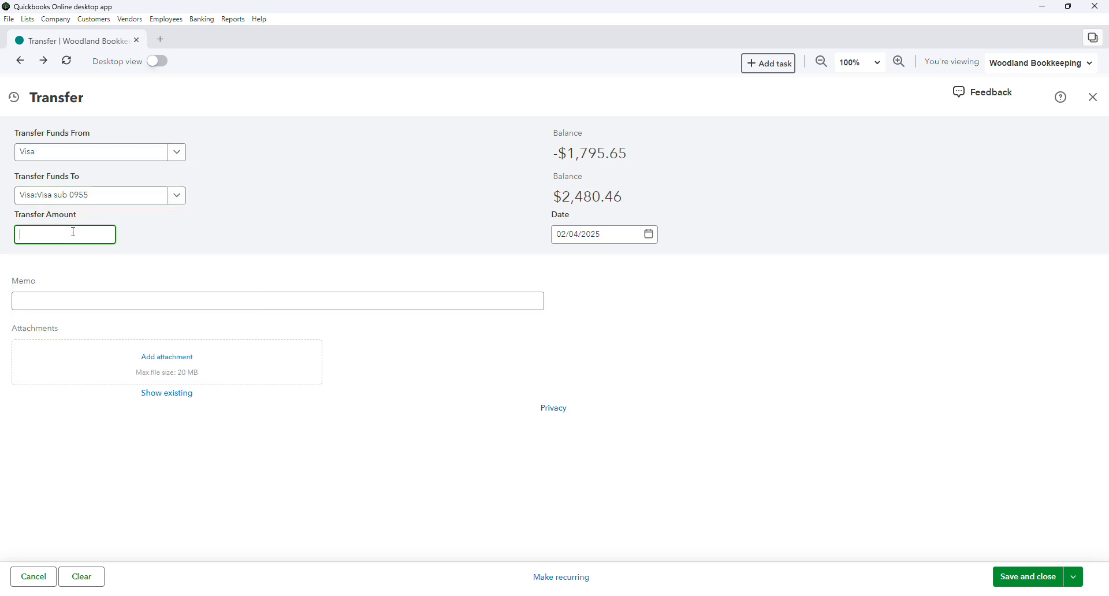
pyautogui.write('2,480.46')
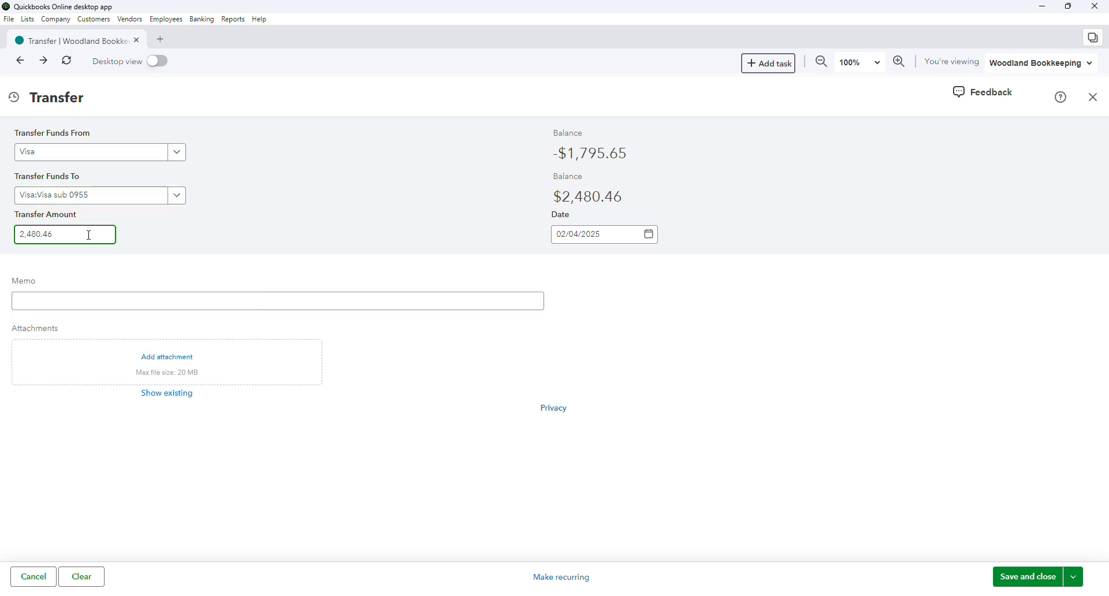
pyautogui.click(598, 234)
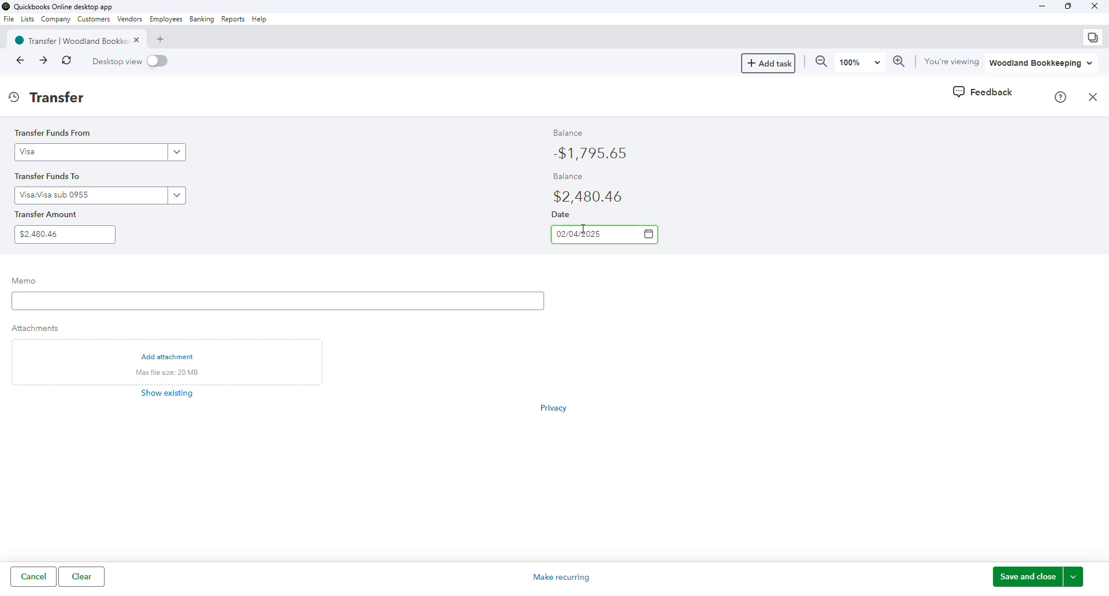
# Step: Add the memo 'monthly expenses for sub 0955' and save the transfer
pyautogui.click(276, 301)
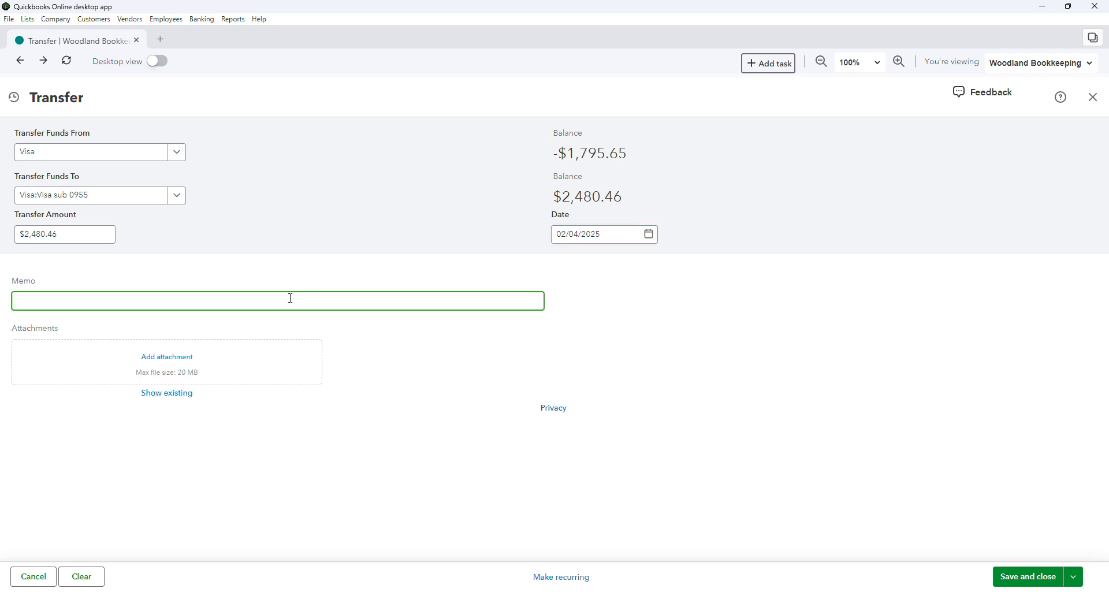
pyautogui.write('monthly expenses')
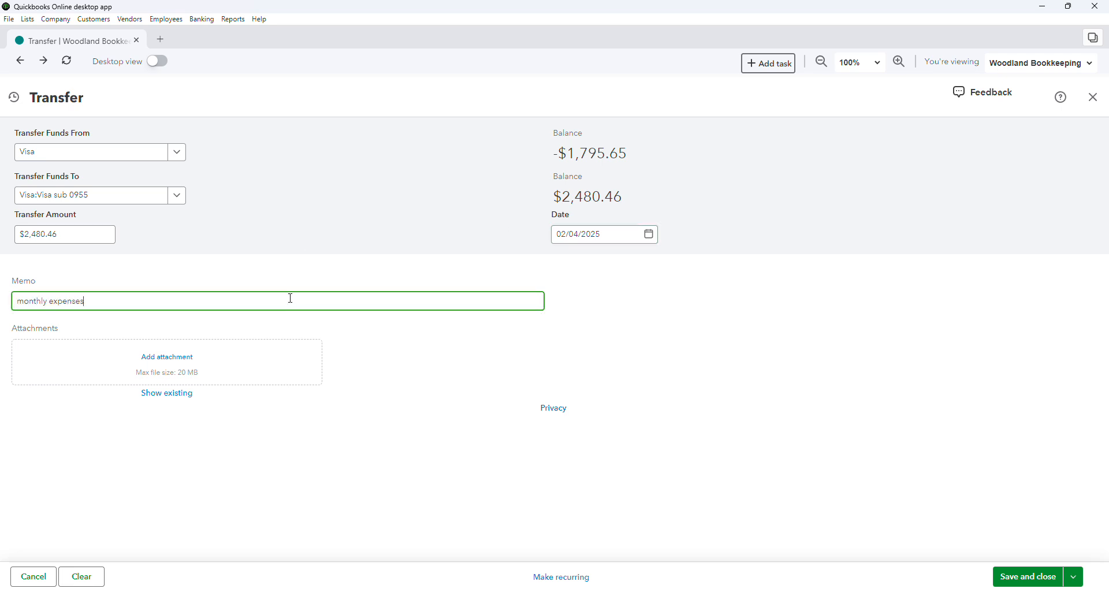
pyautogui.write('for sub')
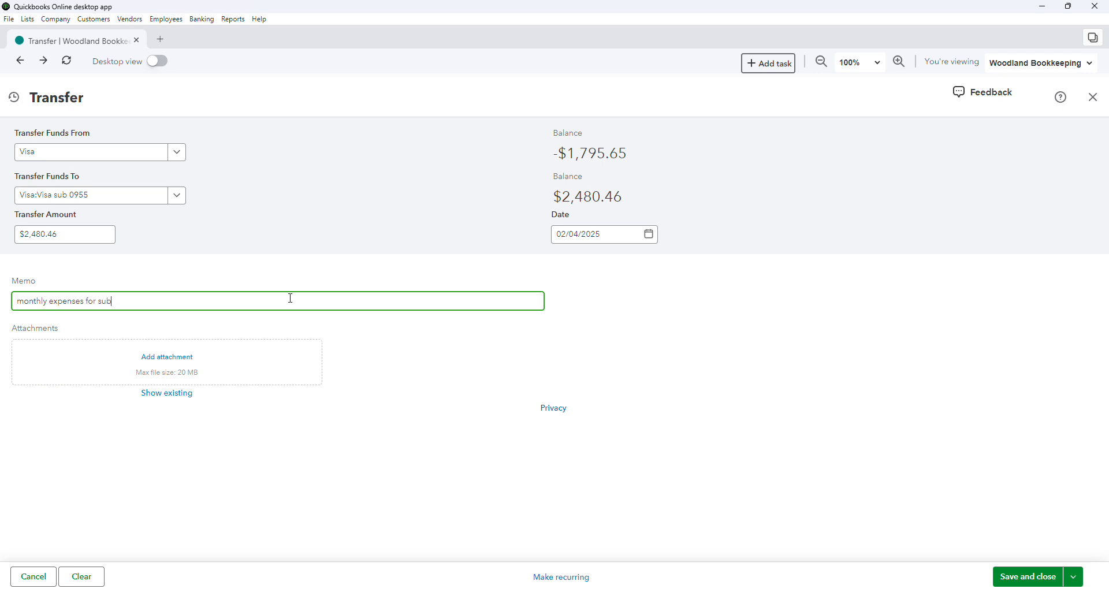
pyautogui.write('0955')
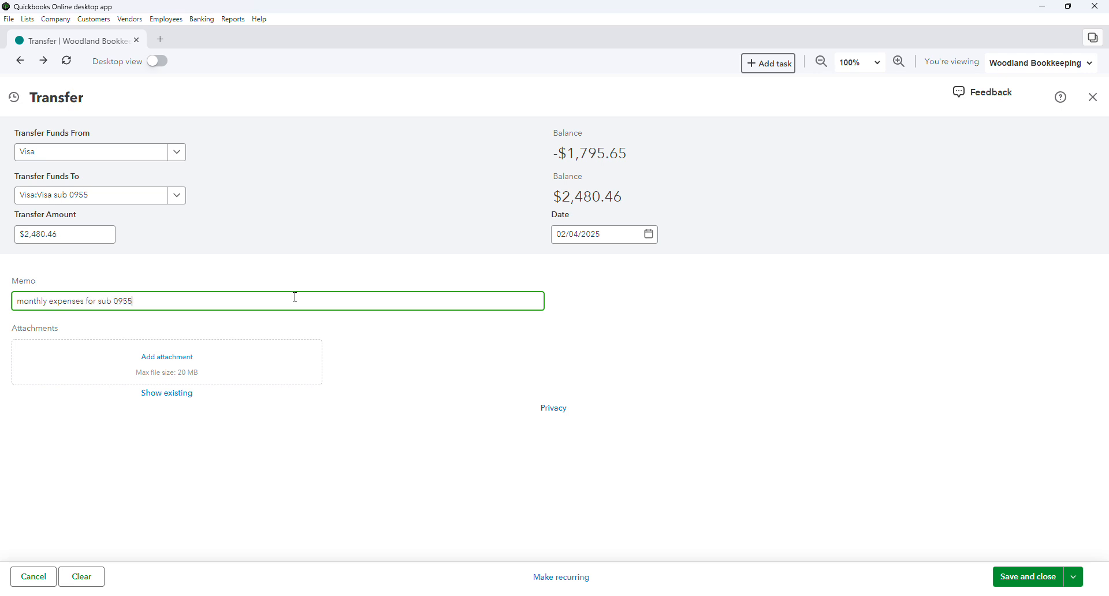
pyautogui.moveTo(773, 378)
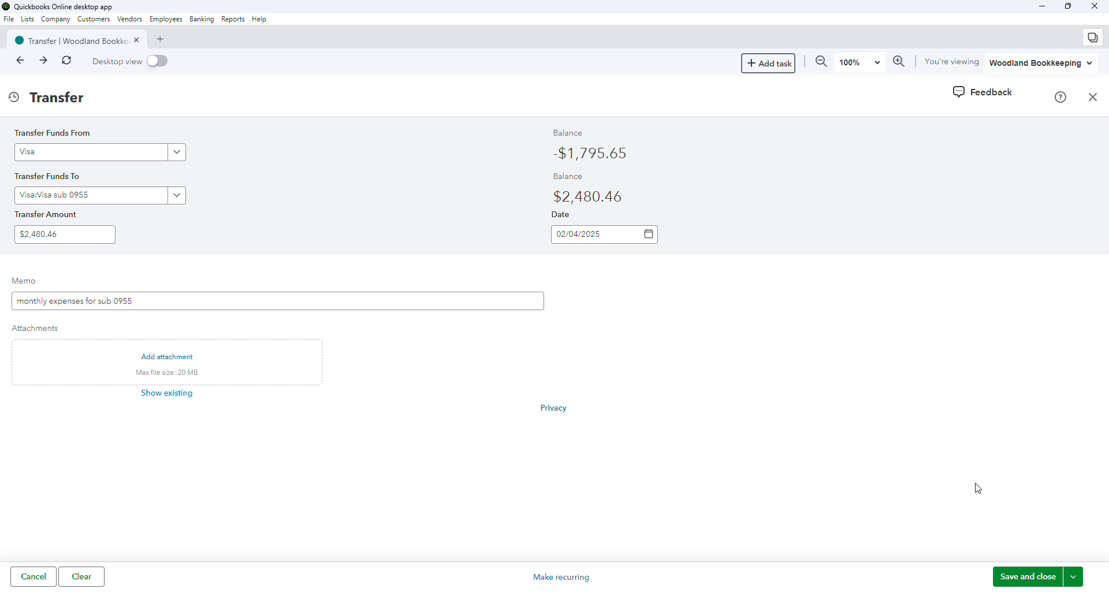
pyautogui.click(1030, 576)
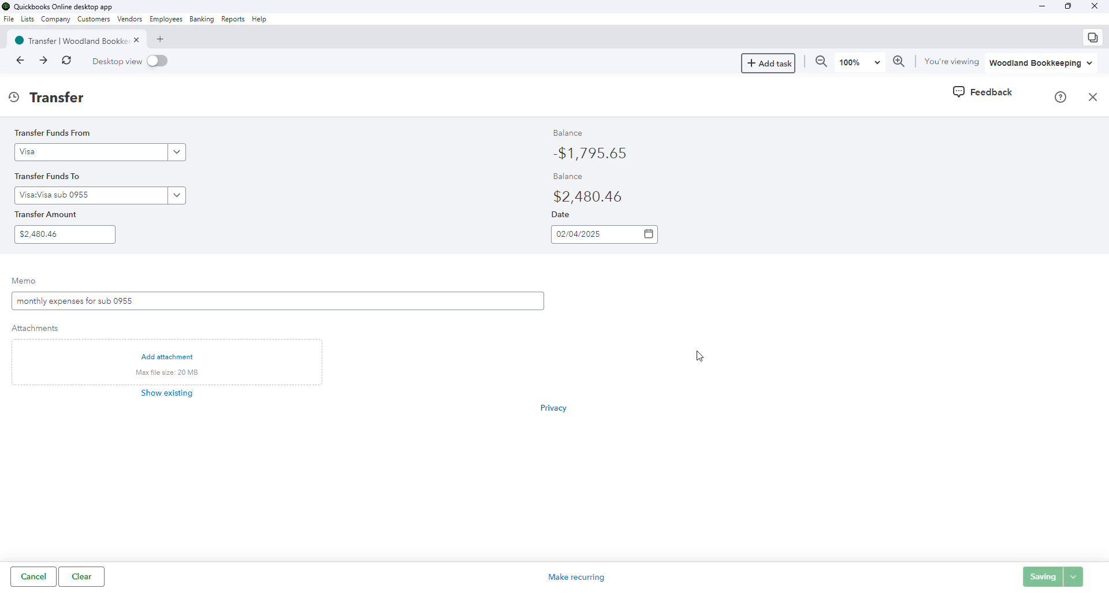
pyautogui.click(1042, 576)
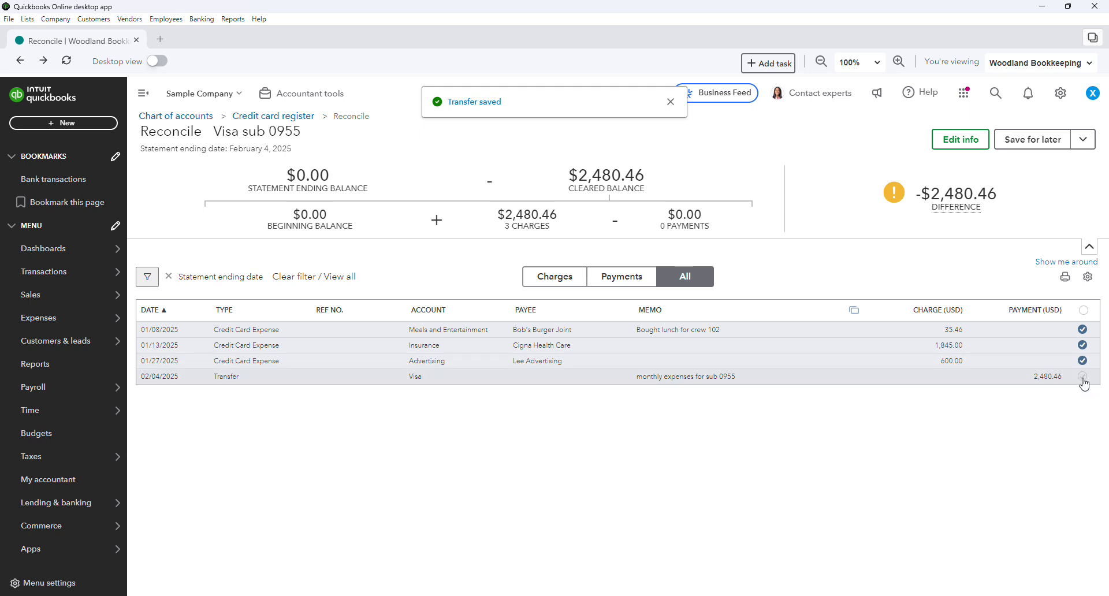
pyautogui.click(1082, 376)
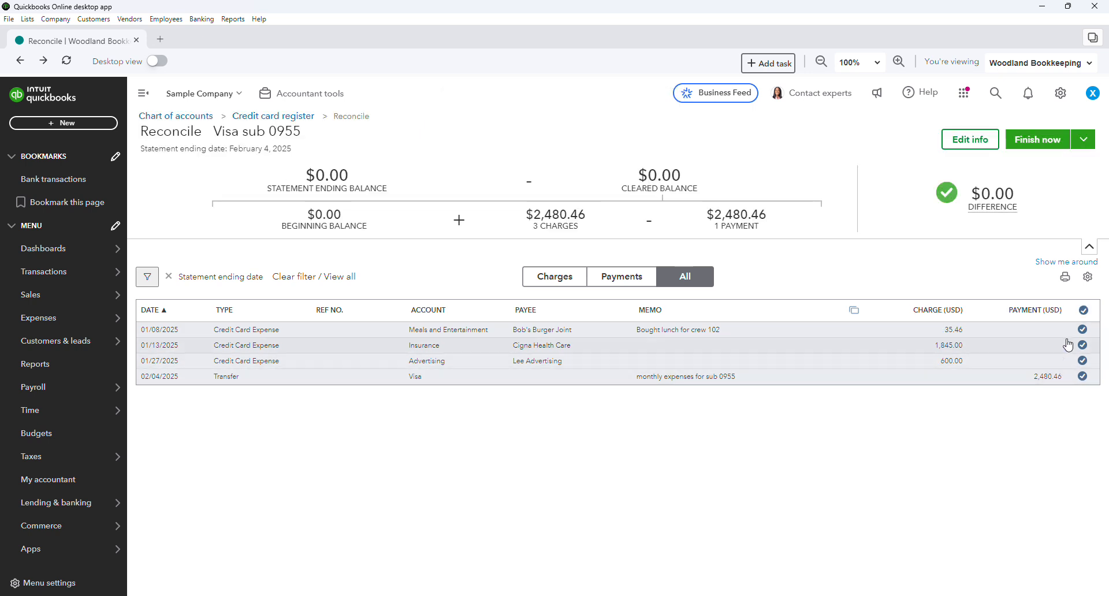
pyautogui.moveTo(948, 325)
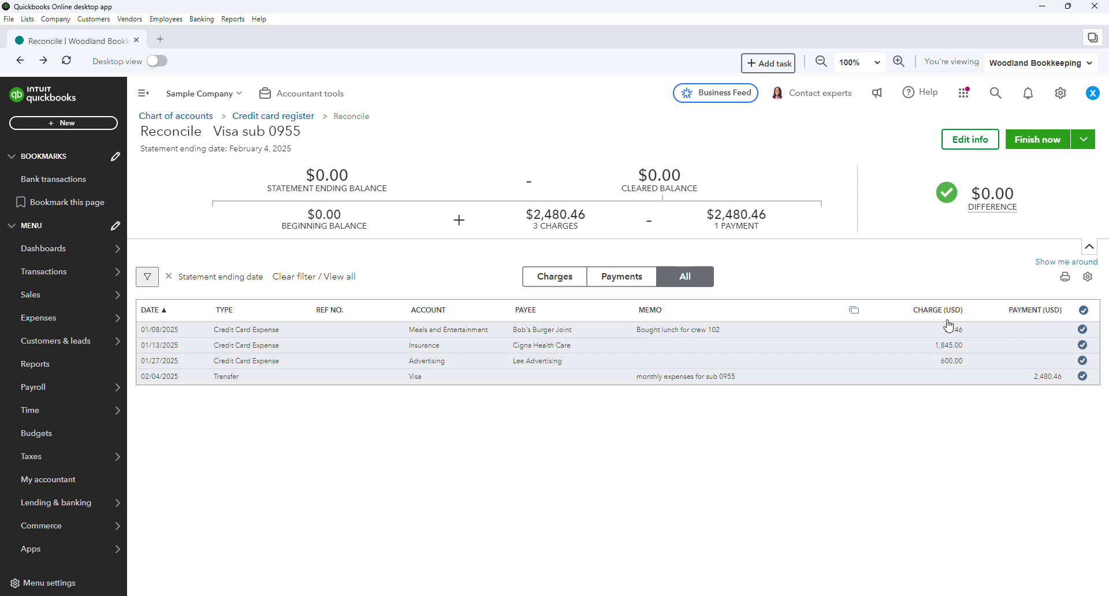
pyautogui.moveTo(932, 352)
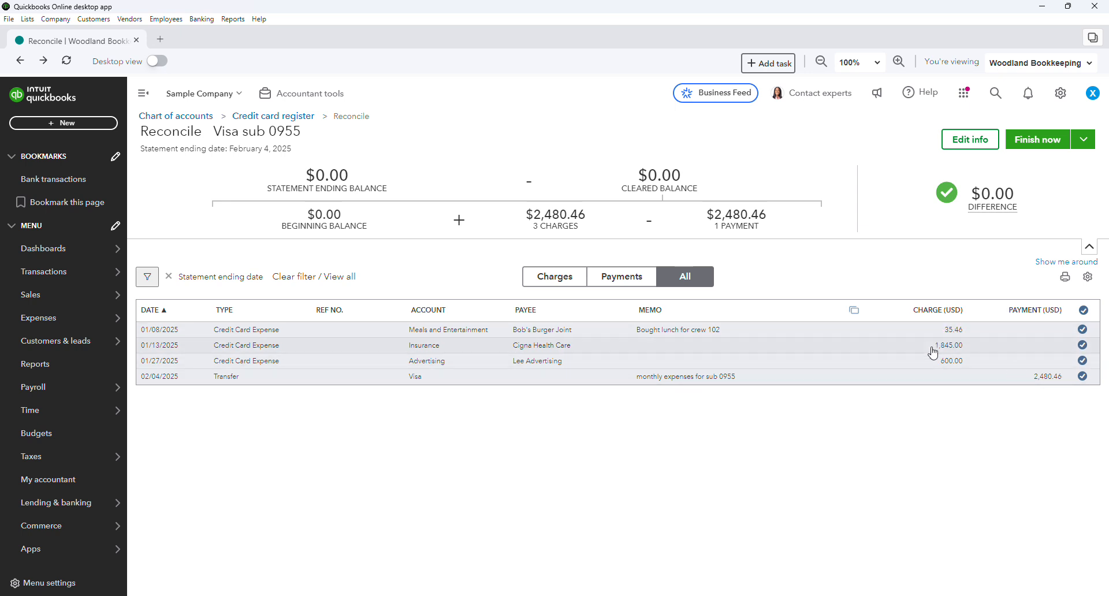
pyautogui.moveTo(871, 366)
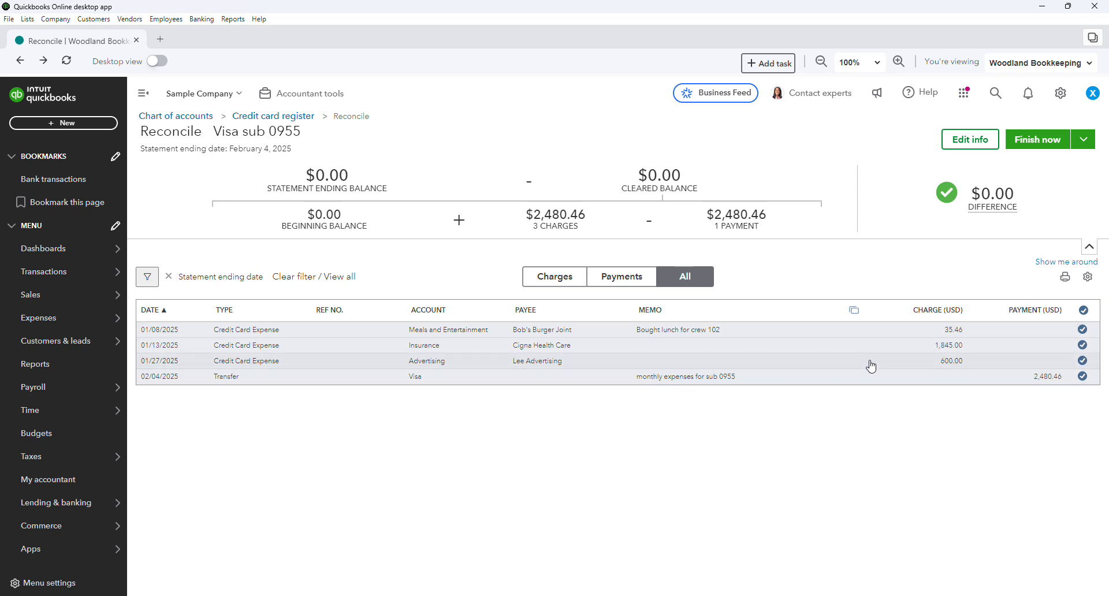
pyautogui.doubleClick(992, 193)
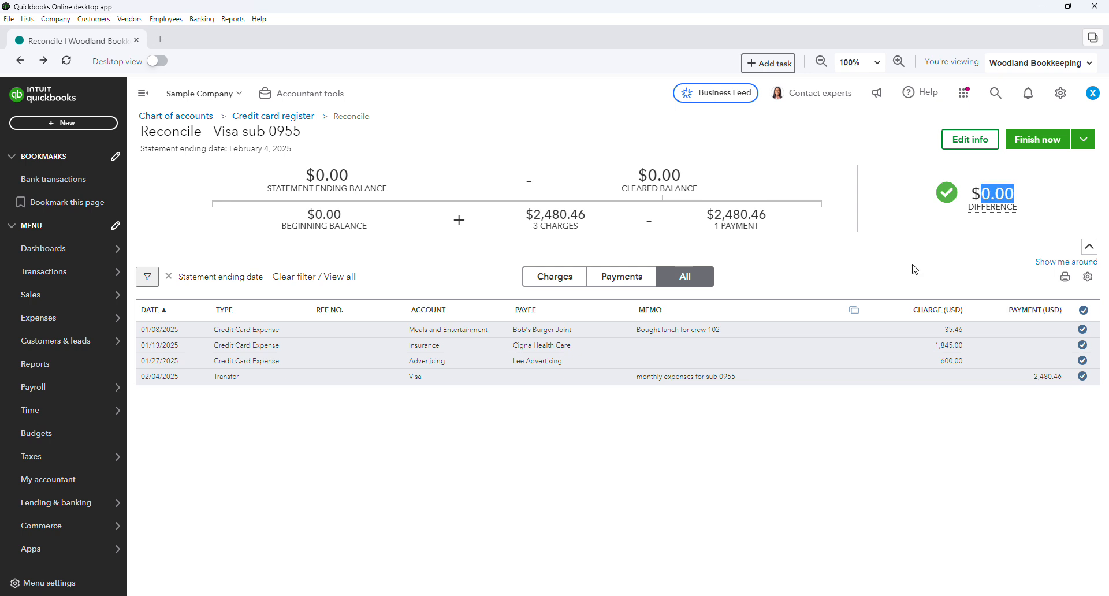
# Step: Finish the Visa sub 0955 reconciliation and choose the parent Visa account
pyautogui.click(1036, 139)
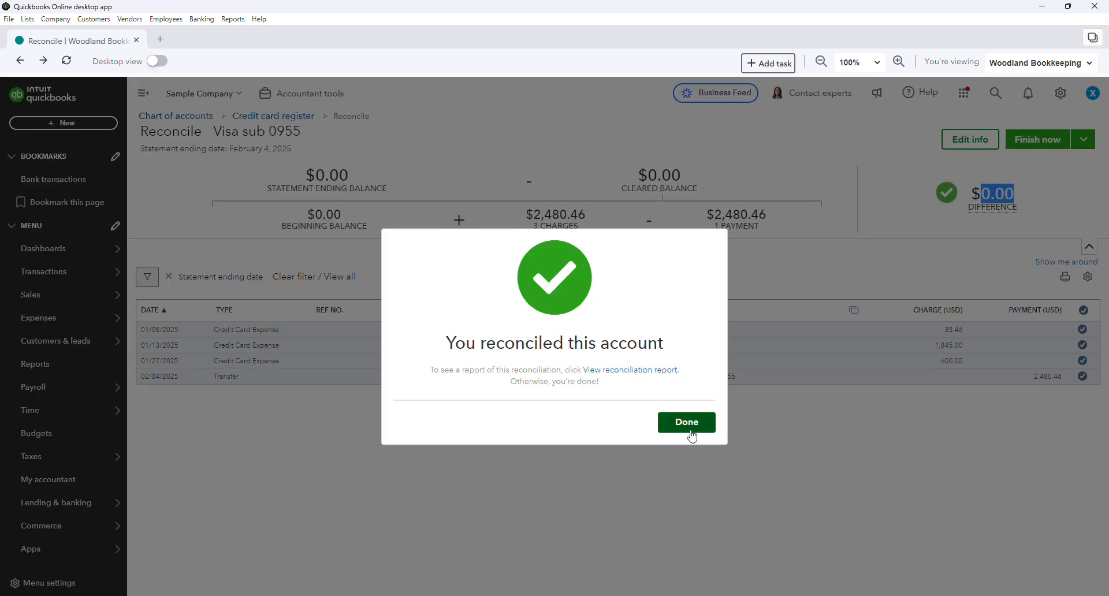
pyautogui.click(685, 422)
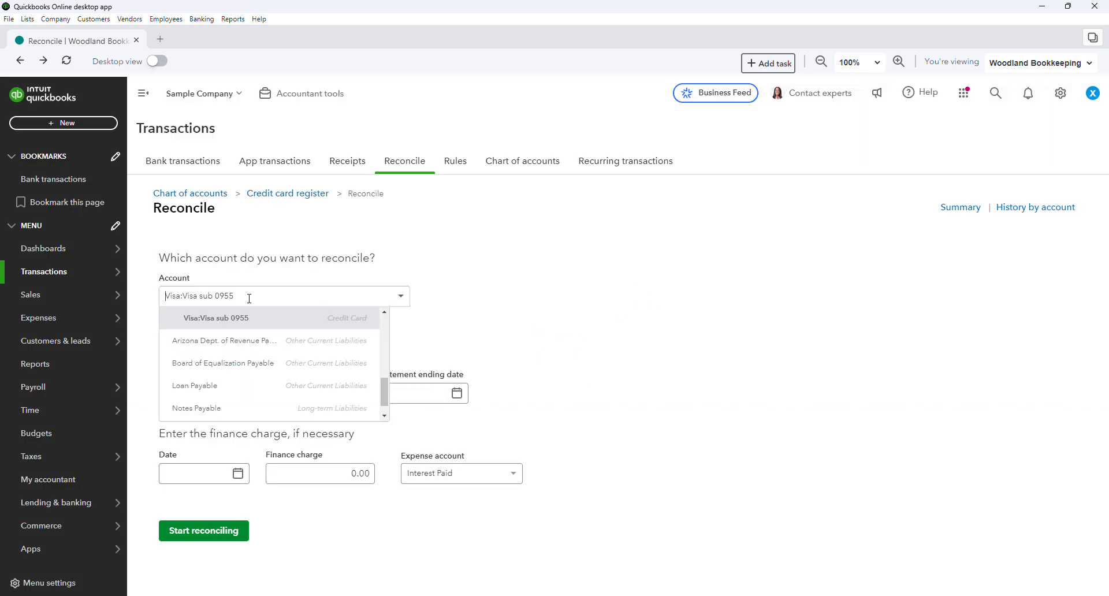
pyautogui.click(218, 318)
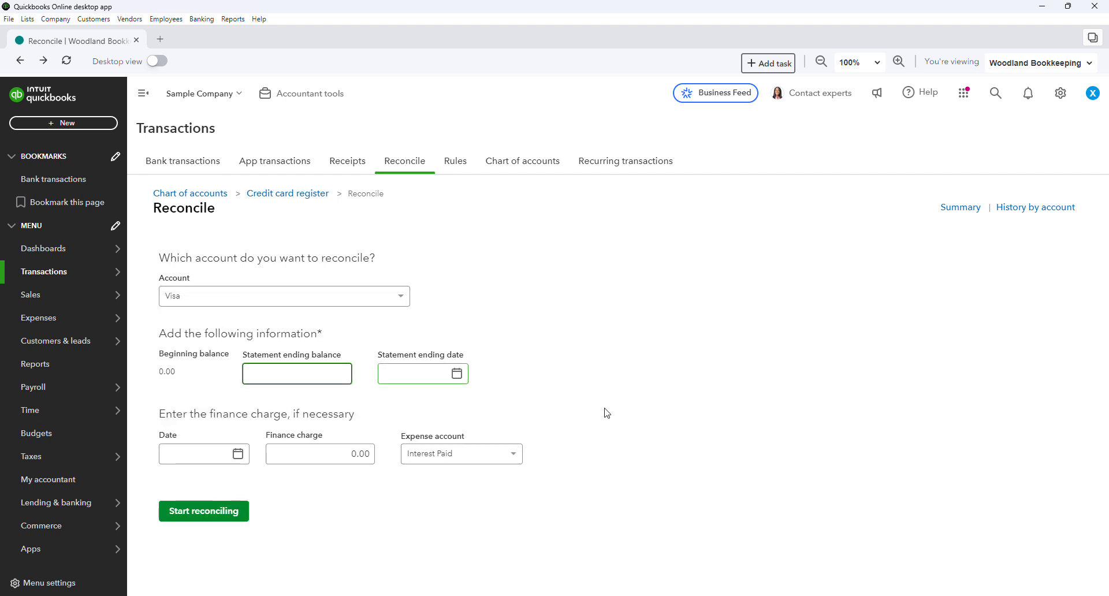
pyautogui.moveTo(155, 305)
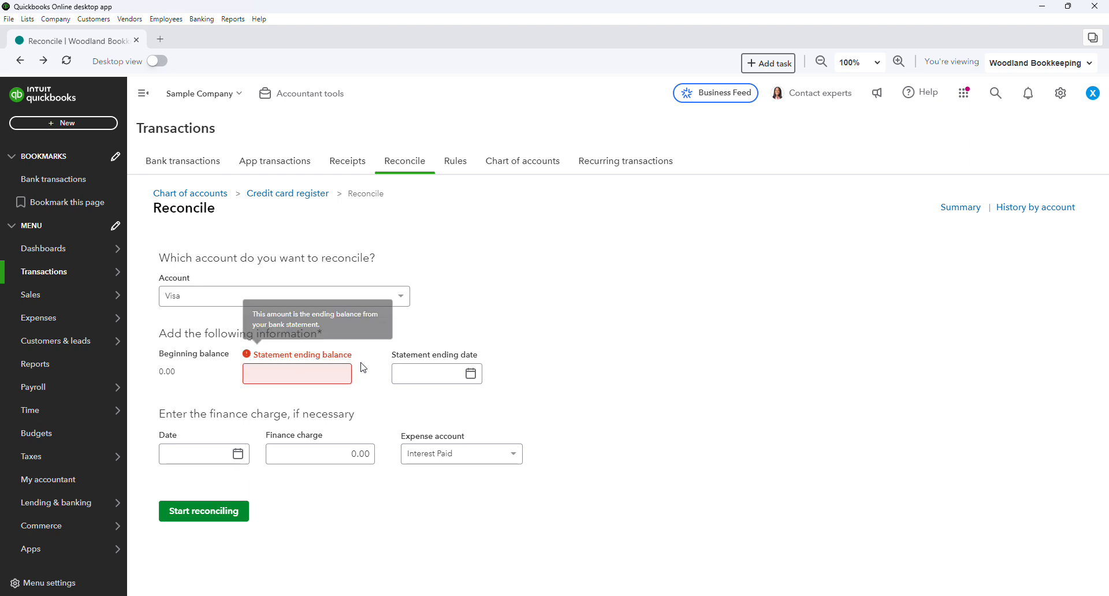
# Step: Enter statement ending balance 684.81 and ending date 02/04/2025 for the Visa account
pyautogui.click(296, 372)
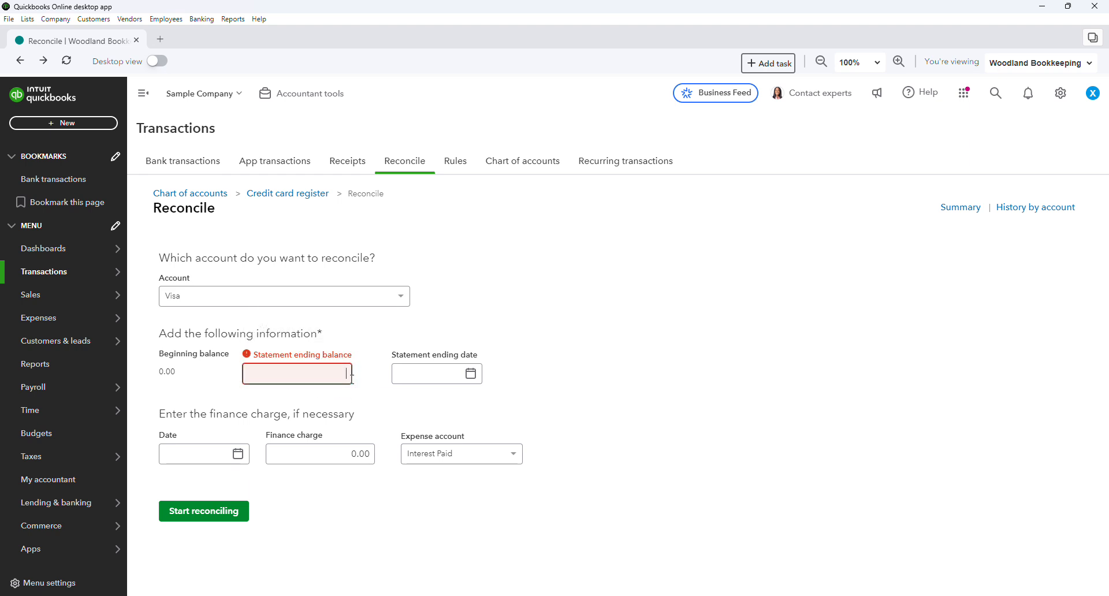
pyautogui.write('3')
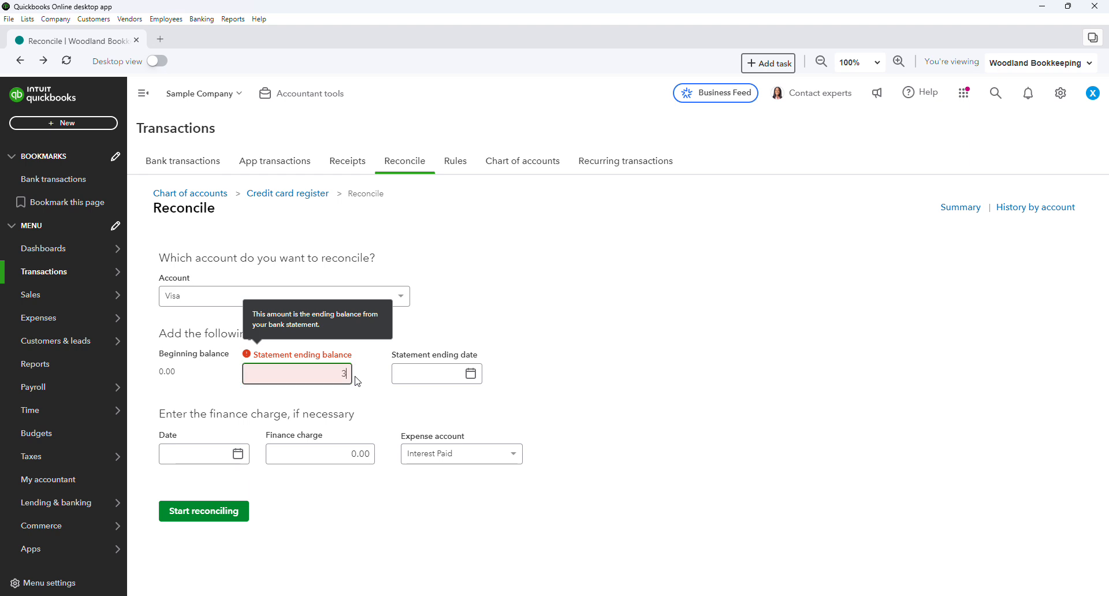
pyautogui.write('6')
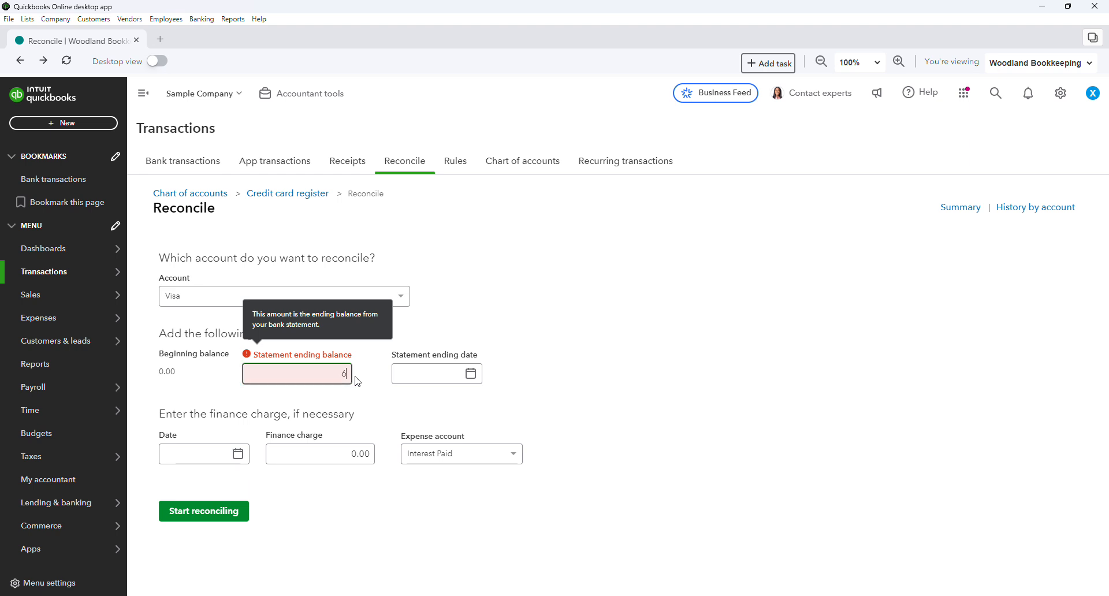
pyautogui.write('684.81')
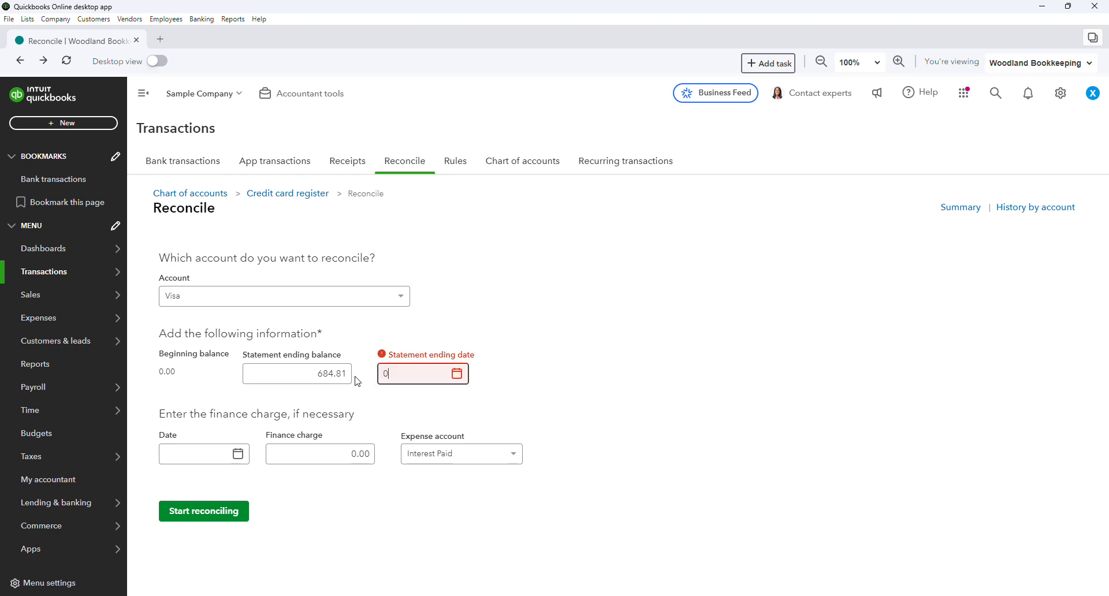
pyautogui.write('02/04/2025')
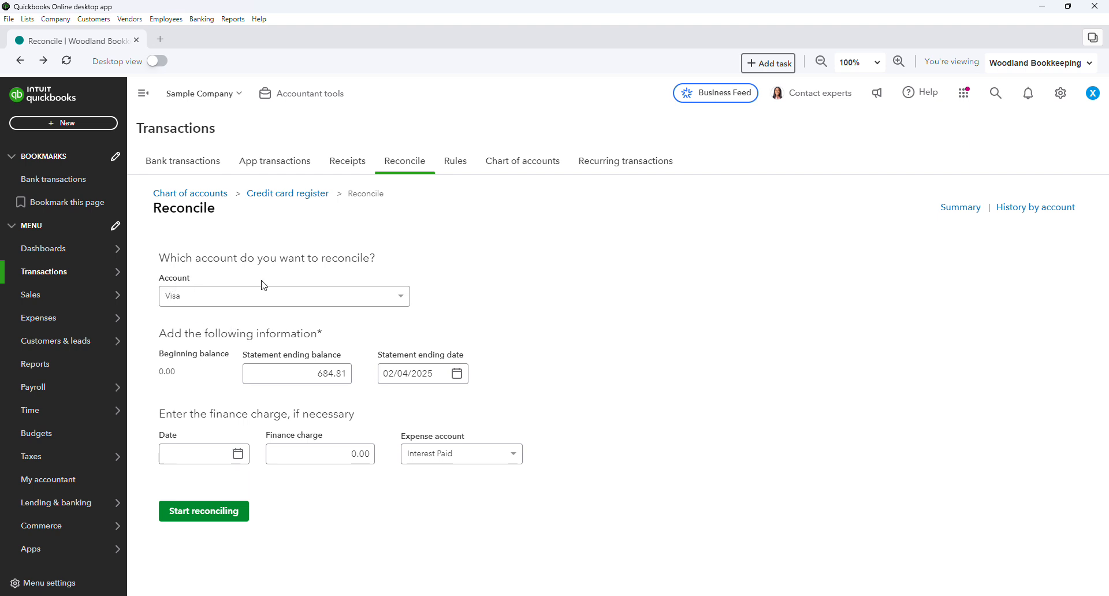
pyautogui.doubleClick(227, 333)
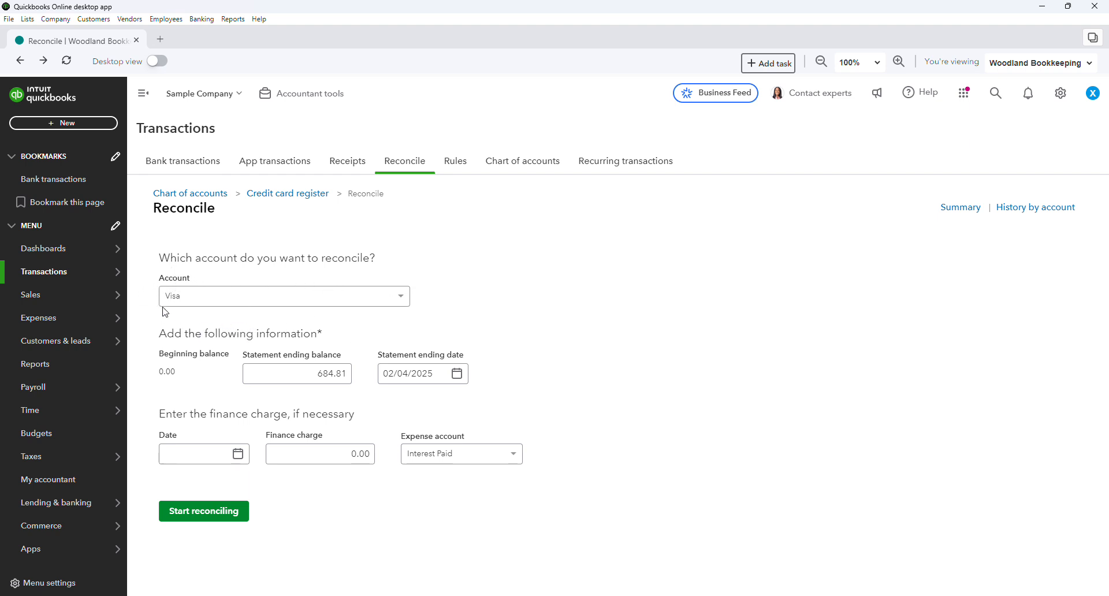
pyautogui.click(283, 295)
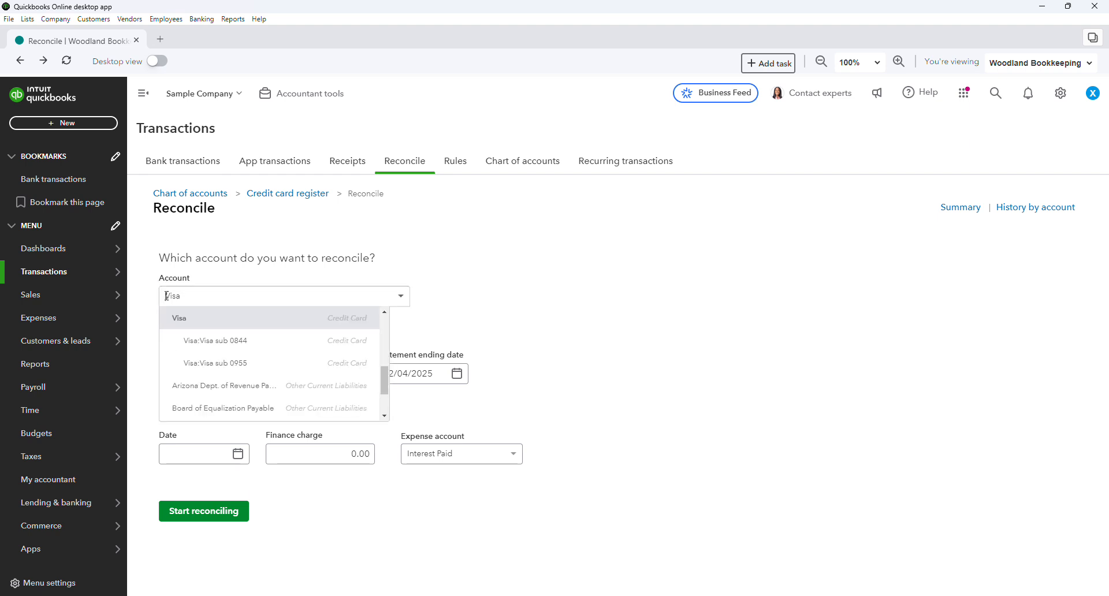
pyautogui.click(179, 318)
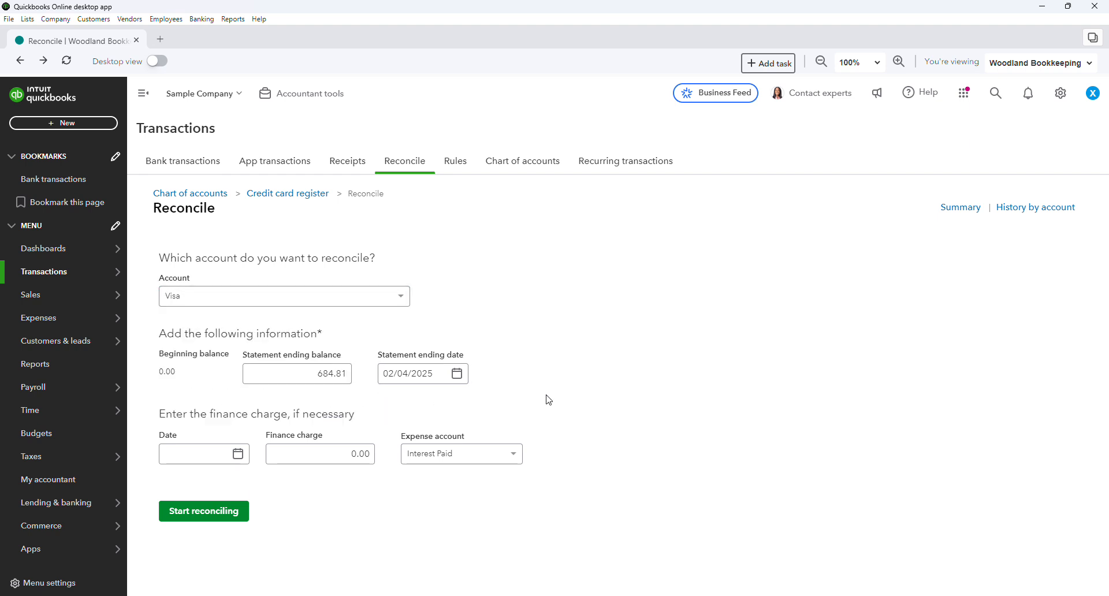
# Step: Start the Visa reconciliation and clear Interest Paid, payments and remaining charges until difference is $0.00
pyautogui.click(202, 510)
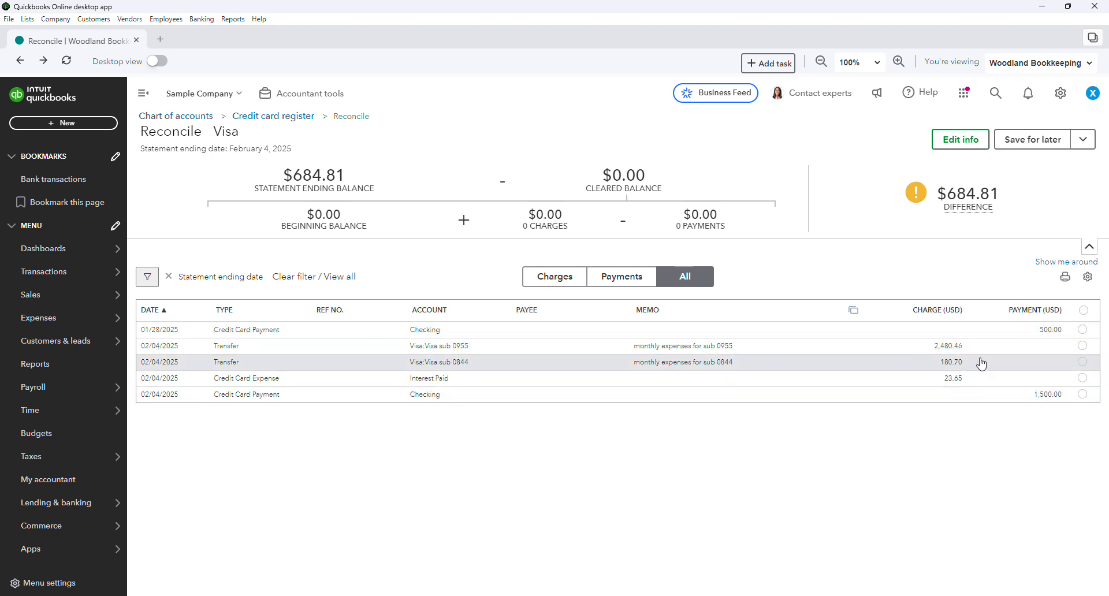
pyautogui.moveTo(980, 355)
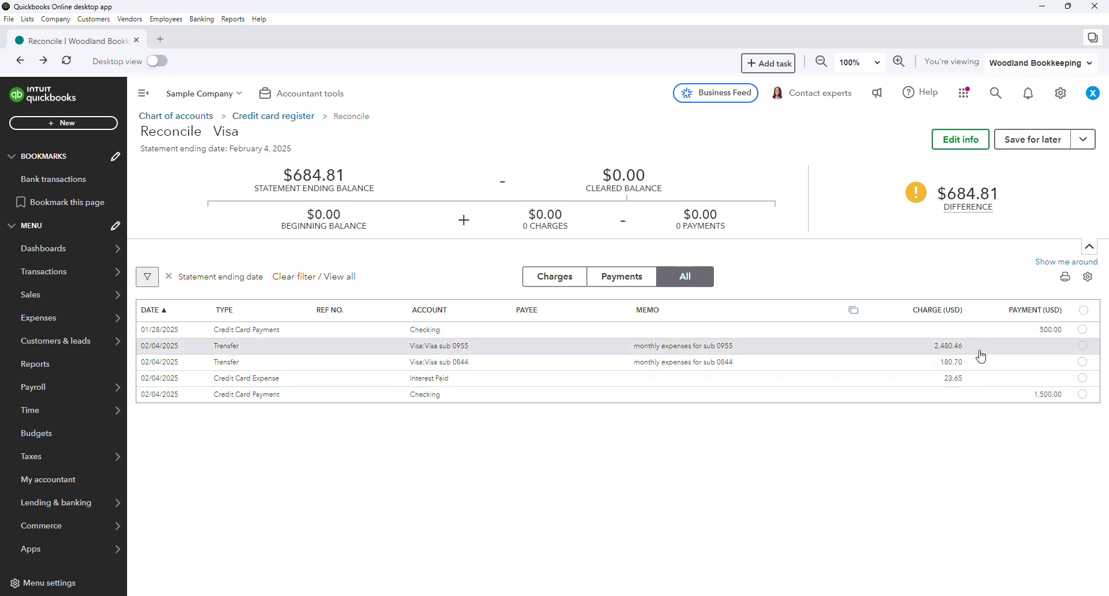
pyautogui.moveTo(1012, 384)
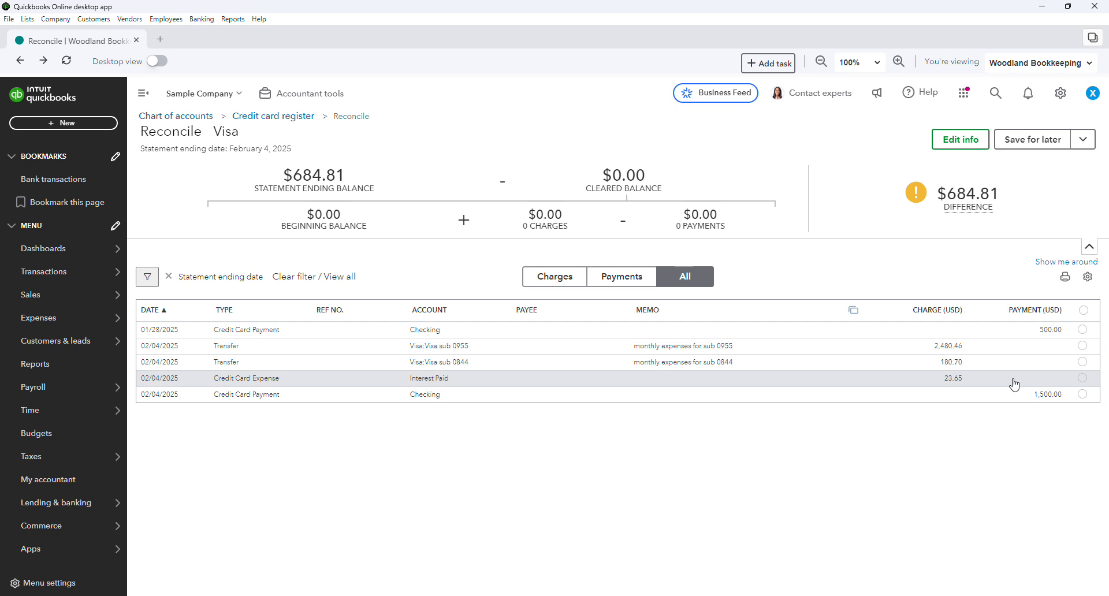
pyautogui.moveTo(1084, 385)
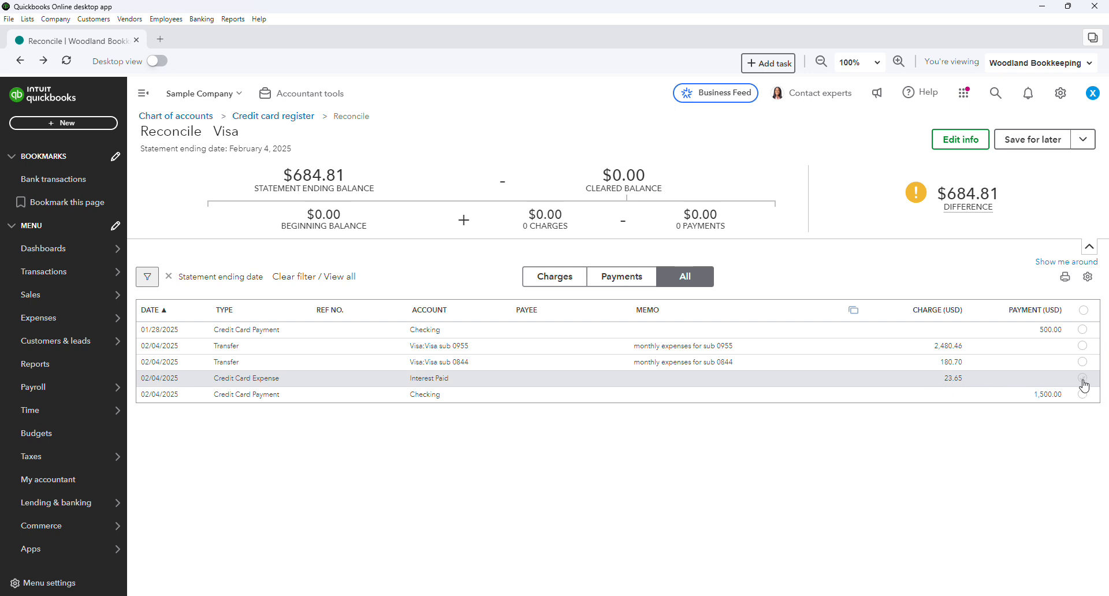
pyautogui.click(1081, 378)
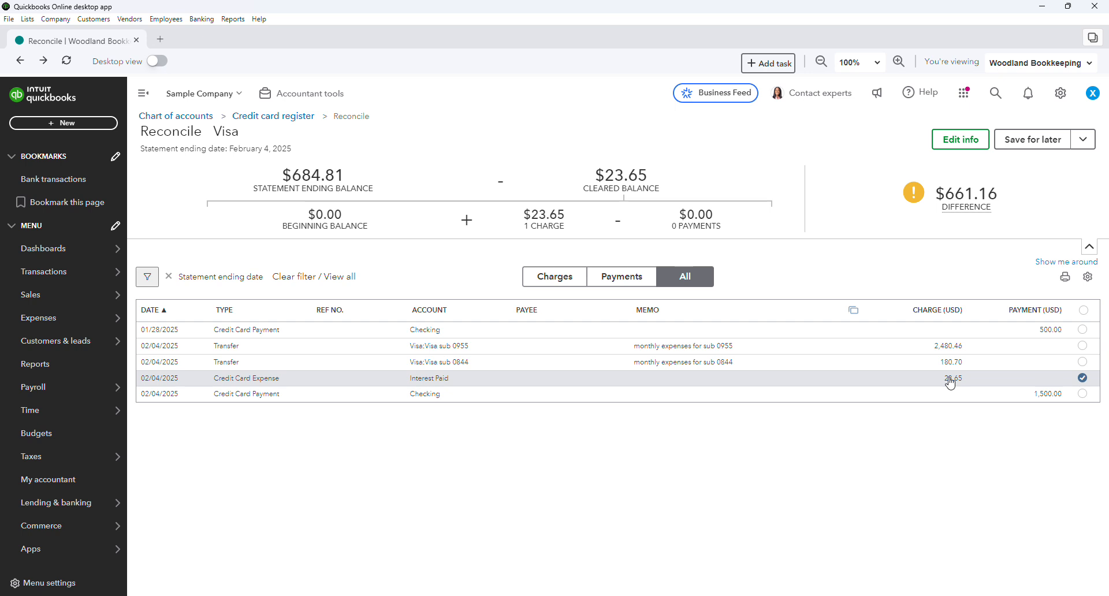
pyautogui.moveTo(944, 381)
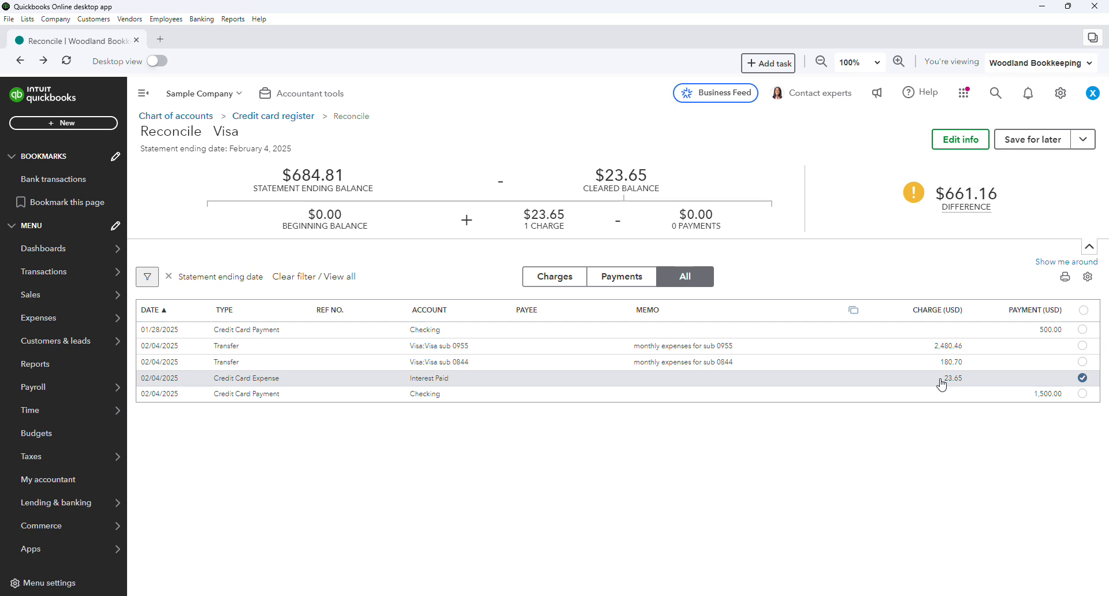
pyautogui.moveTo(440, 389)
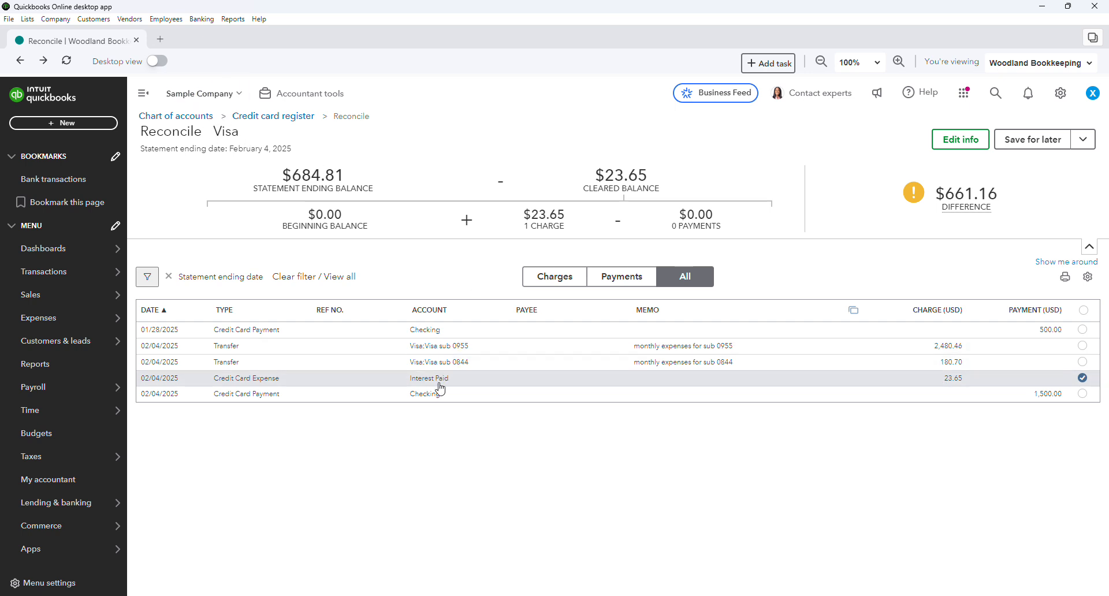
pyautogui.moveTo(743, 423)
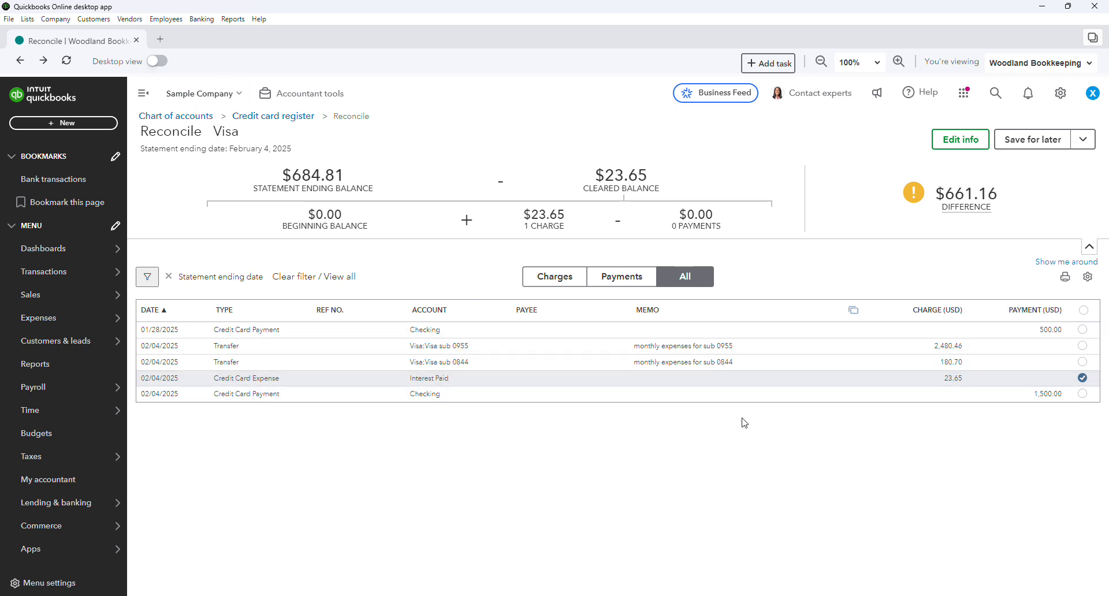
pyautogui.click(1081, 394)
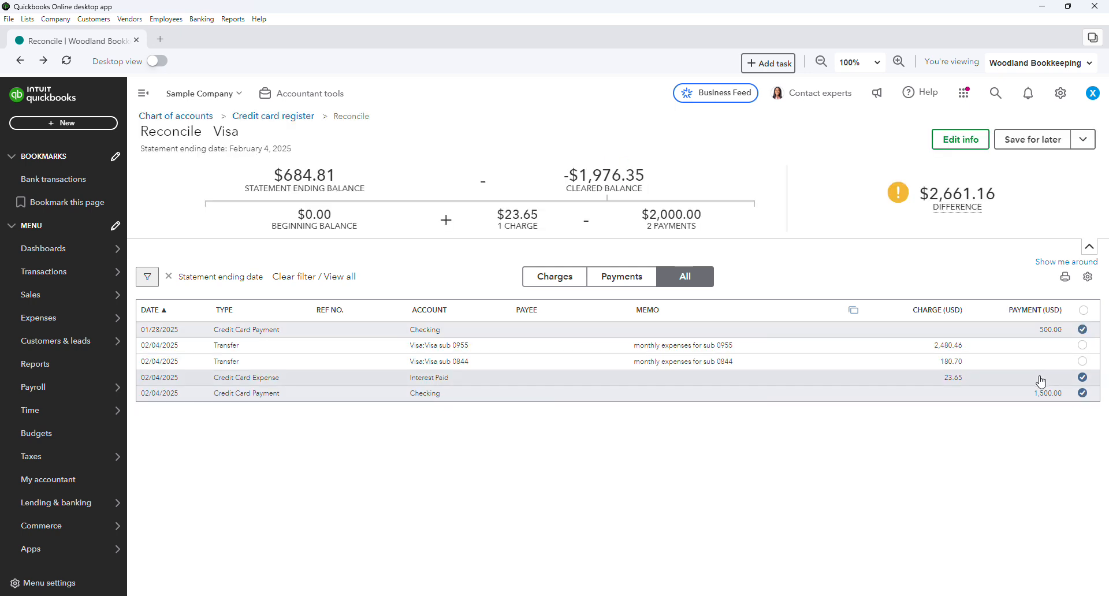
pyautogui.click(1081, 361)
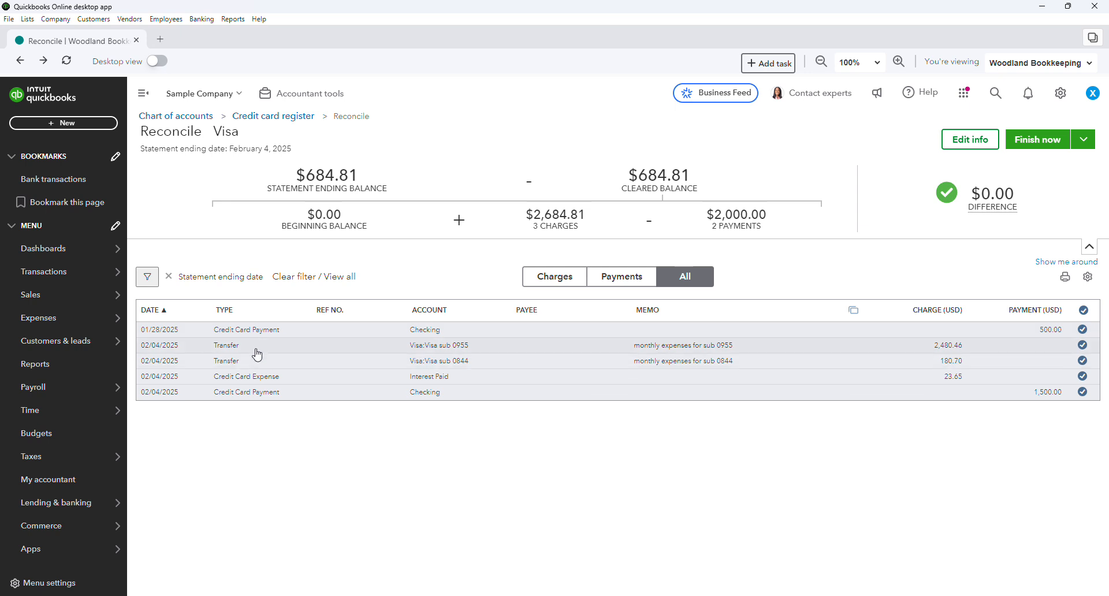
pyautogui.moveTo(845, 363)
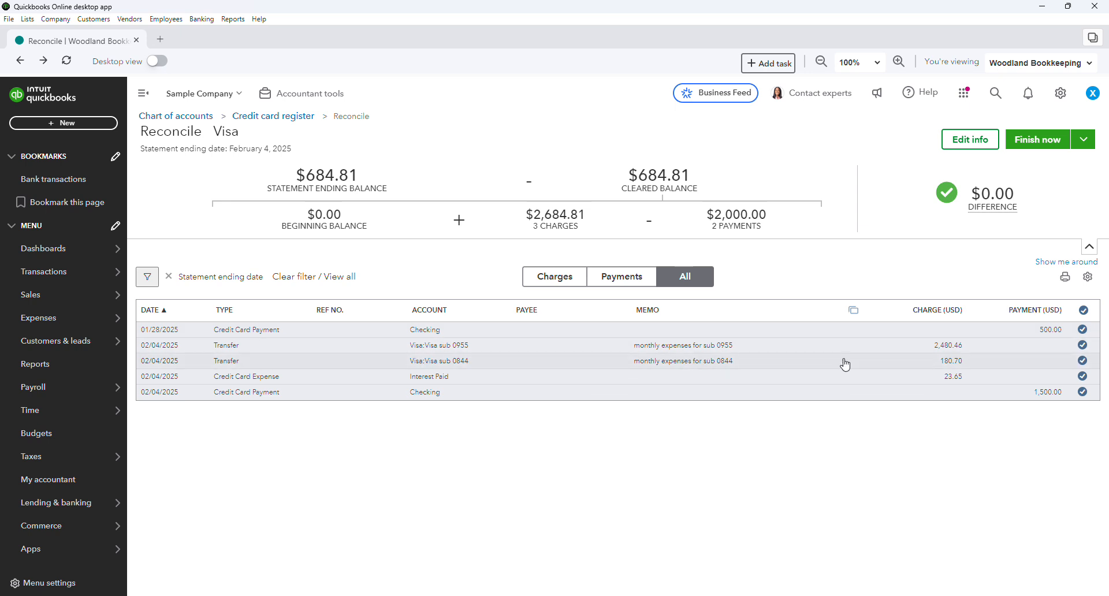
pyautogui.moveTo(955, 354)
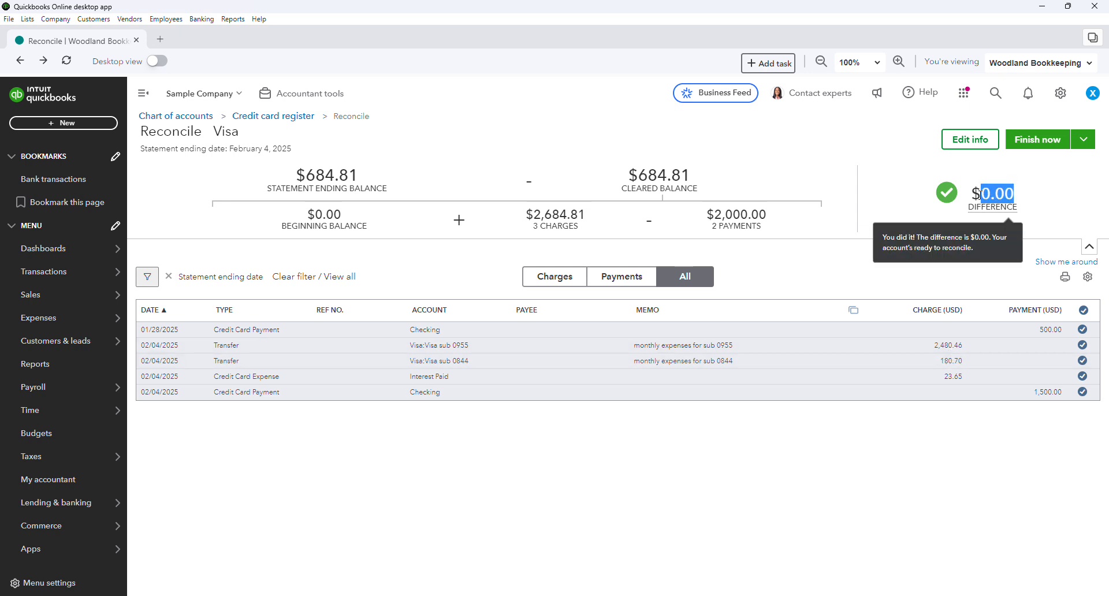
pyautogui.moveTo(1047, 204)
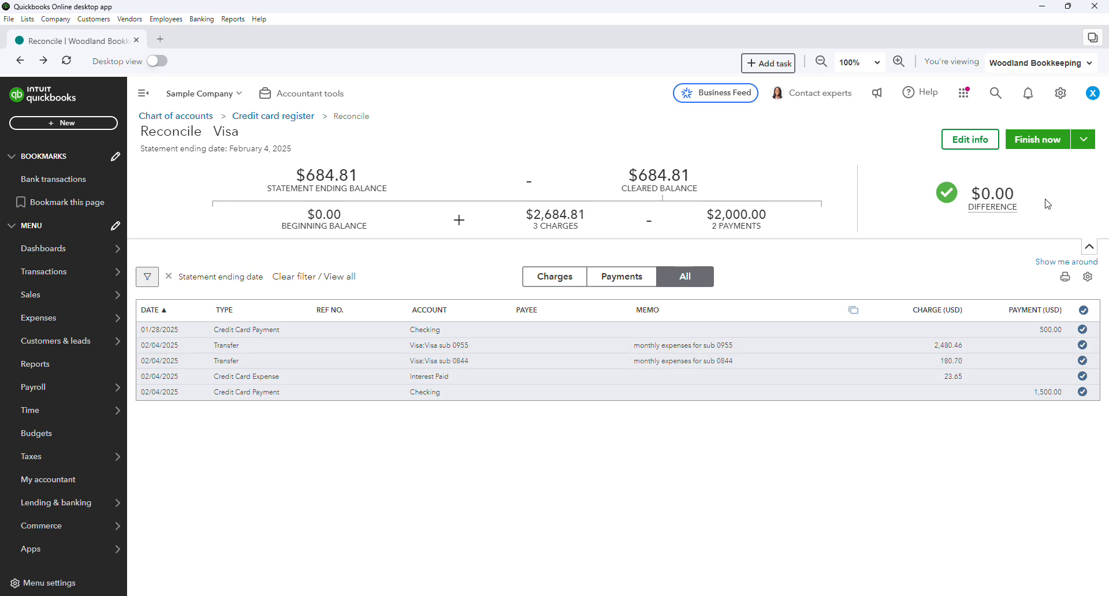
pyautogui.doubleClick(325, 176)
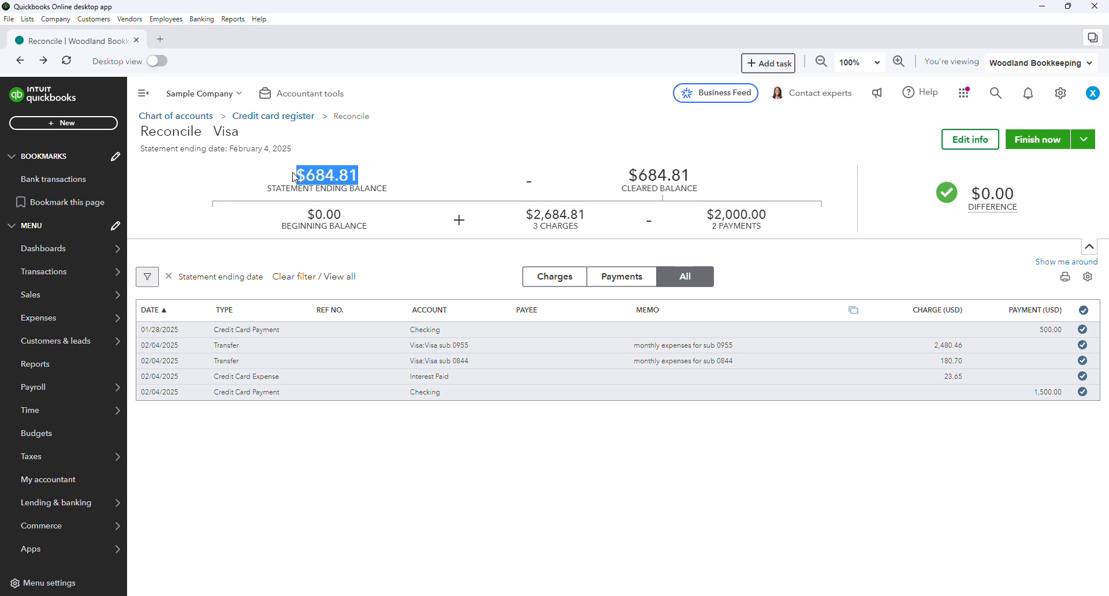
pyautogui.moveTo(1055, 154)
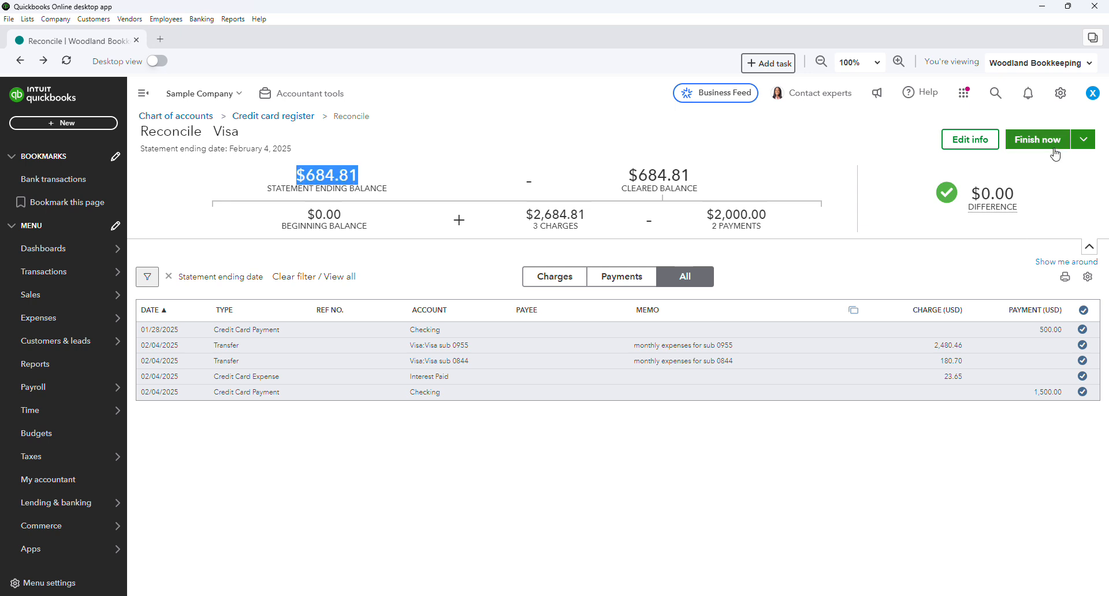
# Step: Finish the parent Visa reconciliation and dismiss the 'You reconciled this account' confirmation
pyautogui.click(1037, 139)
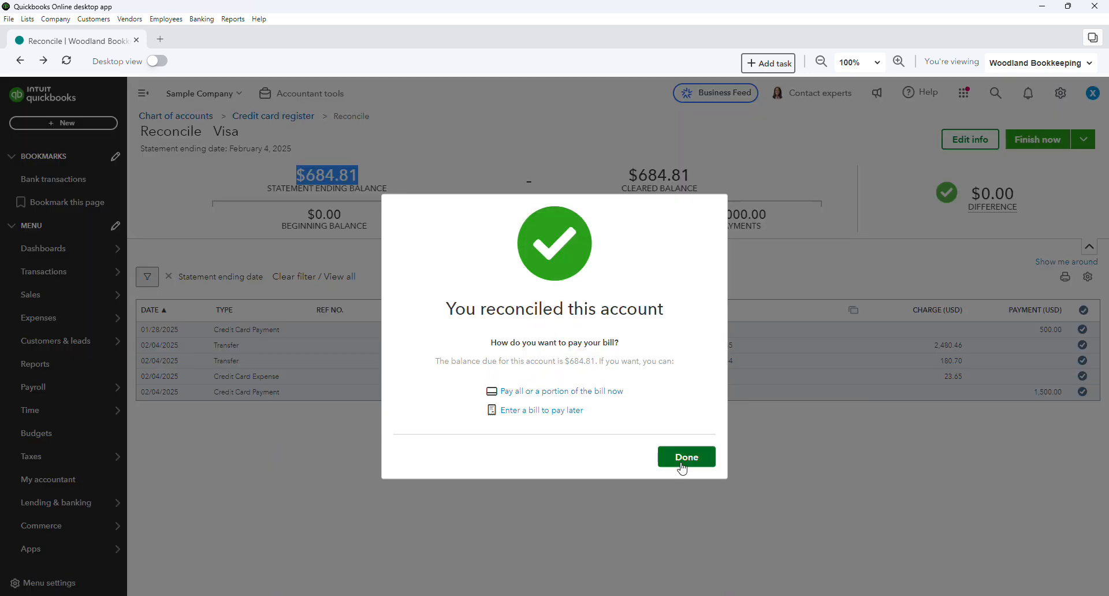
pyautogui.click(684, 457)
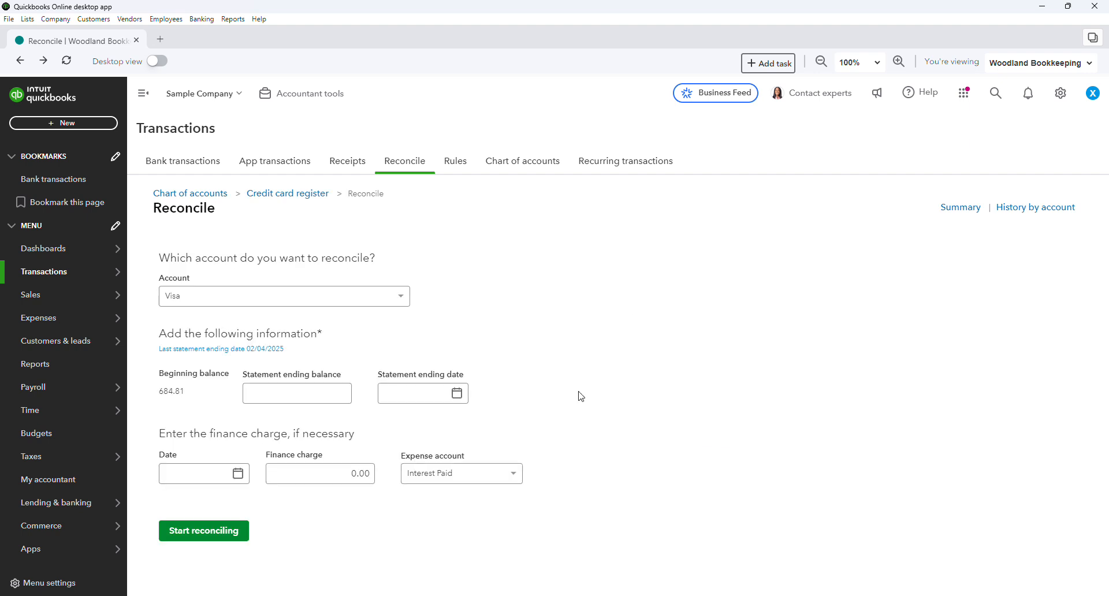
pyautogui.moveTo(426, 321)
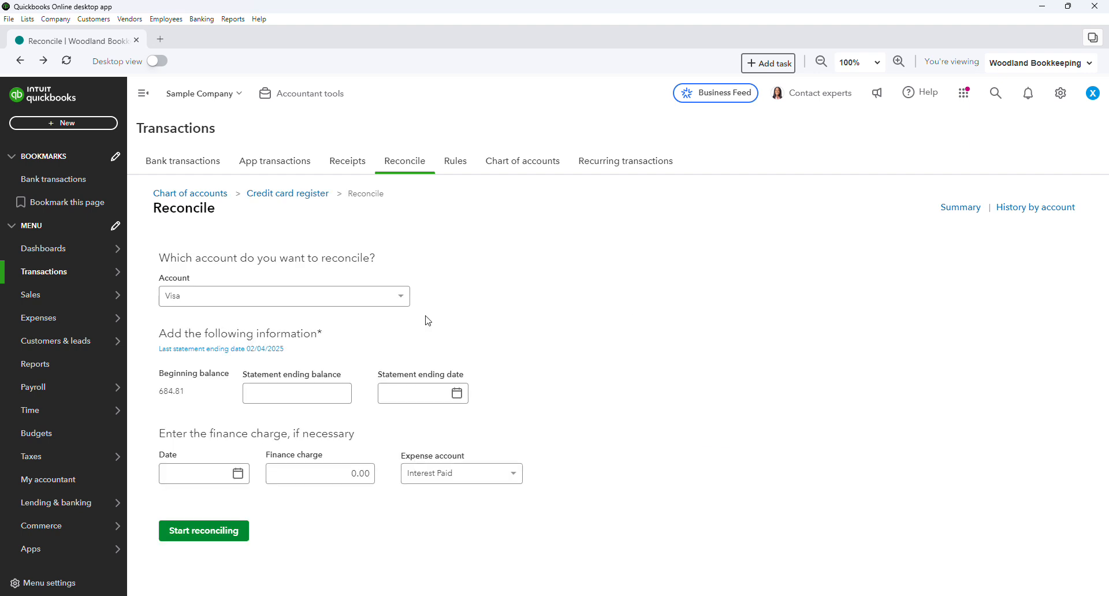
pyautogui.moveTo(1036, 207)
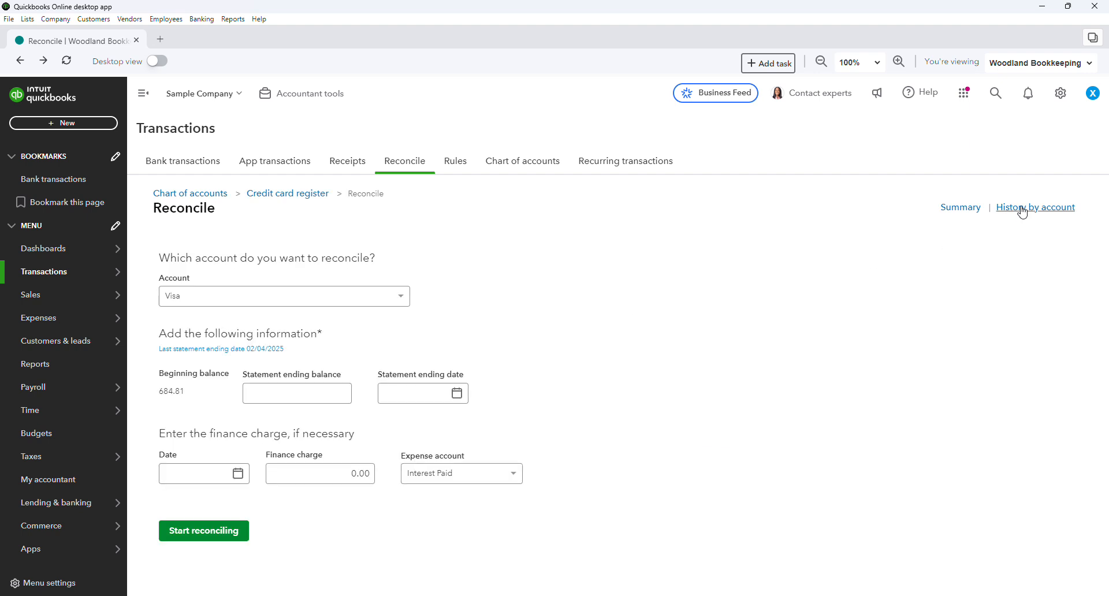
# Step: View reconciliation history for Visa sub 0844 and sub 0955, ending on parent Visa
pyautogui.click(1036, 207)
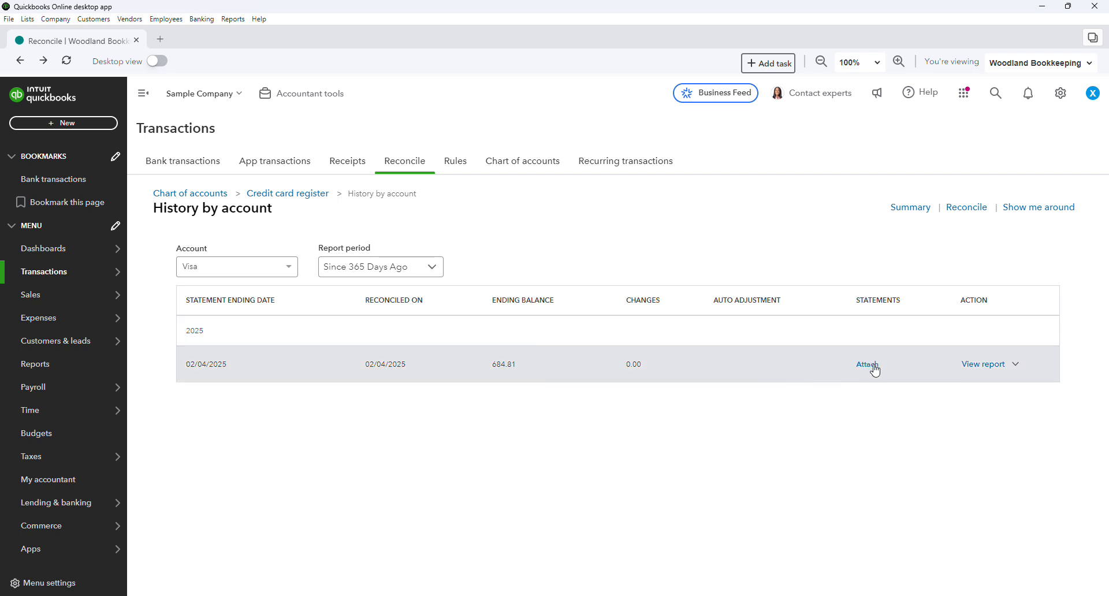
pyautogui.moveTo(799, 322)
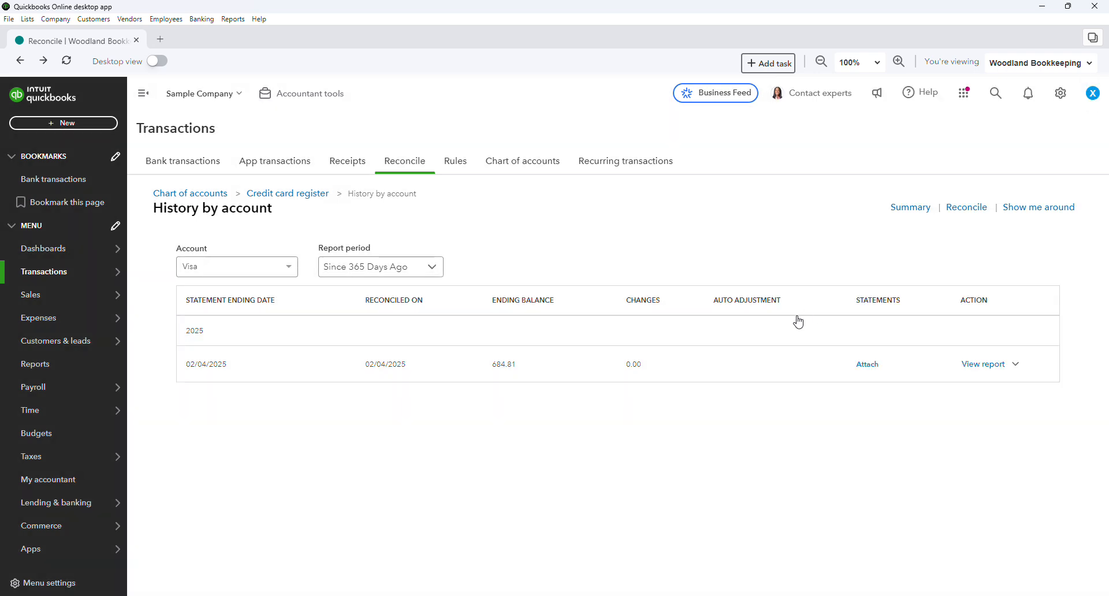
pyautogui.click(236, 267)
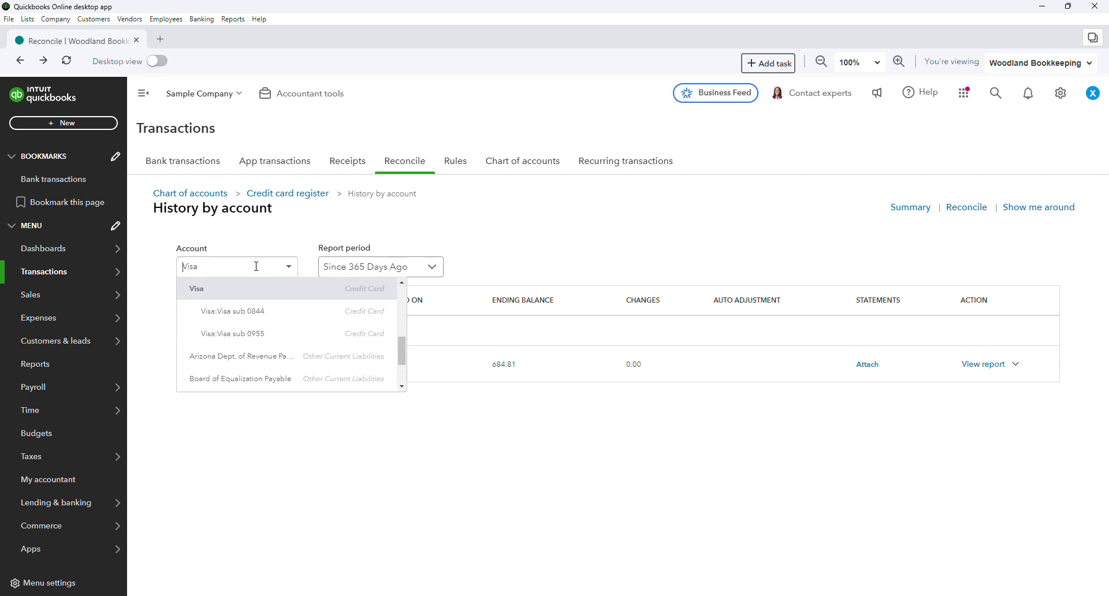
pyautogui.click(232, 312)
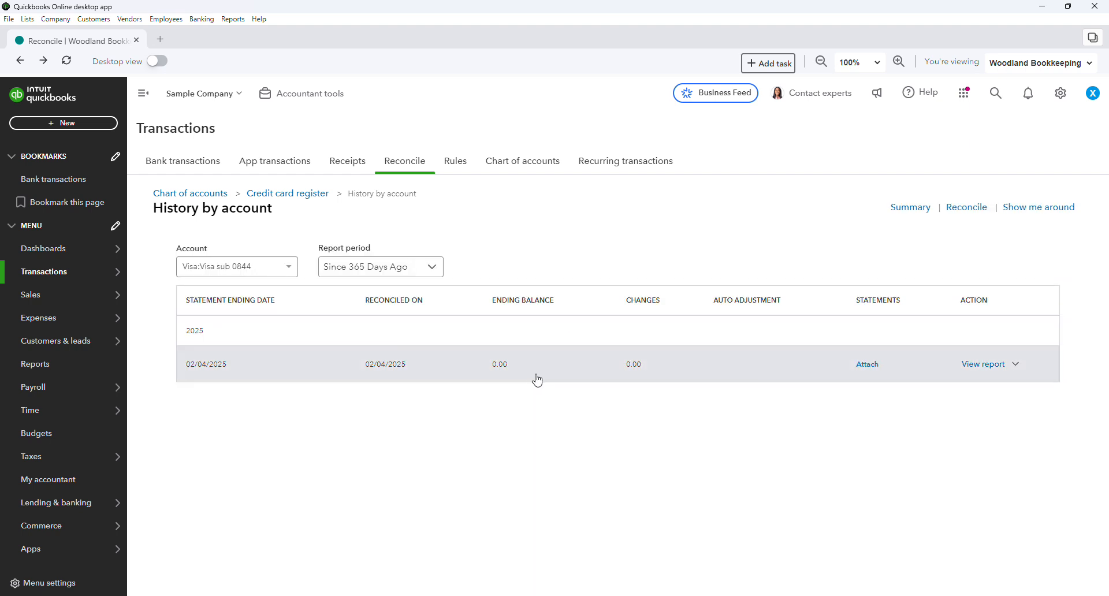
pyautogui.moveTo(506, 355)
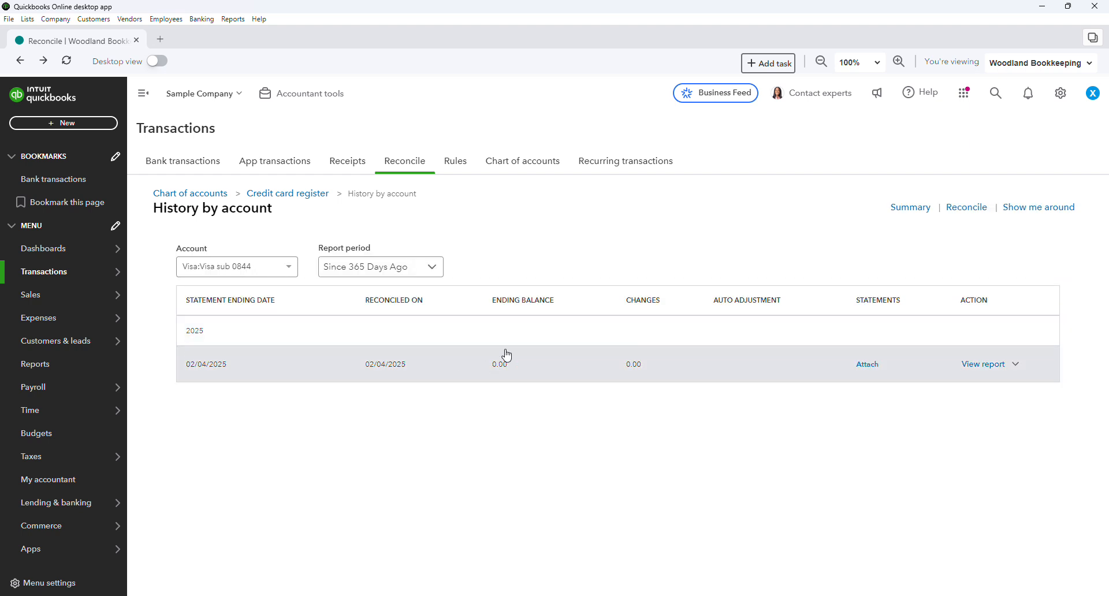
pyautogui.moveTo(199, 284)
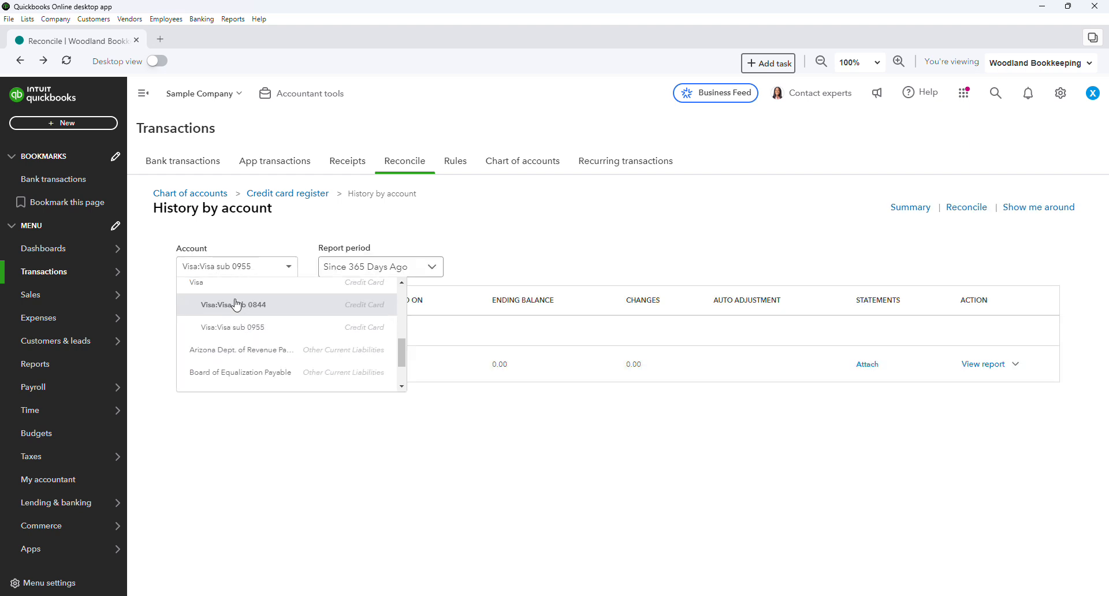
pyautogui.click(196, 281)
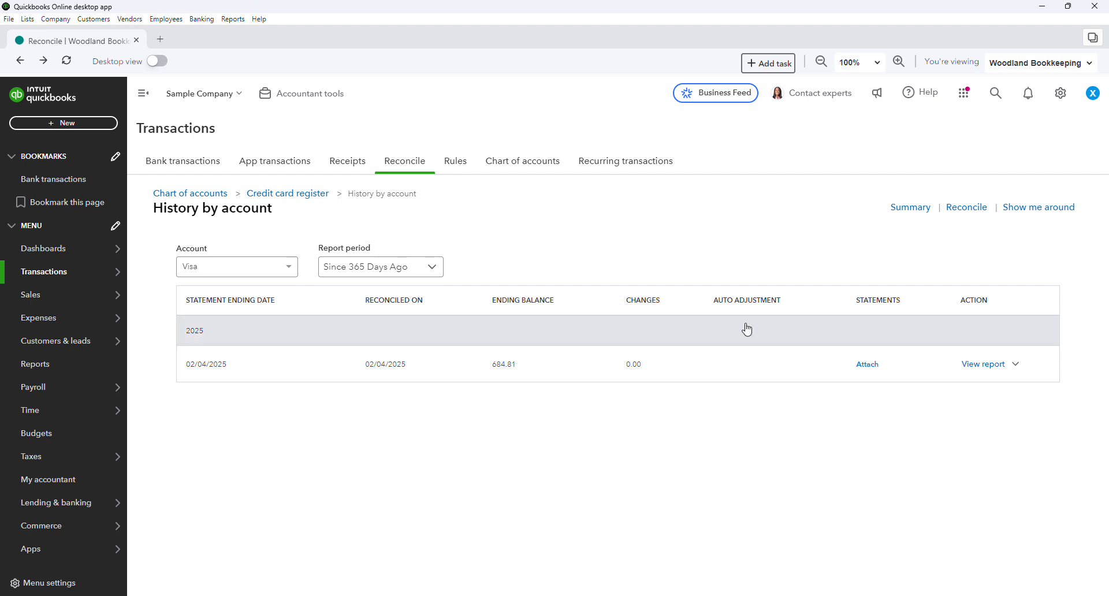
pyautogui.moveTo(759, 397)
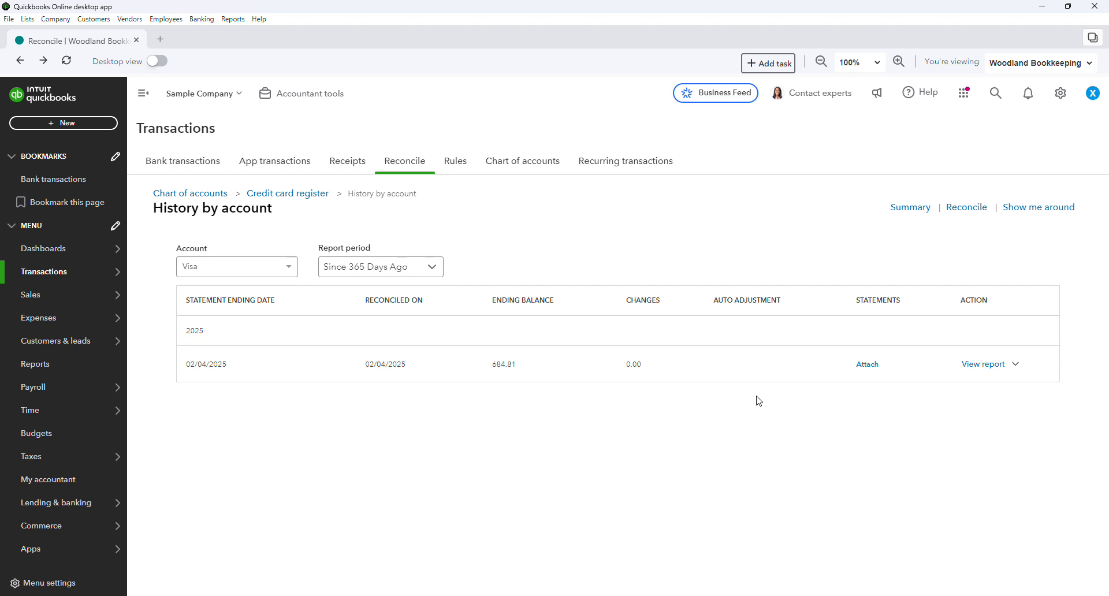
pyautogui.moveTo(737, 409)
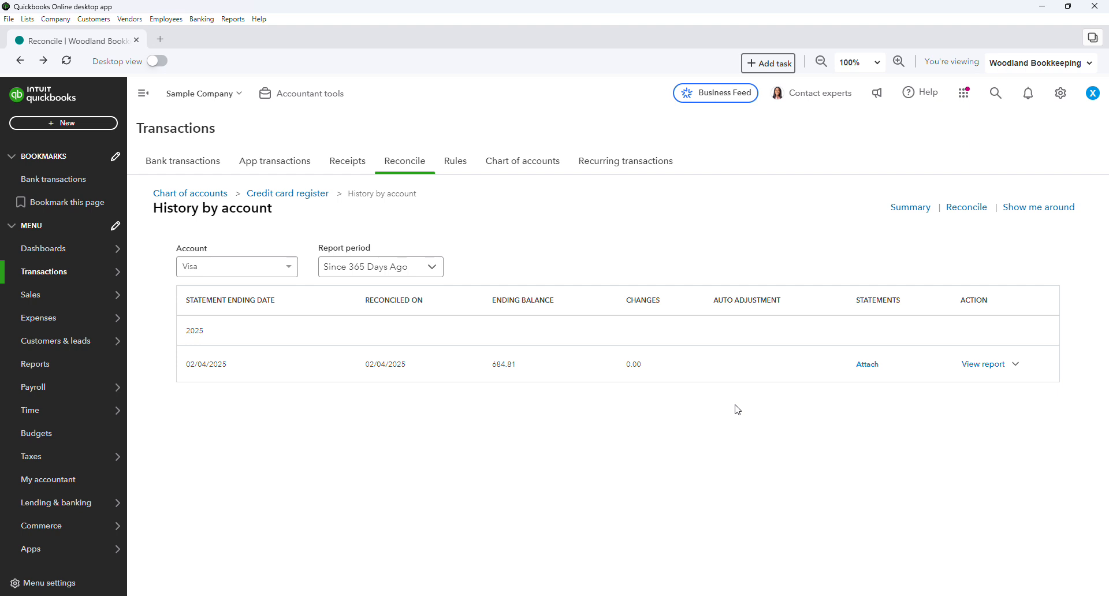
pyautogui.moveTo(516, 104)
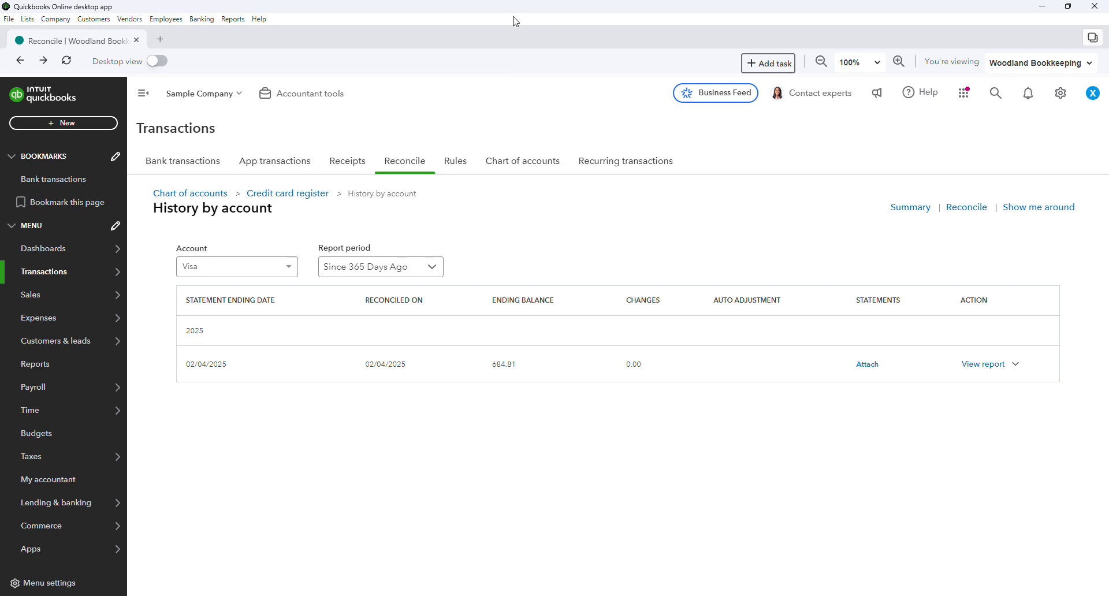
pyautogui.moveTo(514, 22)
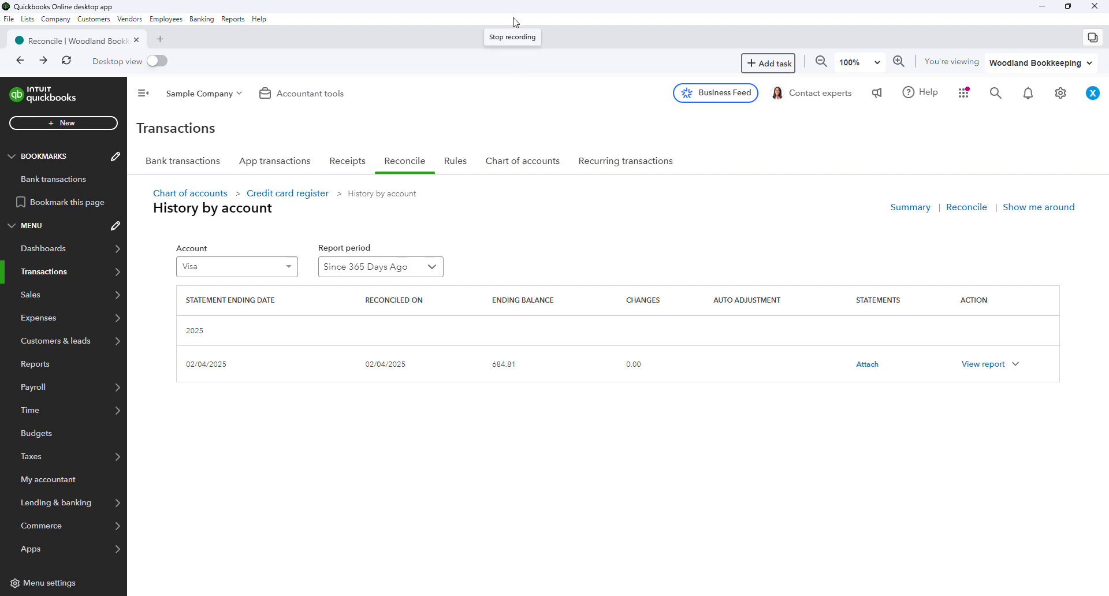